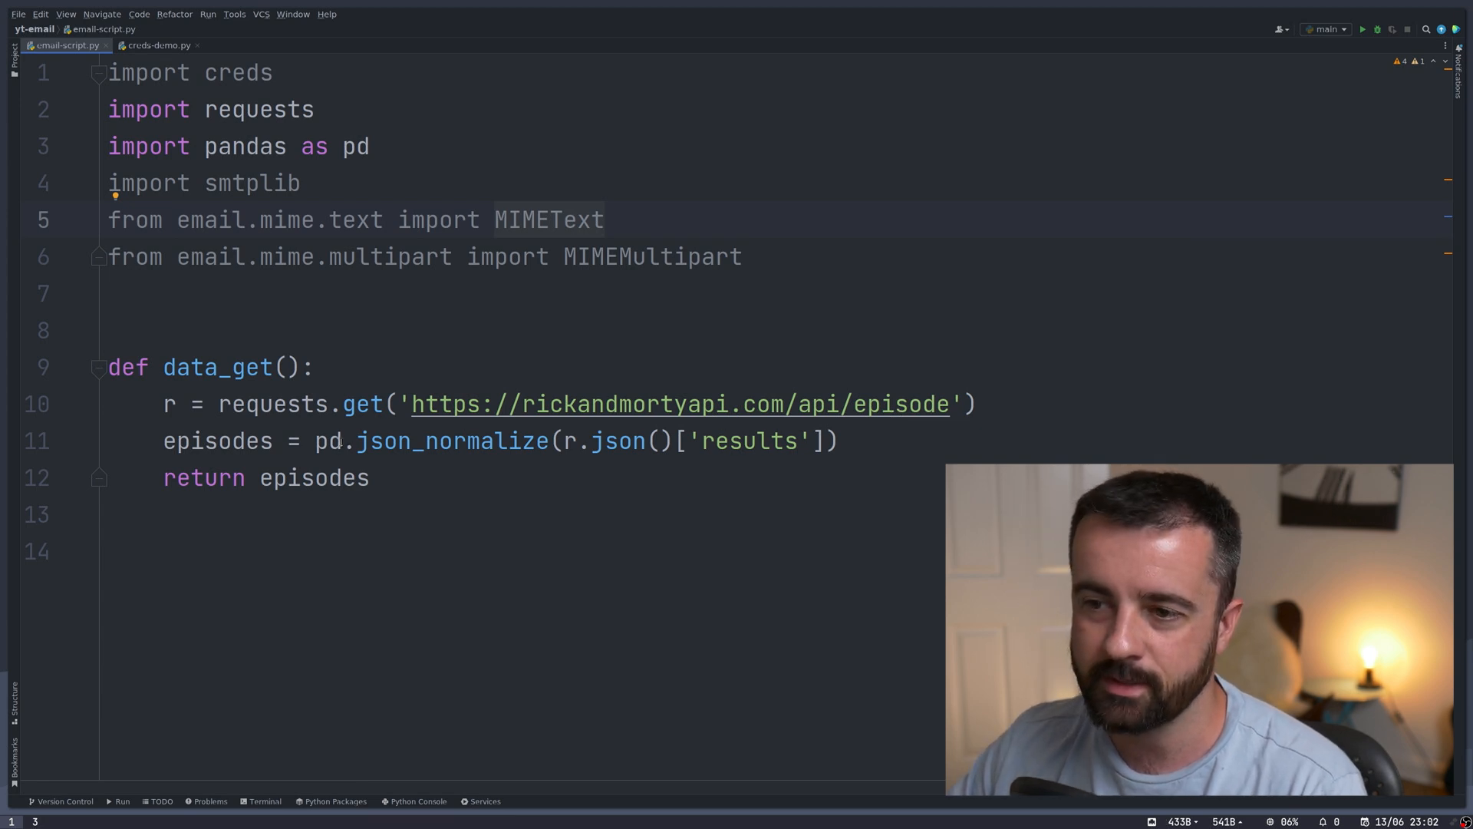
- Review the json_normalize line and check the credentials file for sender and password
{"action": "left_click", "coordinate": [425, 441]}
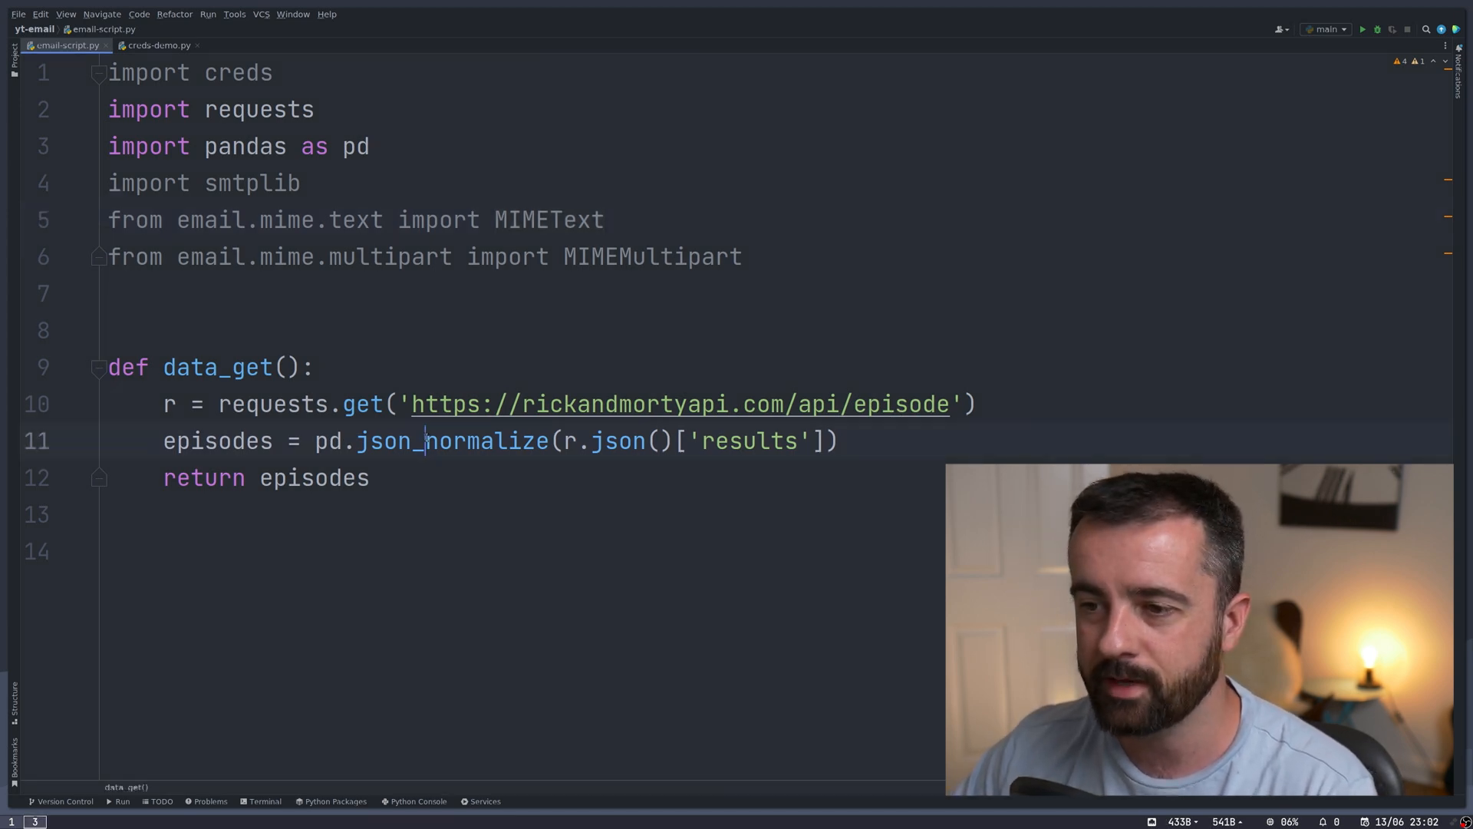
{"action": "double_click", "coordinate": [451, 440]}
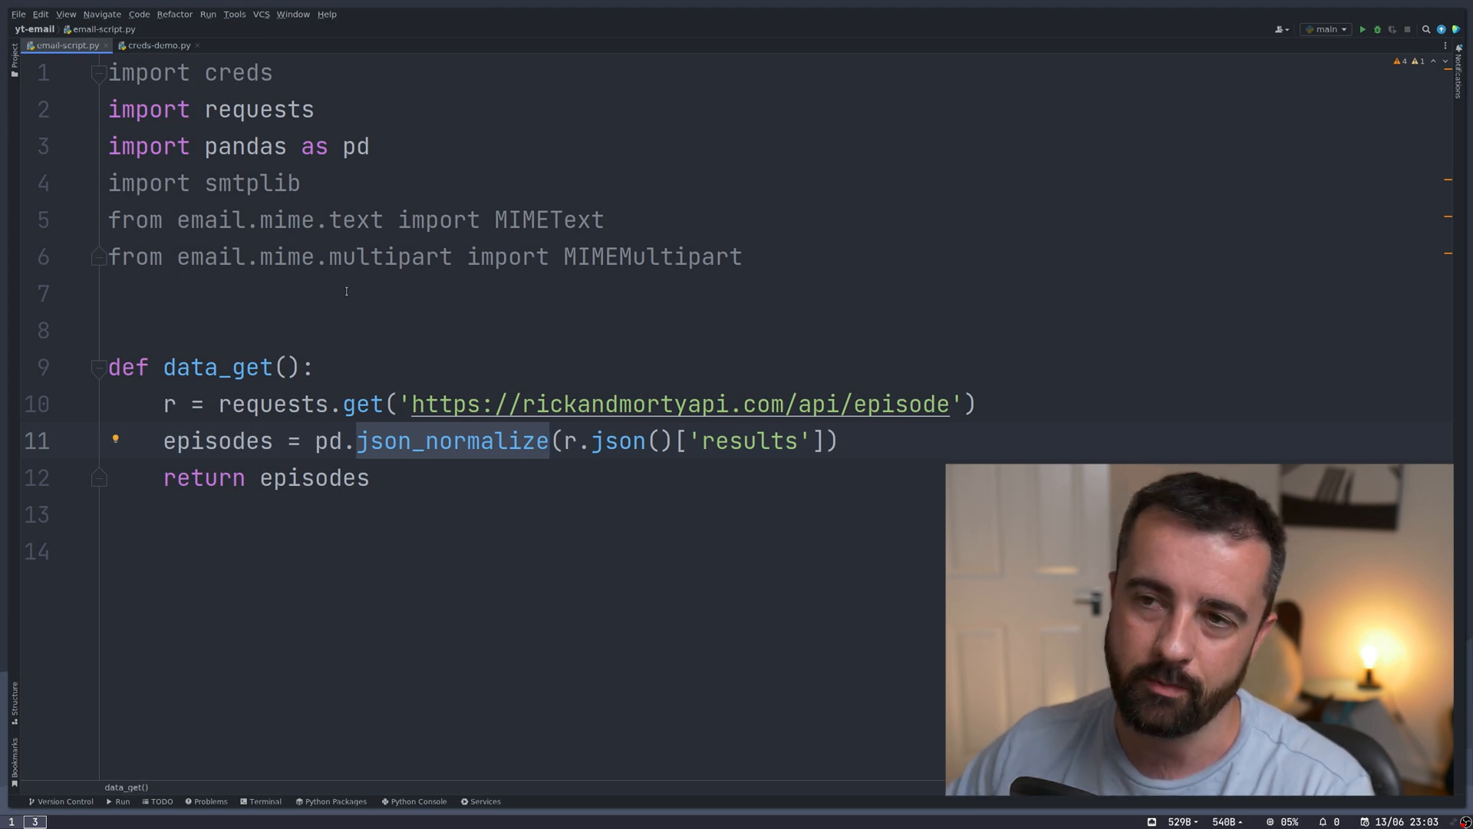
{"action": "left_click", "coordinate": [156, 44]}
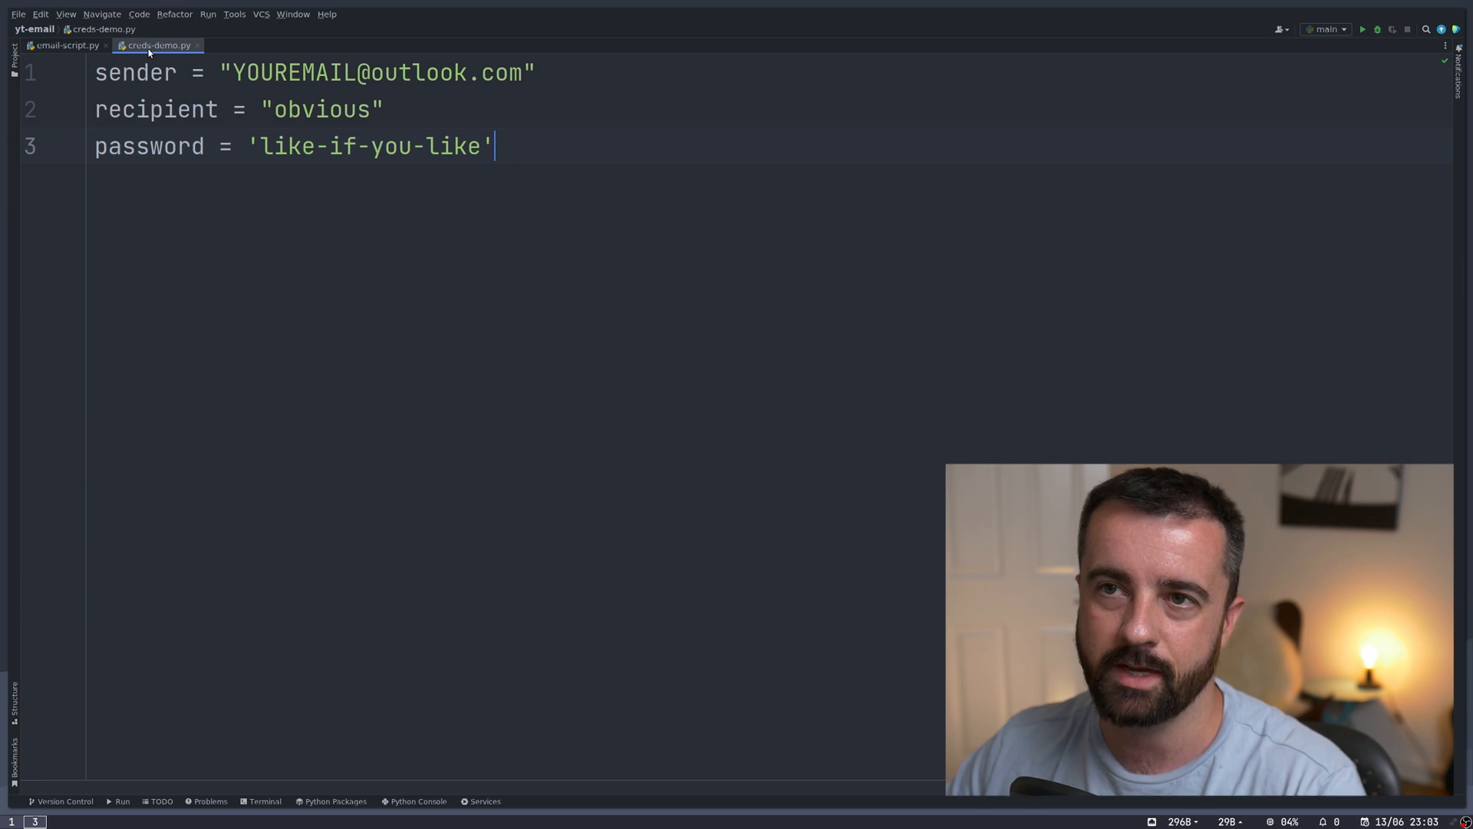
{"action": "left_click", "coordinate": [64, 45]}
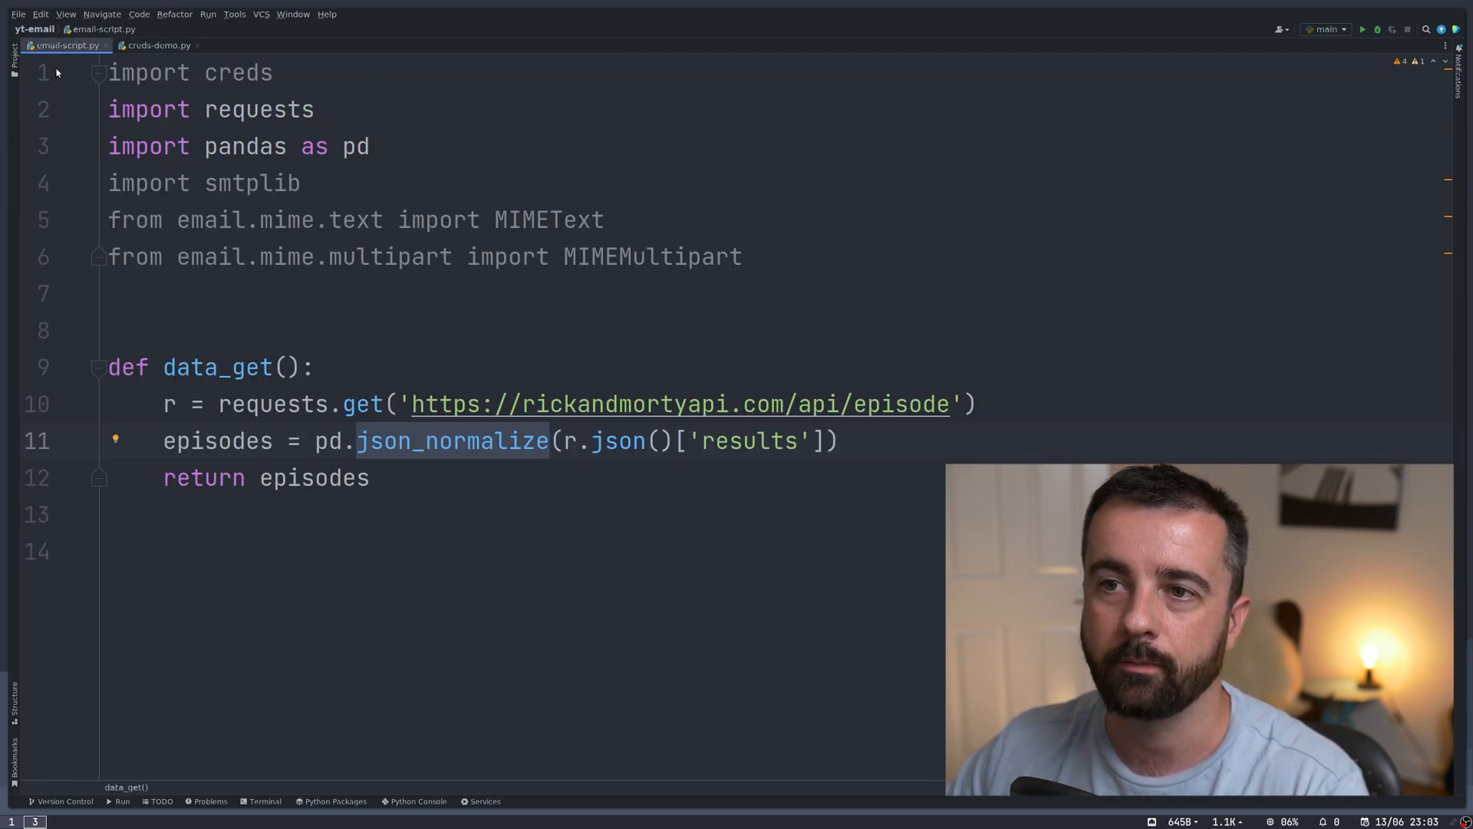
{"action": "mouse_move", "coordinate": [383, 185]}
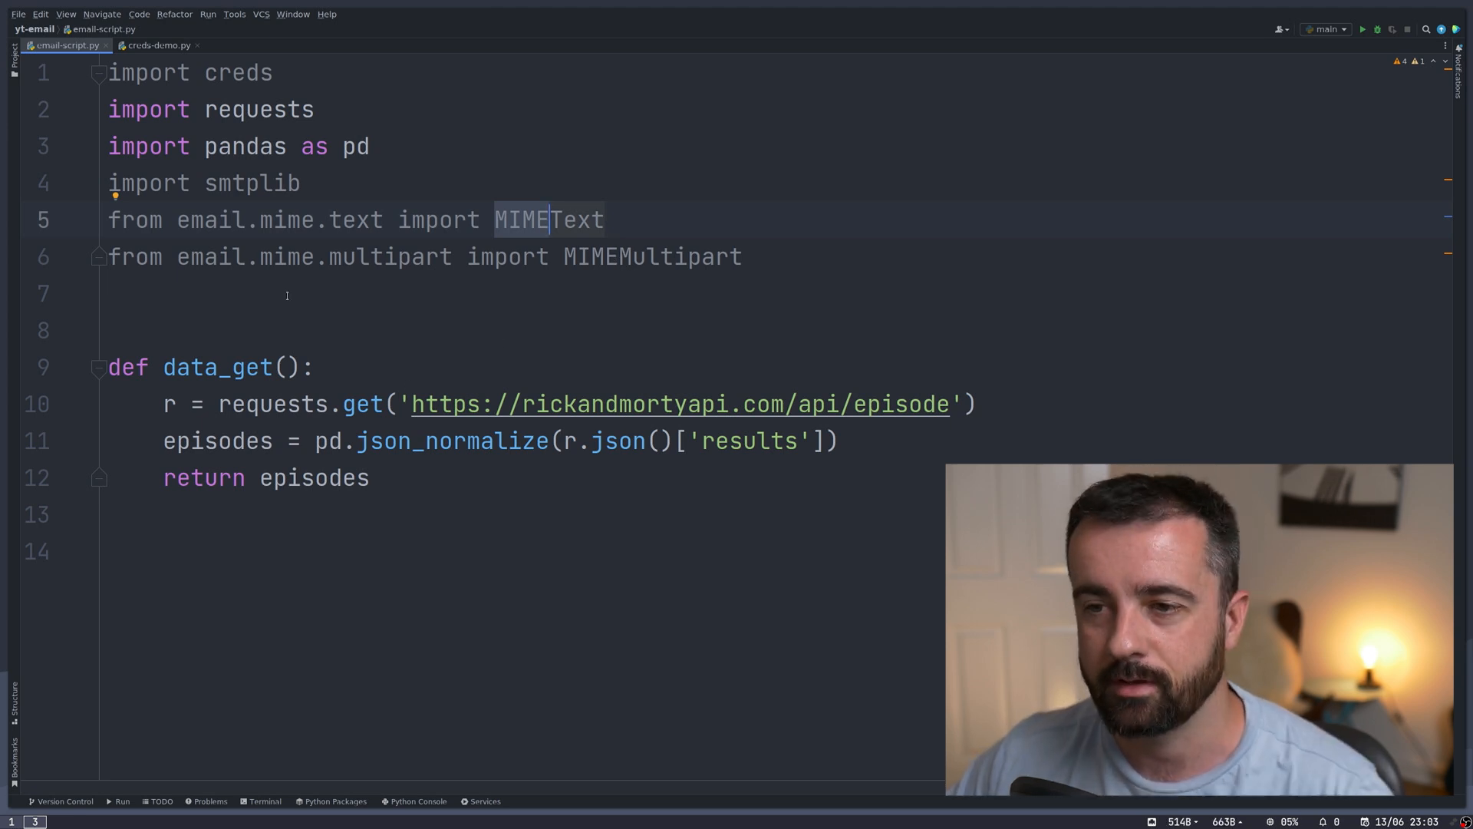
- Define email_new(df) creating a MIMEMultipart message with Subject "New Data from Today"
{"action": "key", "text": "Enter"}
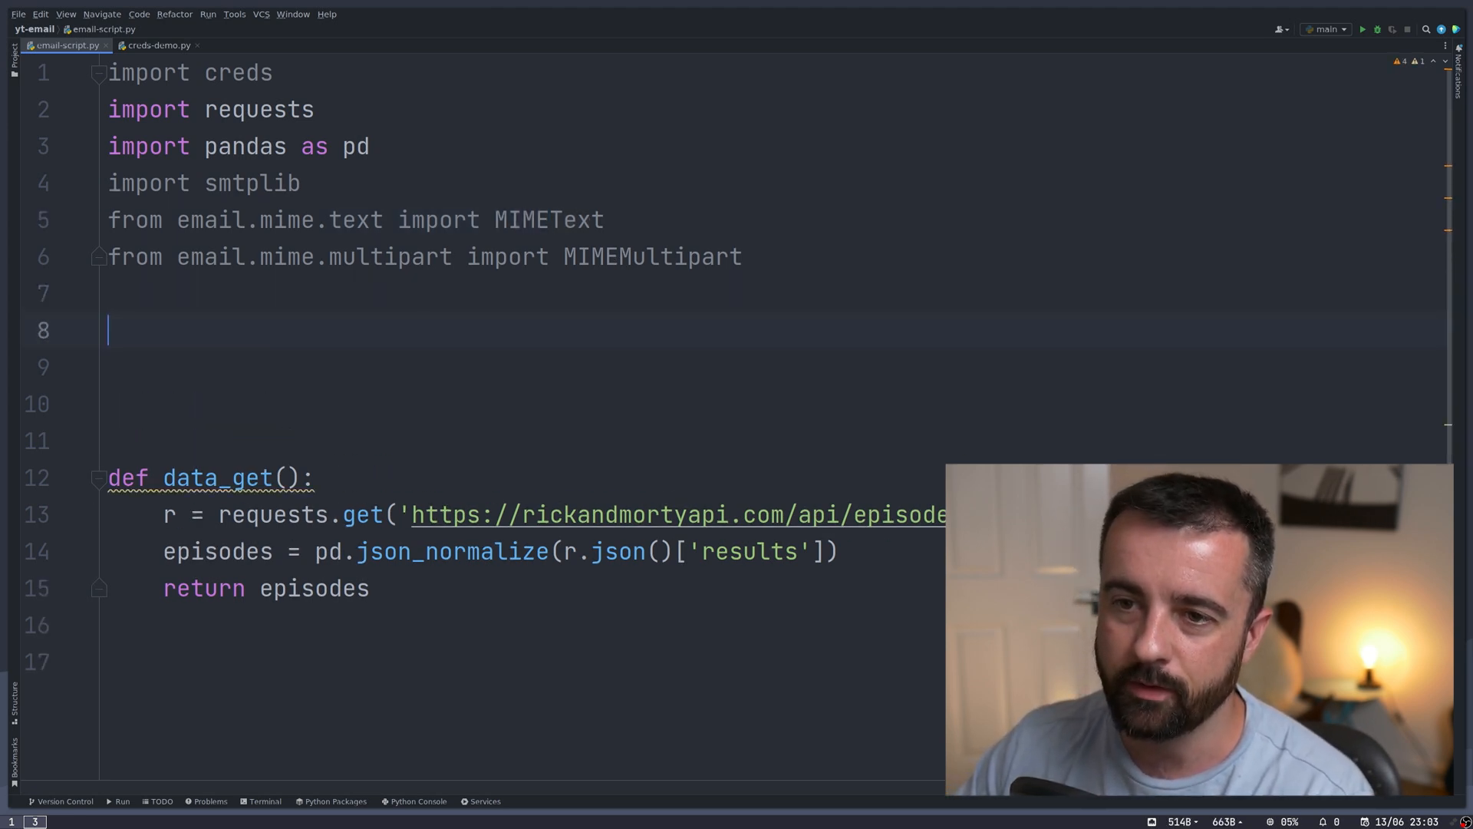
{"action": "type", "text": "def email_new"}
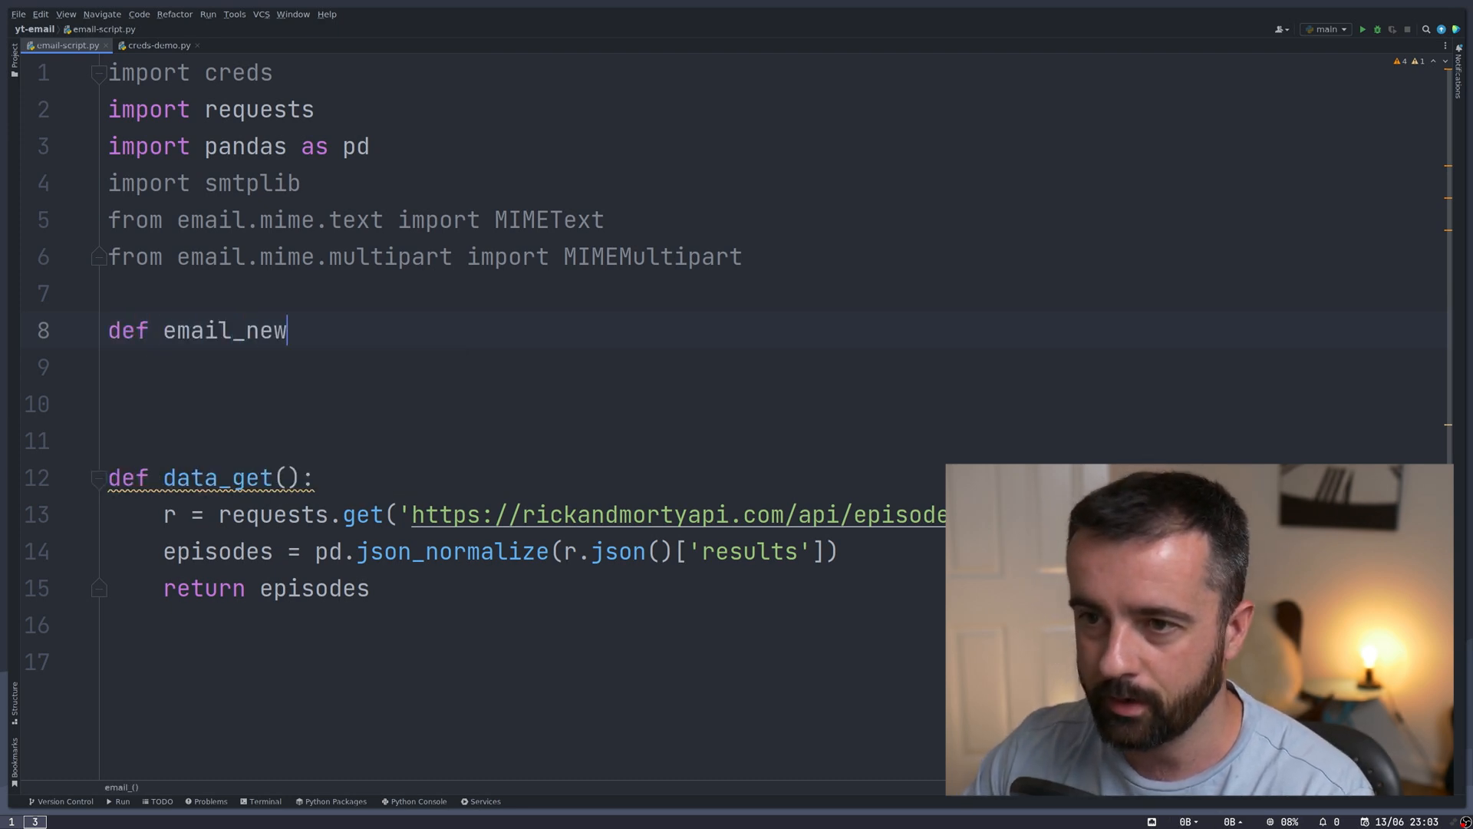
{"action": "type", "text": "()"}
{"action": "left_click", "coordinate": [777, 367]}
{"action": "type", "text": "mess"}
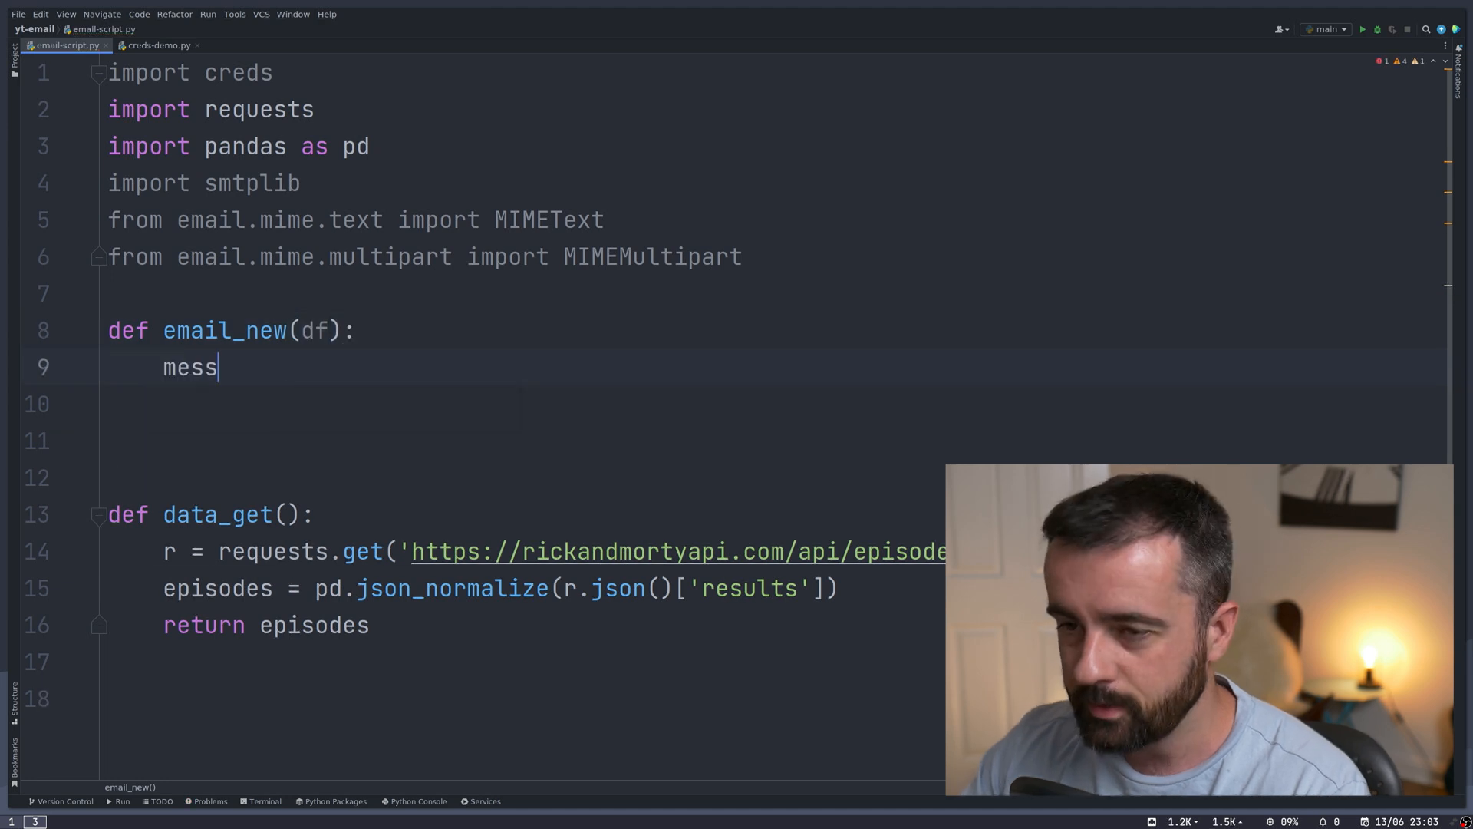
{"action": "type", "text": "age = Mu"}
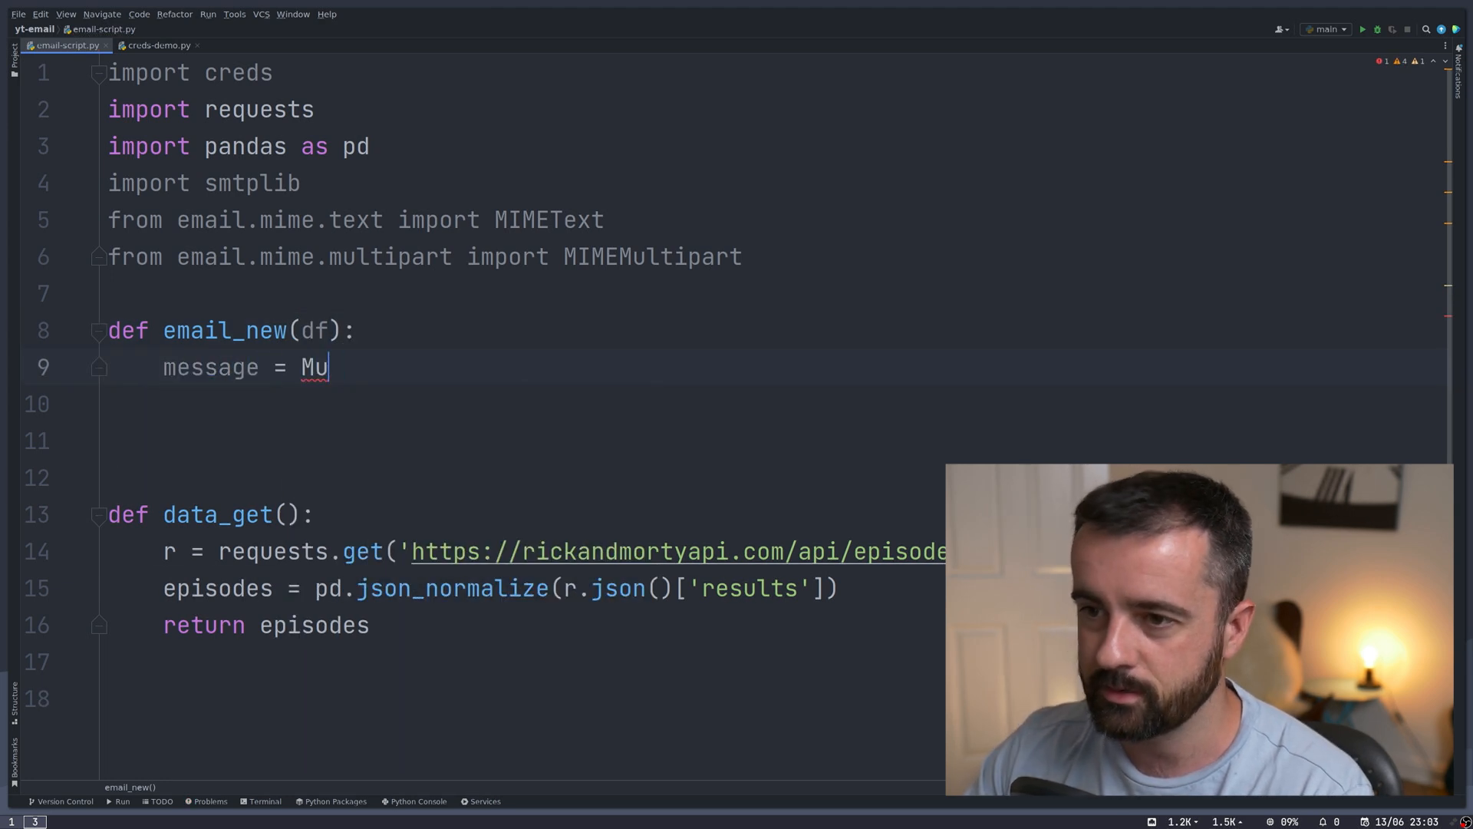
{"action": "type", "text": "IMEMultipart("}
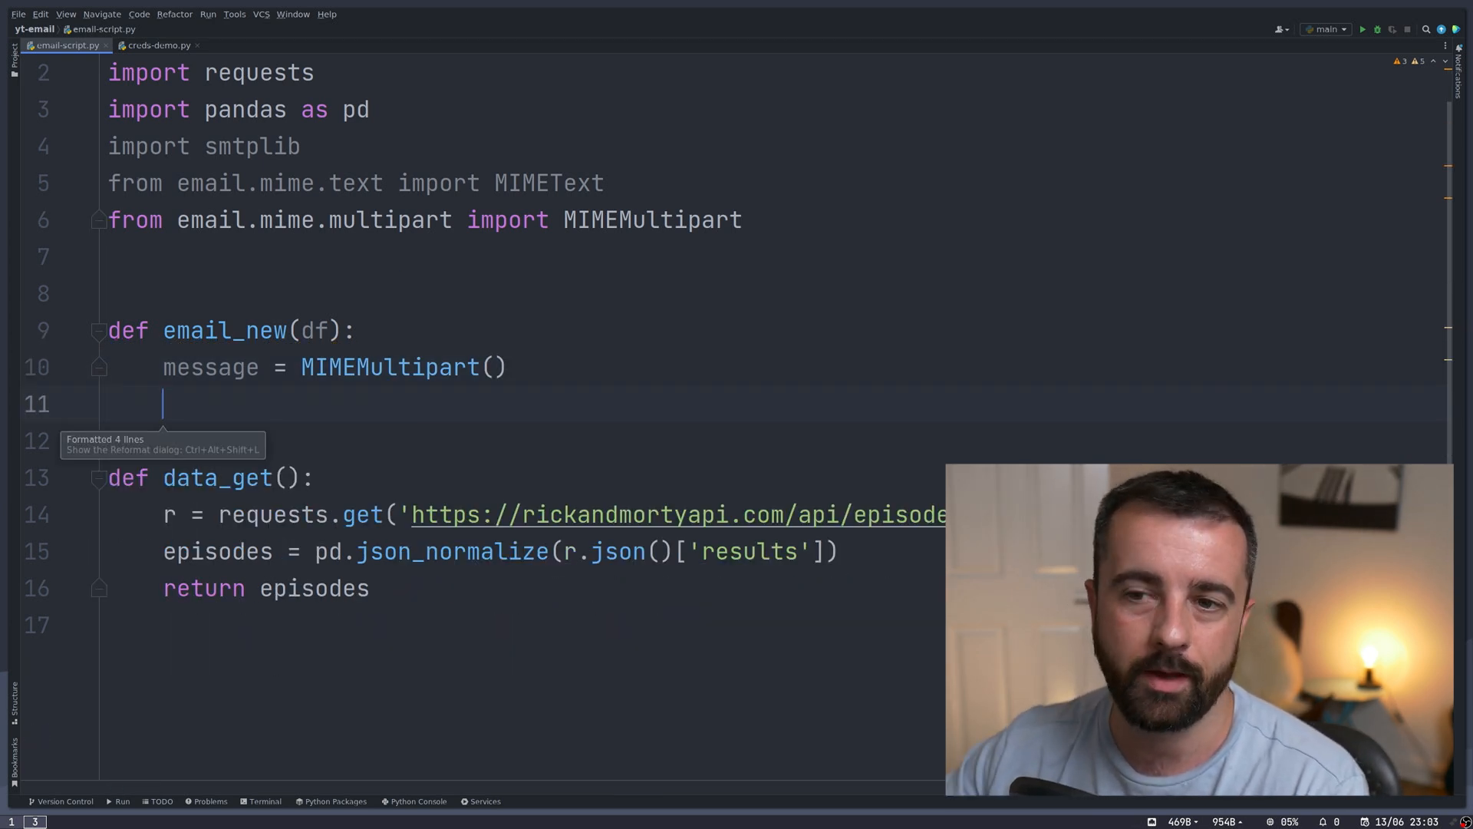
{"action": "type", "text": "message['Sub"}
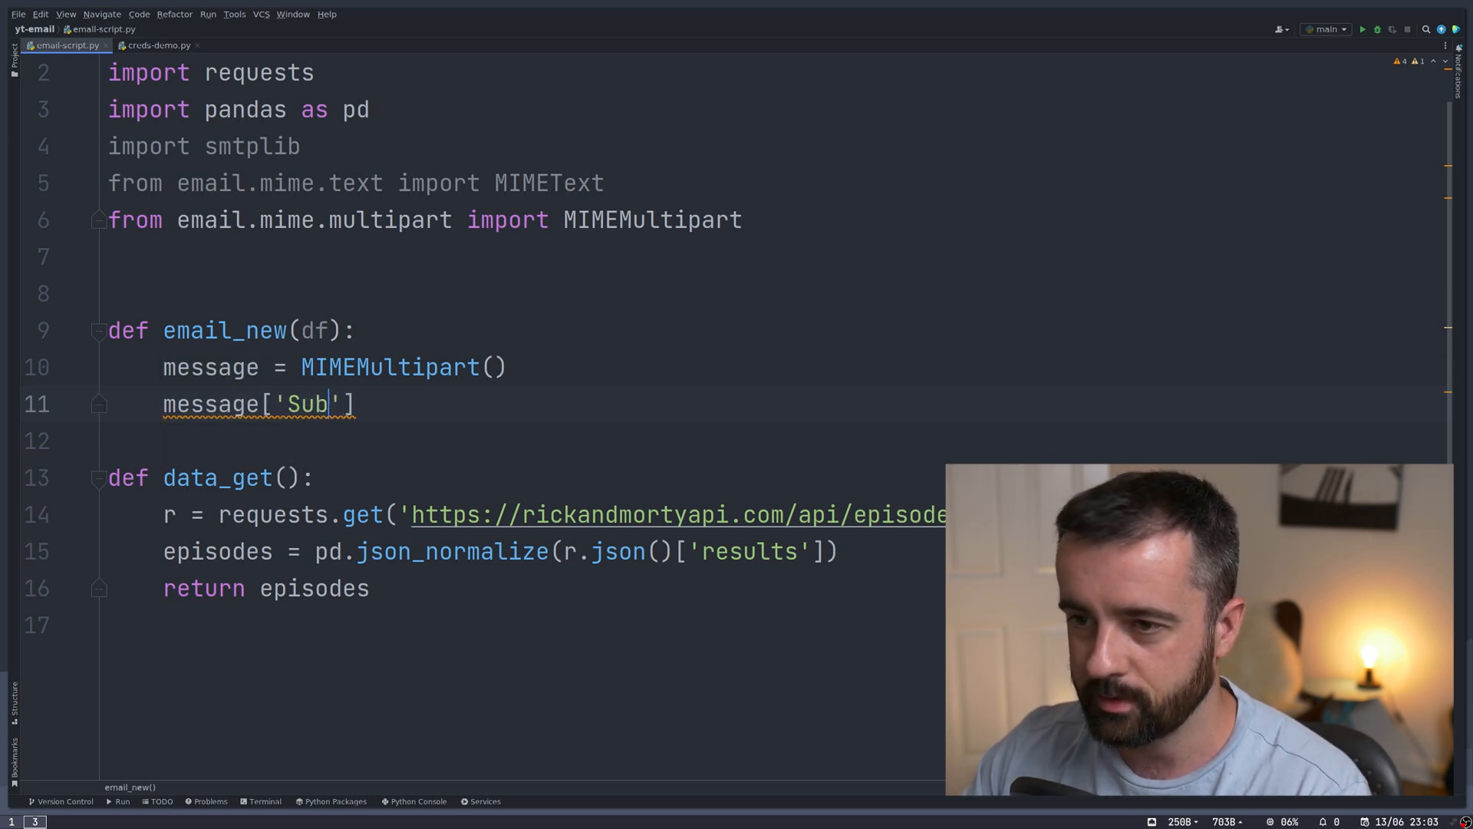
{"action": "type", "text": "ject'] ="}
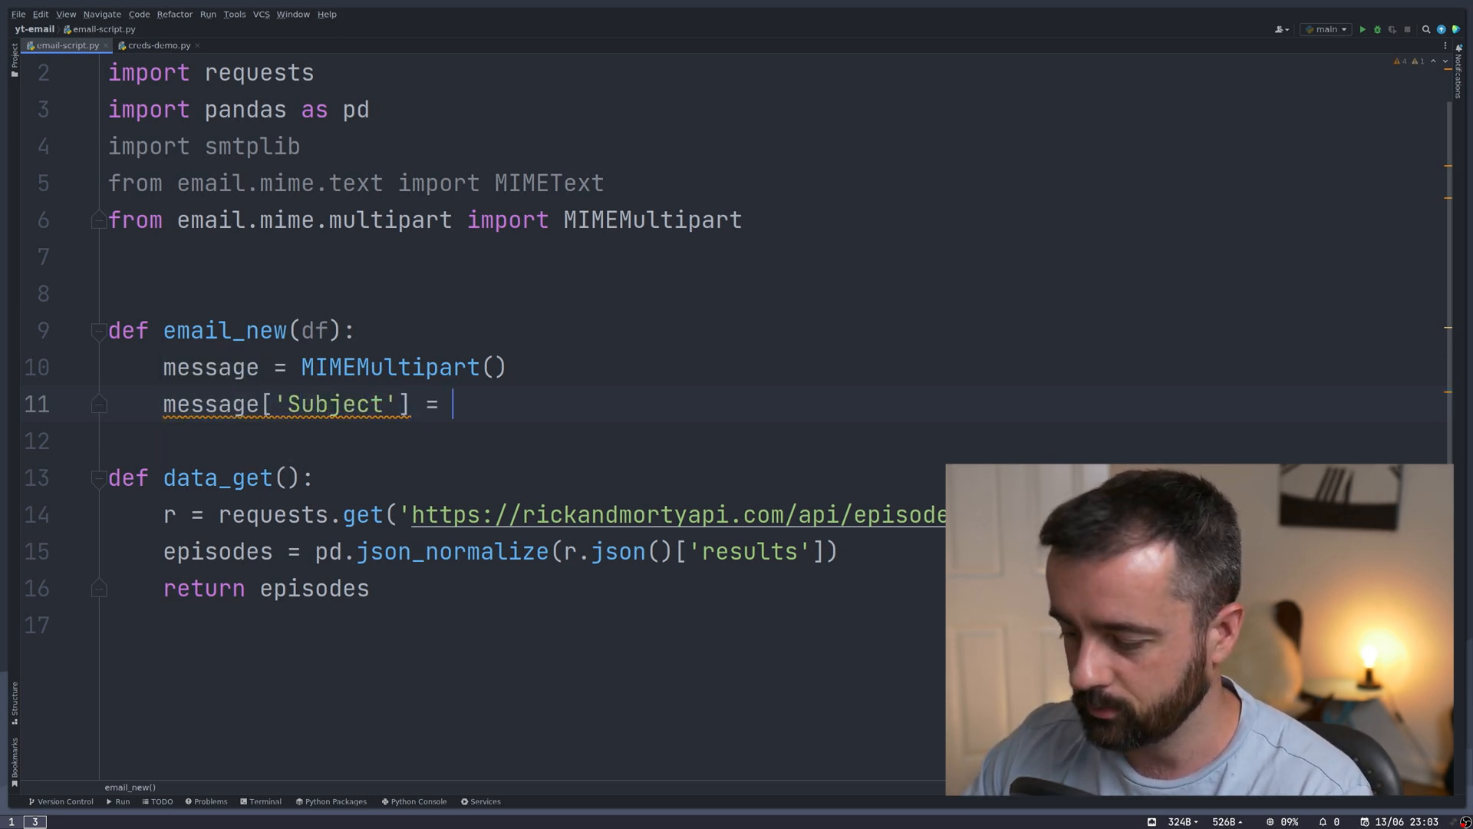
{"action": "type", "text": "\"New Dat"}
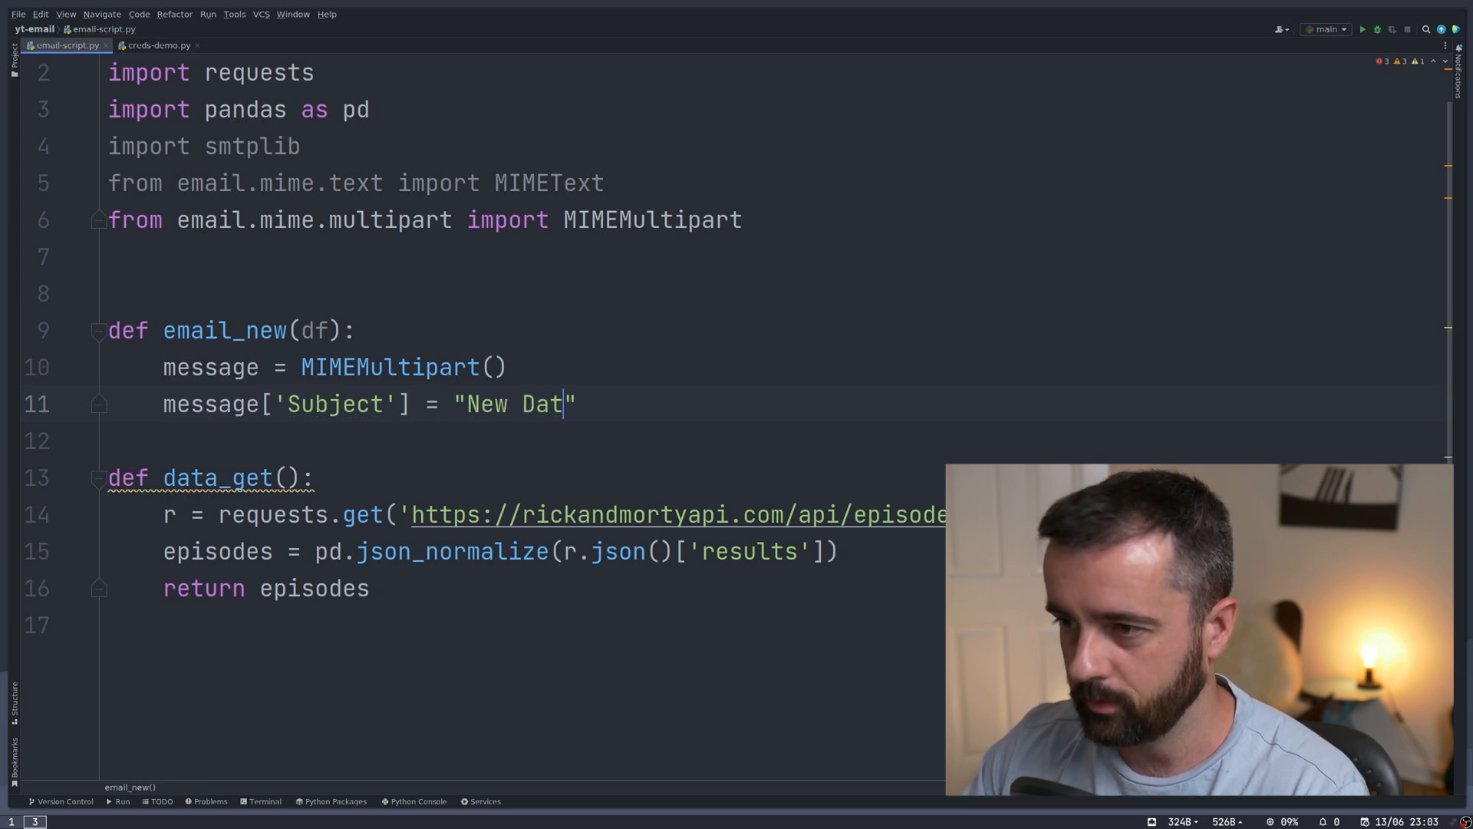
{"action": "type", "text": "a from Tdao"}
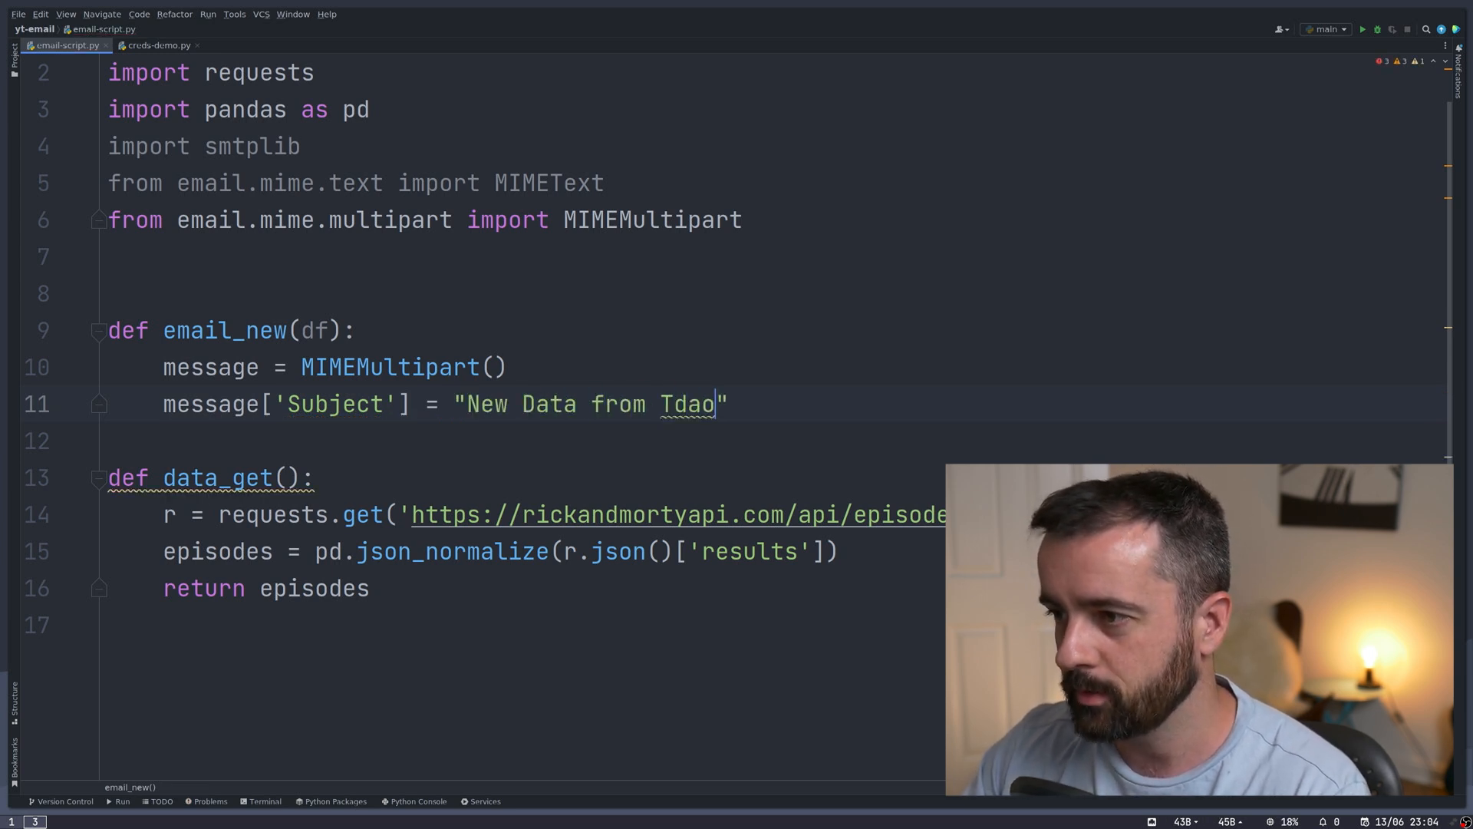
{"action": "type", "text": "oday"}
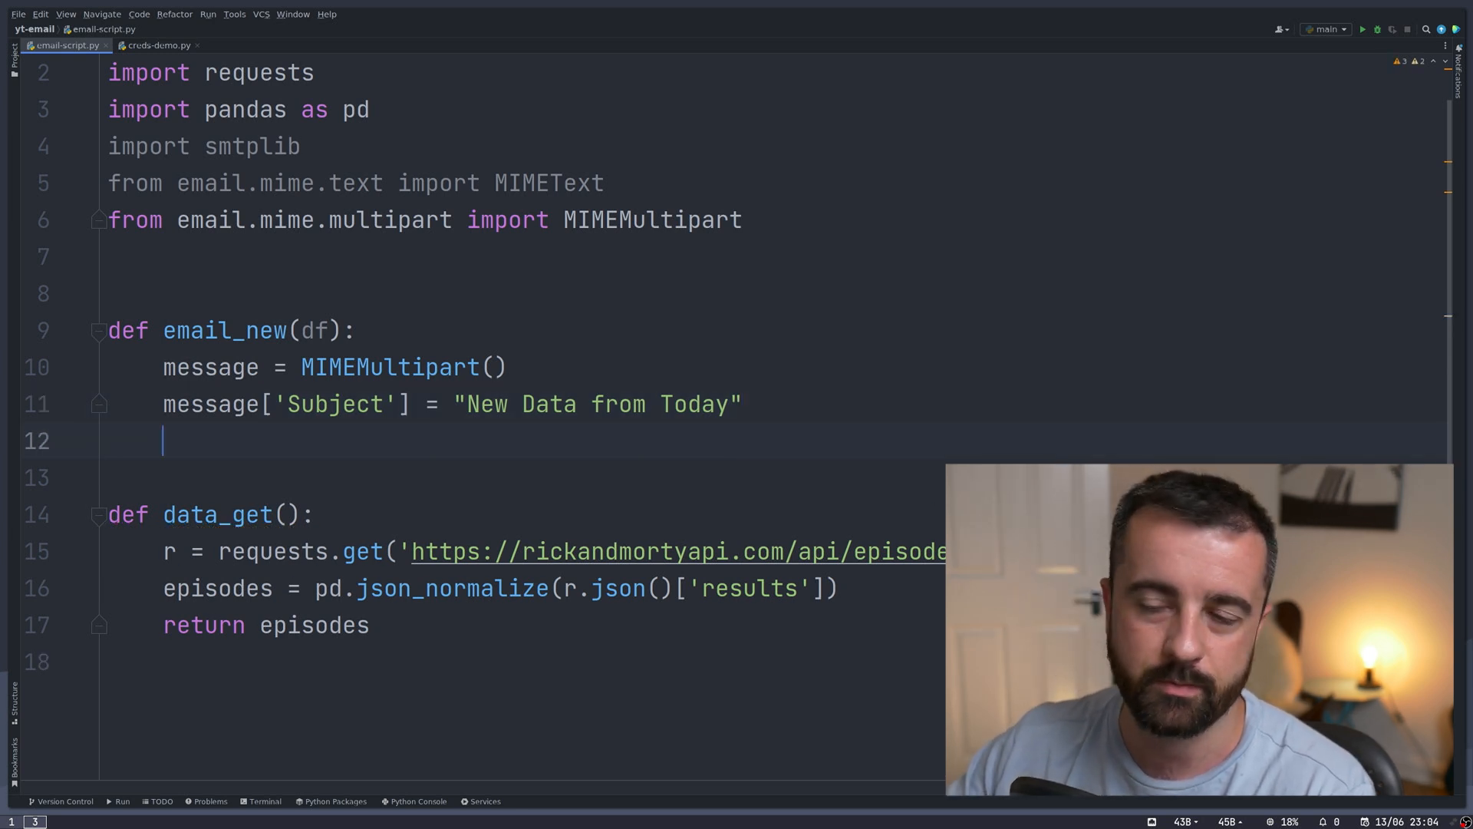
- Set the message From to creds.sender and To to creds.recipient
{"action": "type", "text": "message"}
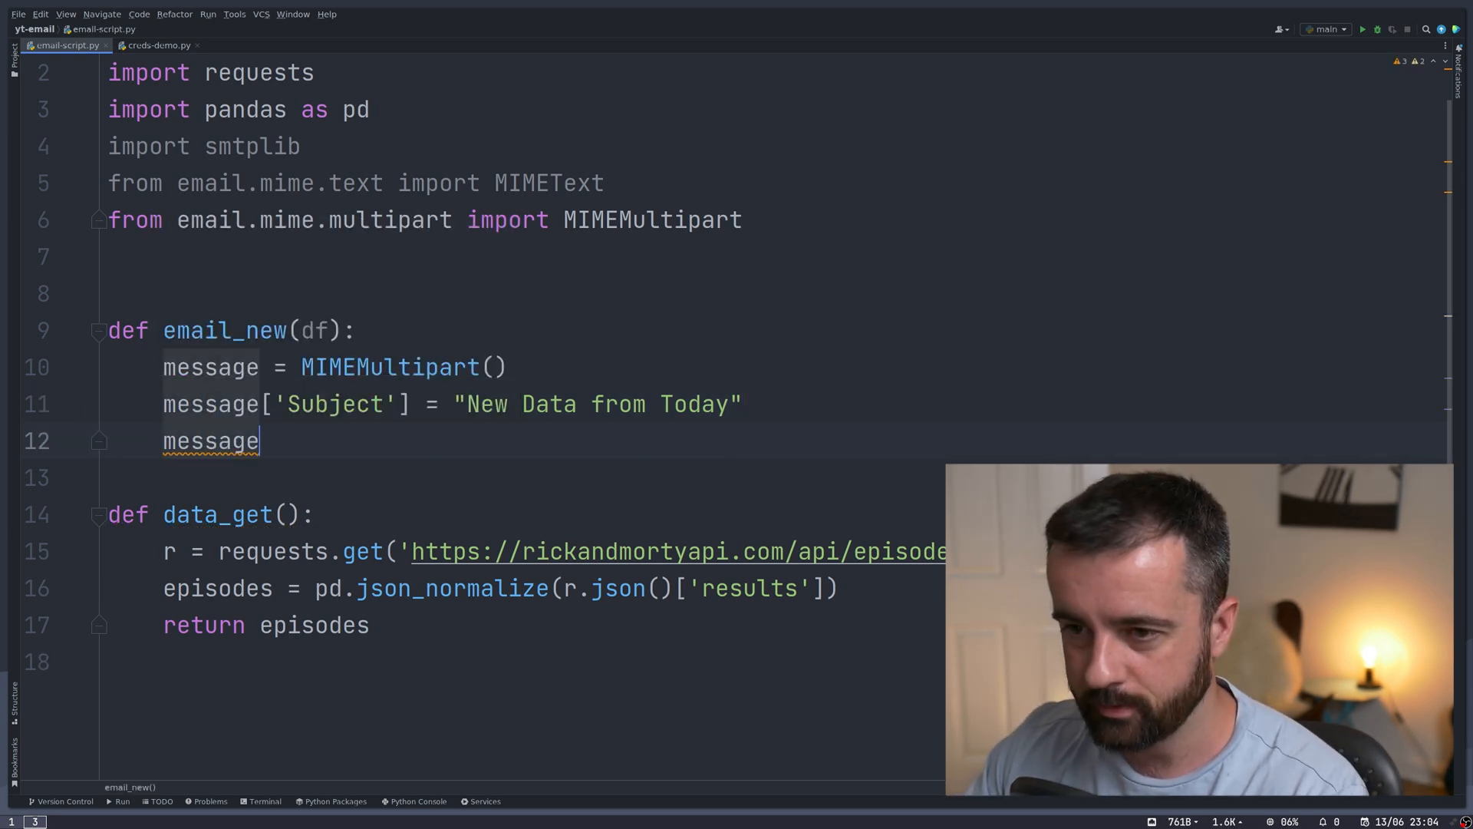
{"action": "type", "text": "['From']"}
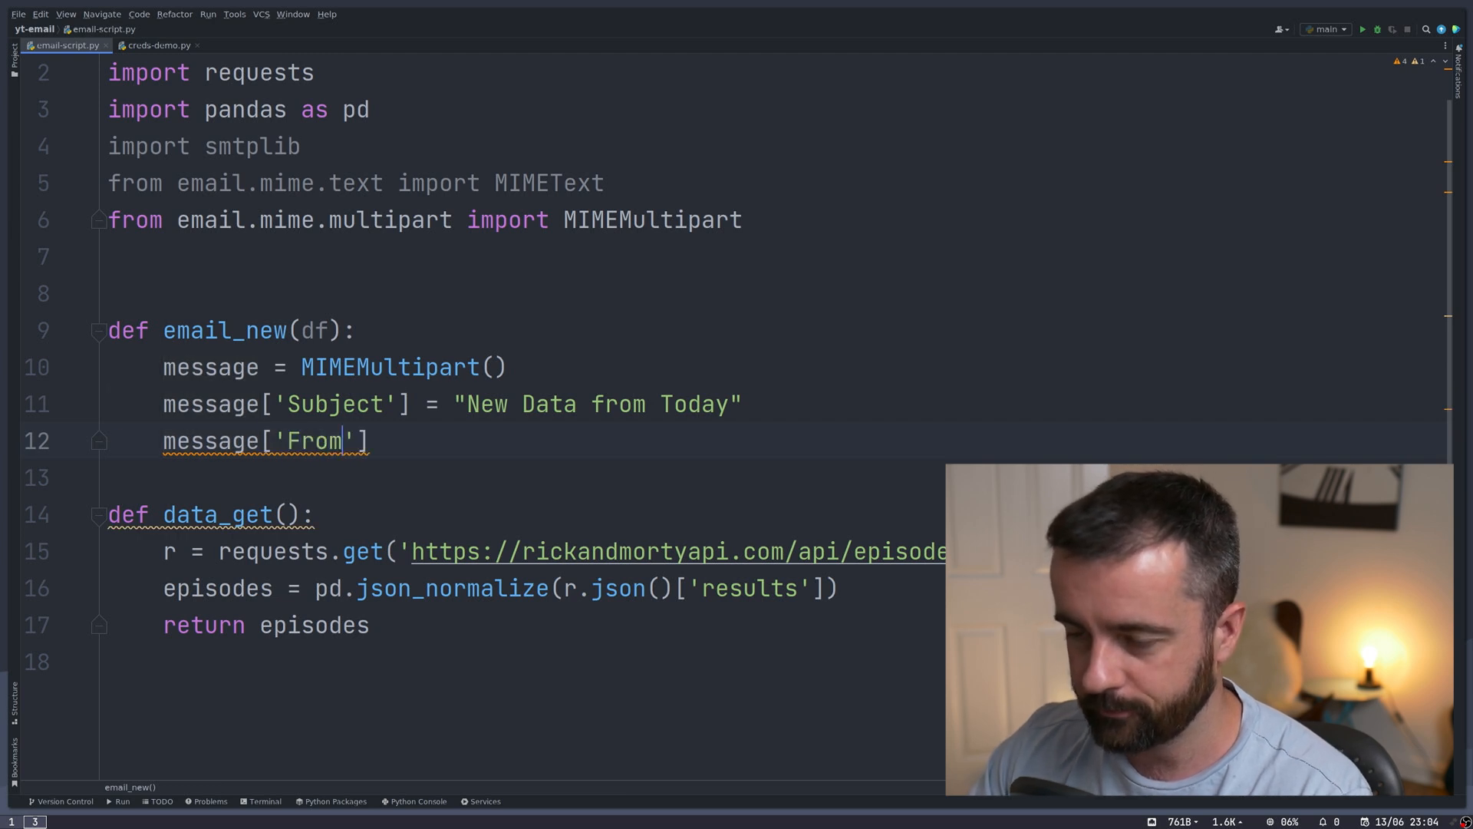
{"action": "type", "text": "= c"}
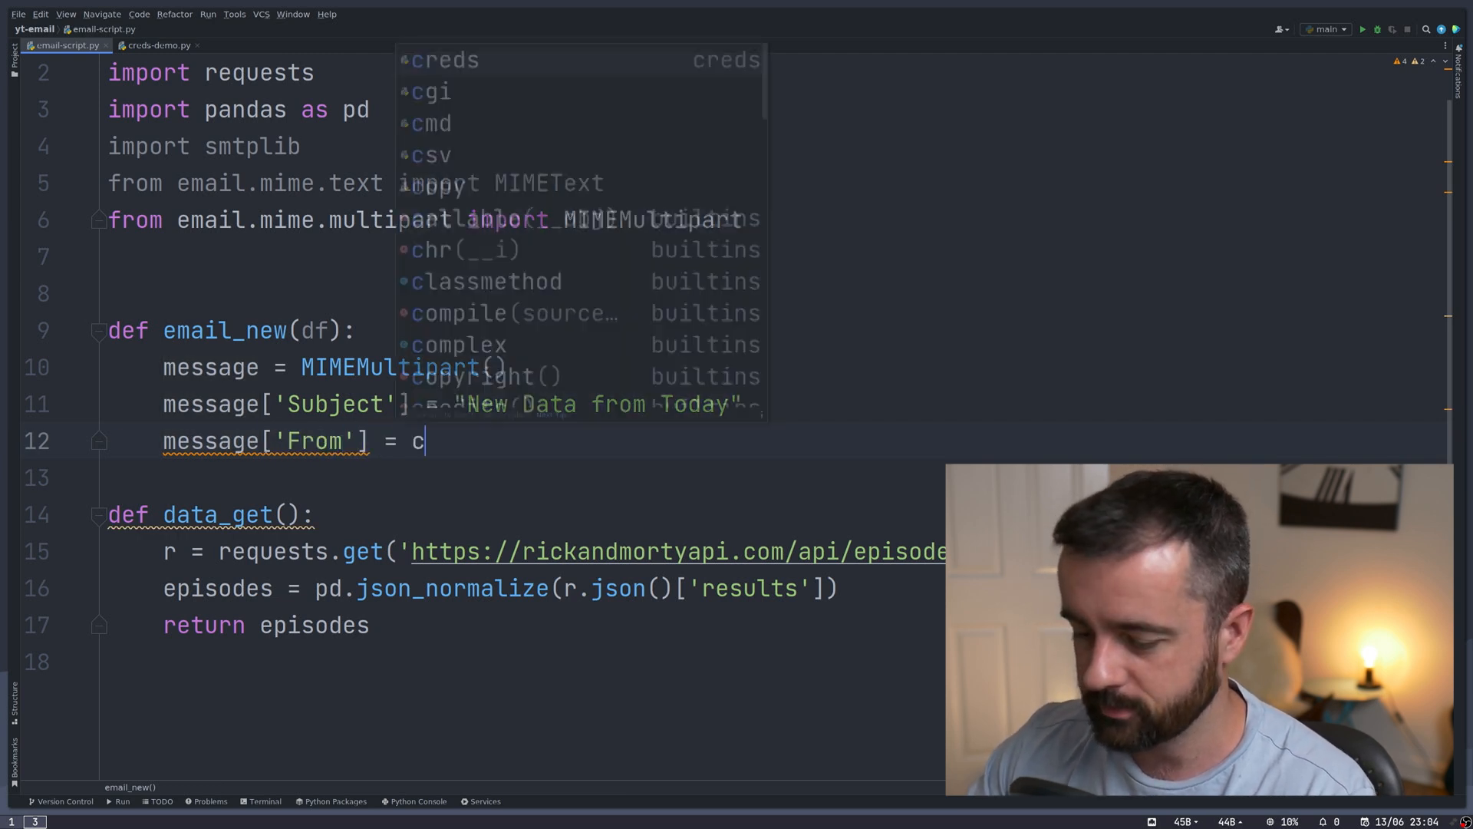
{"action": "type", "text": "reds/."}
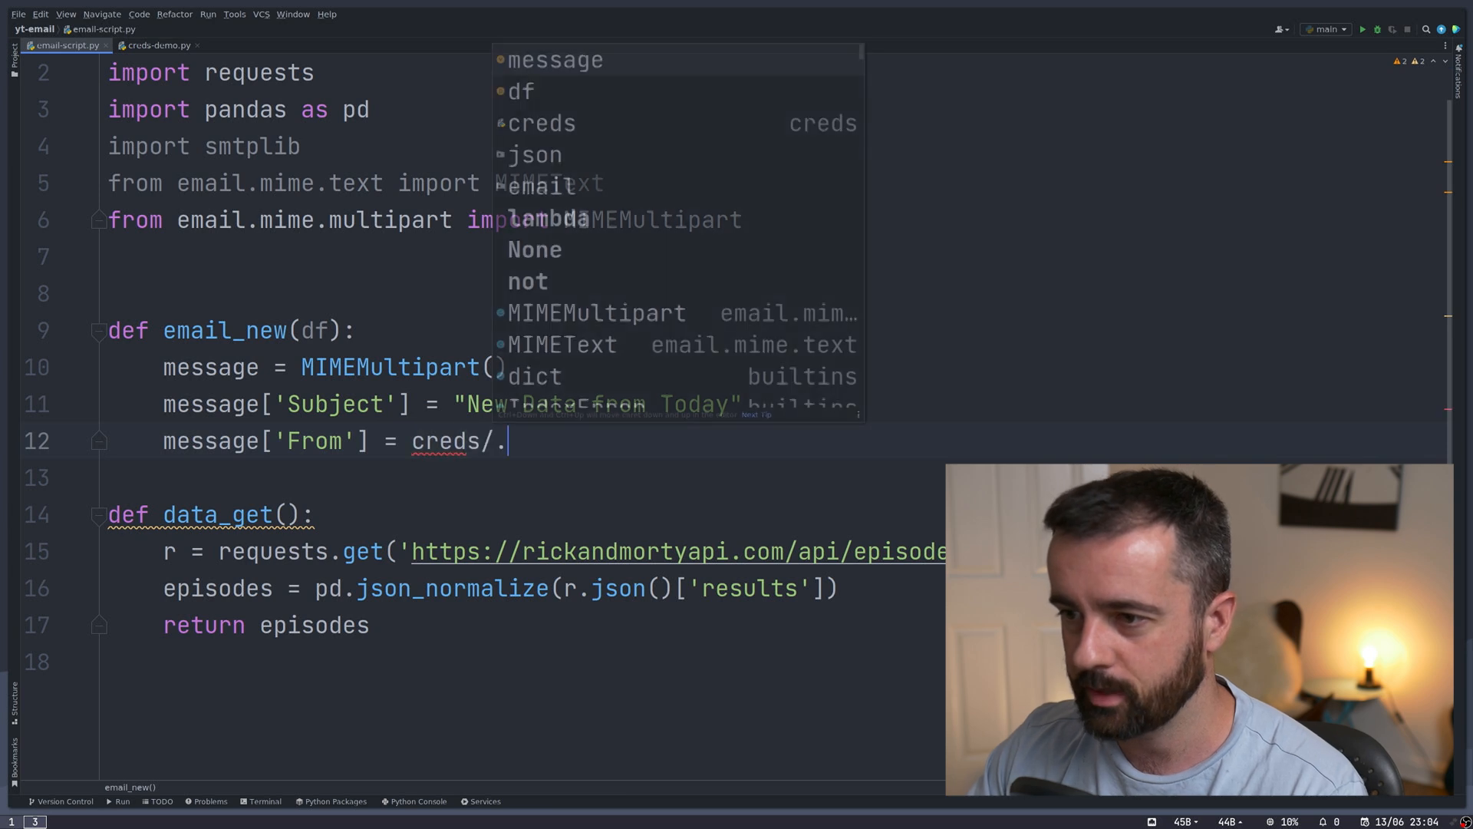
{"action": "type", "text": "sender"}
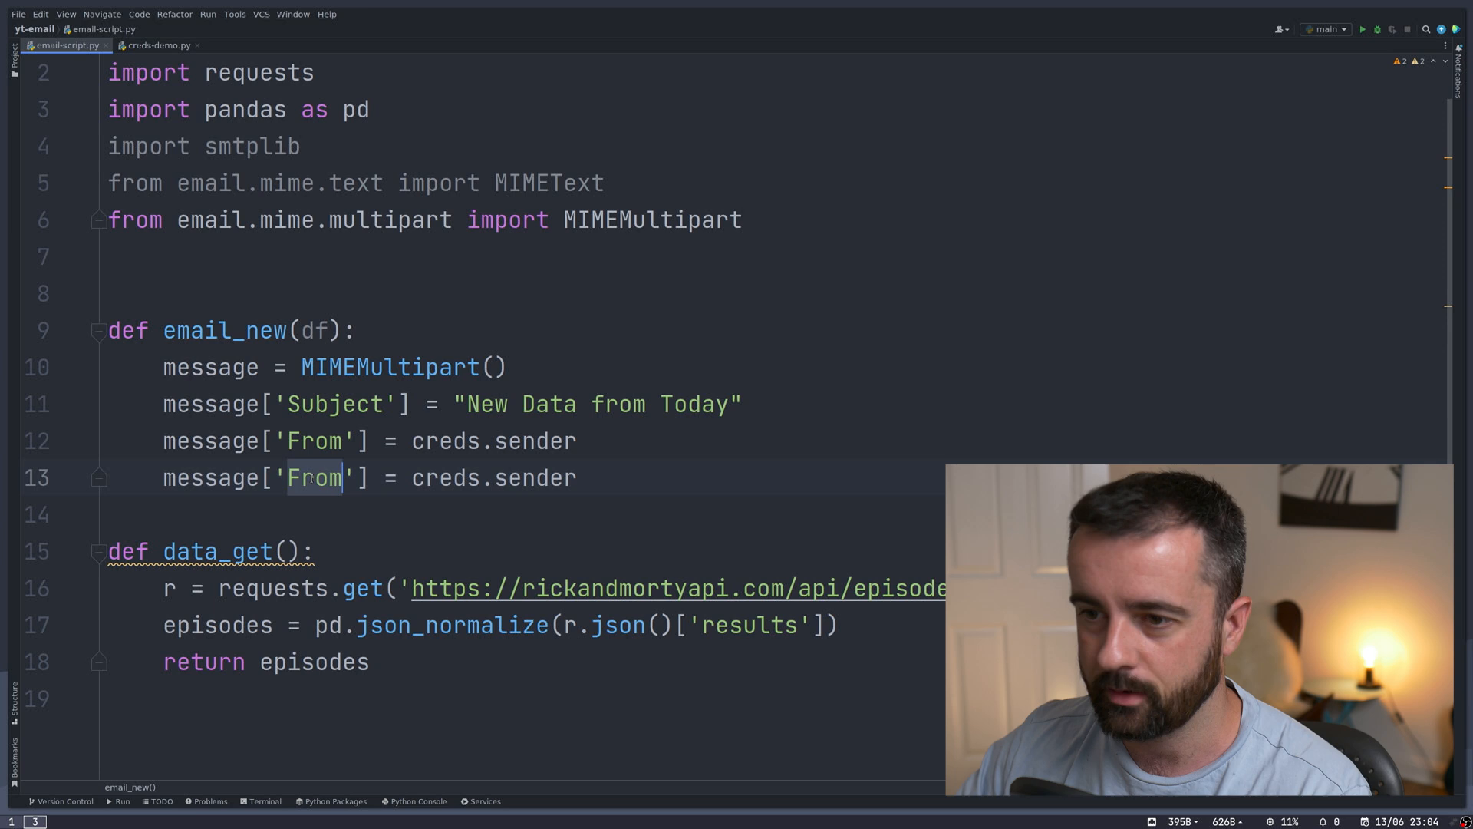
{"action": "type", "text": "To"}
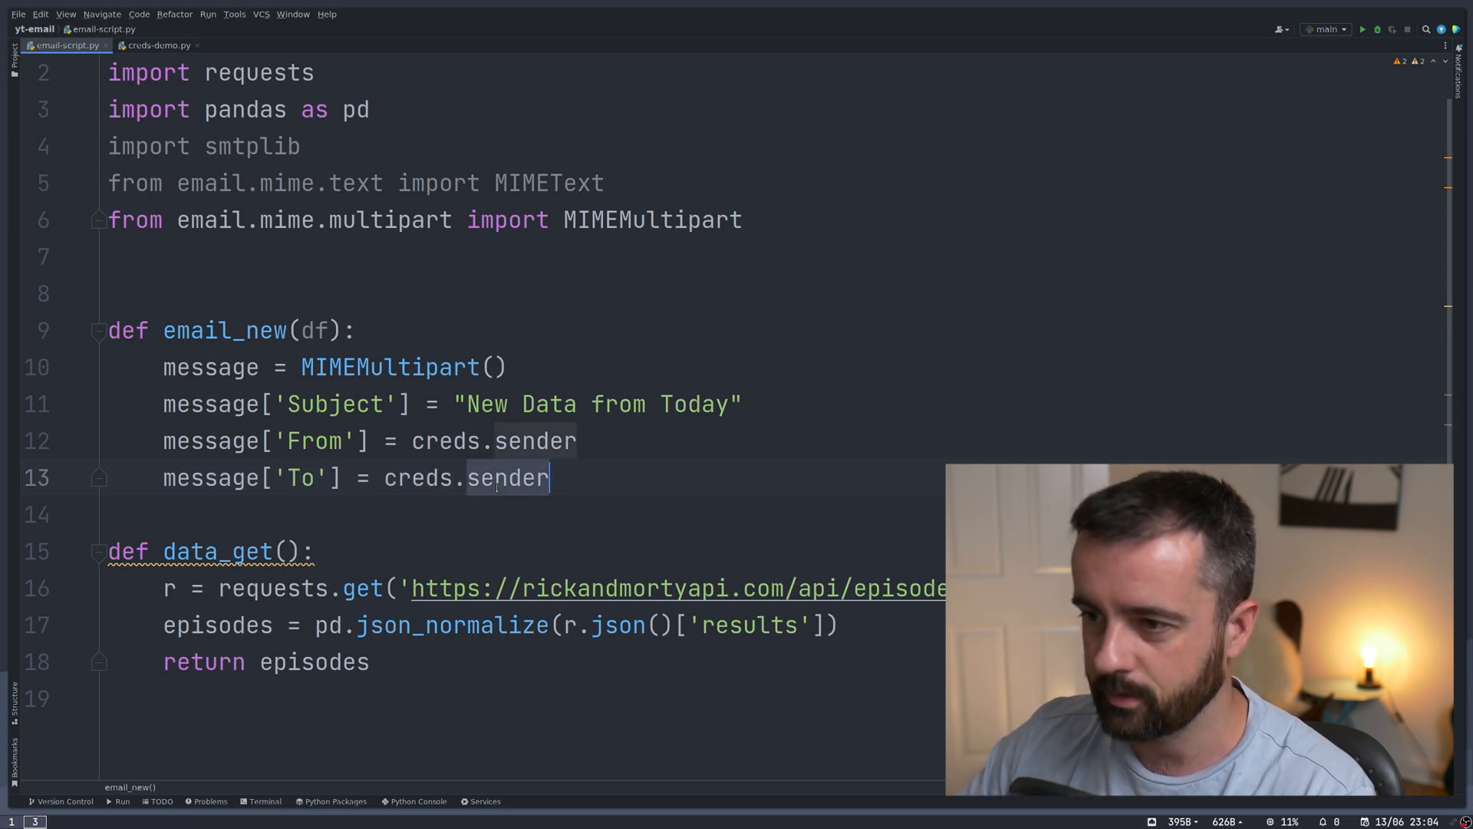
{"action": "type", "text": "recipient"}
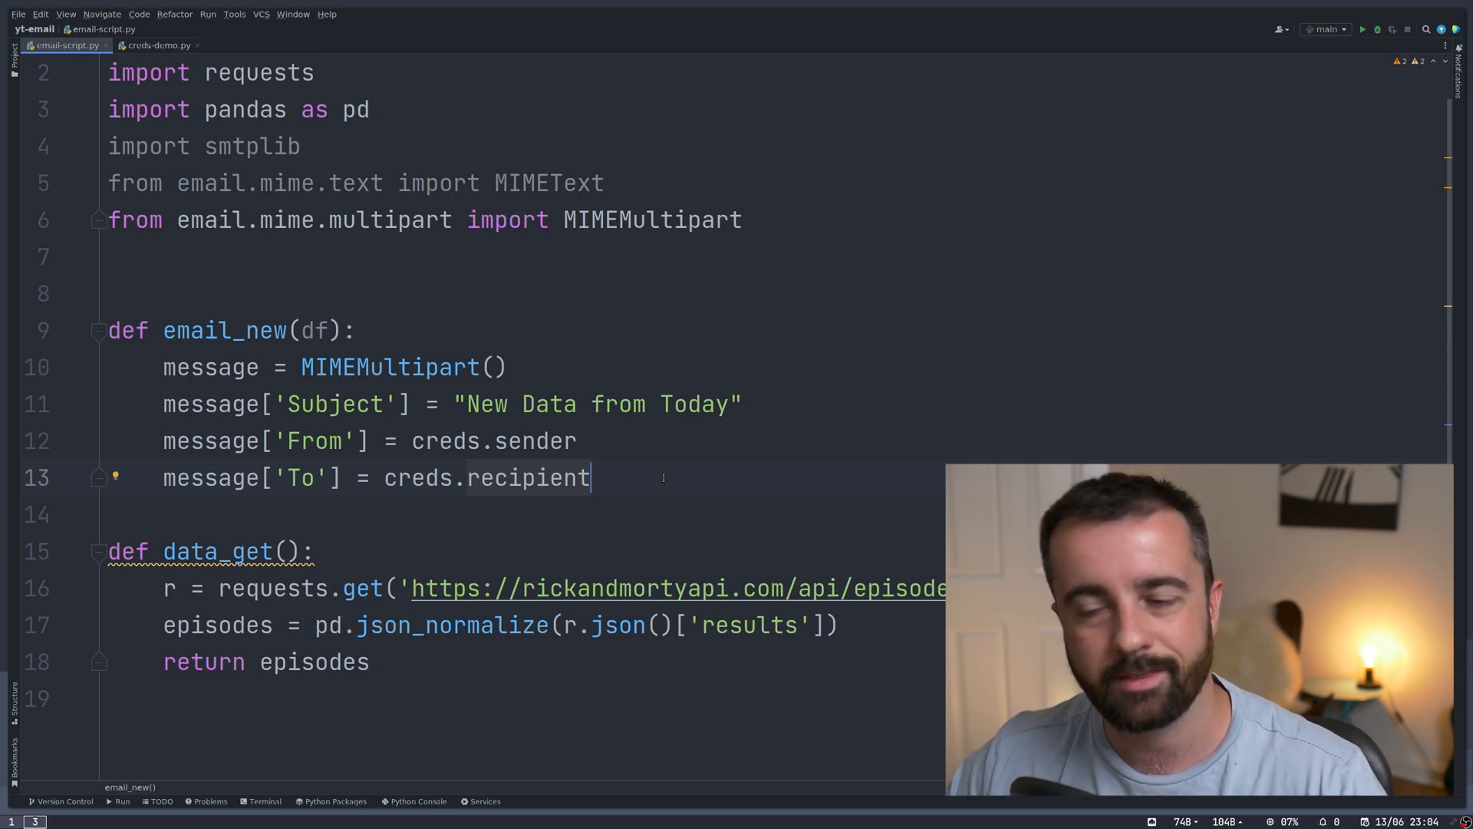
- Build html = MIMEText(df.to_html(index=False), "html") and attach it to the message
{"action": "key", "text": "Enter"}
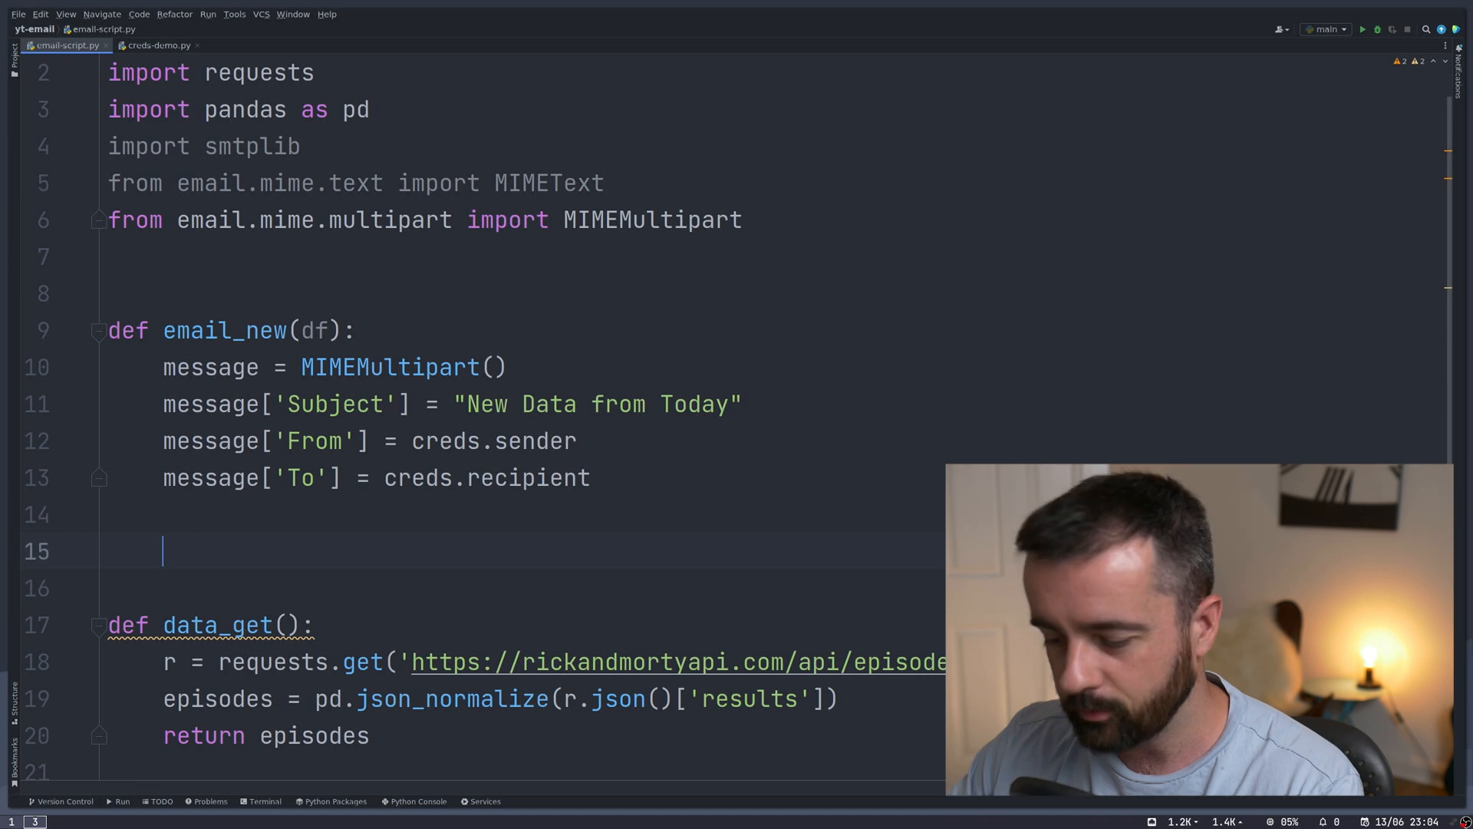
{"action": "type", "text": "html"}
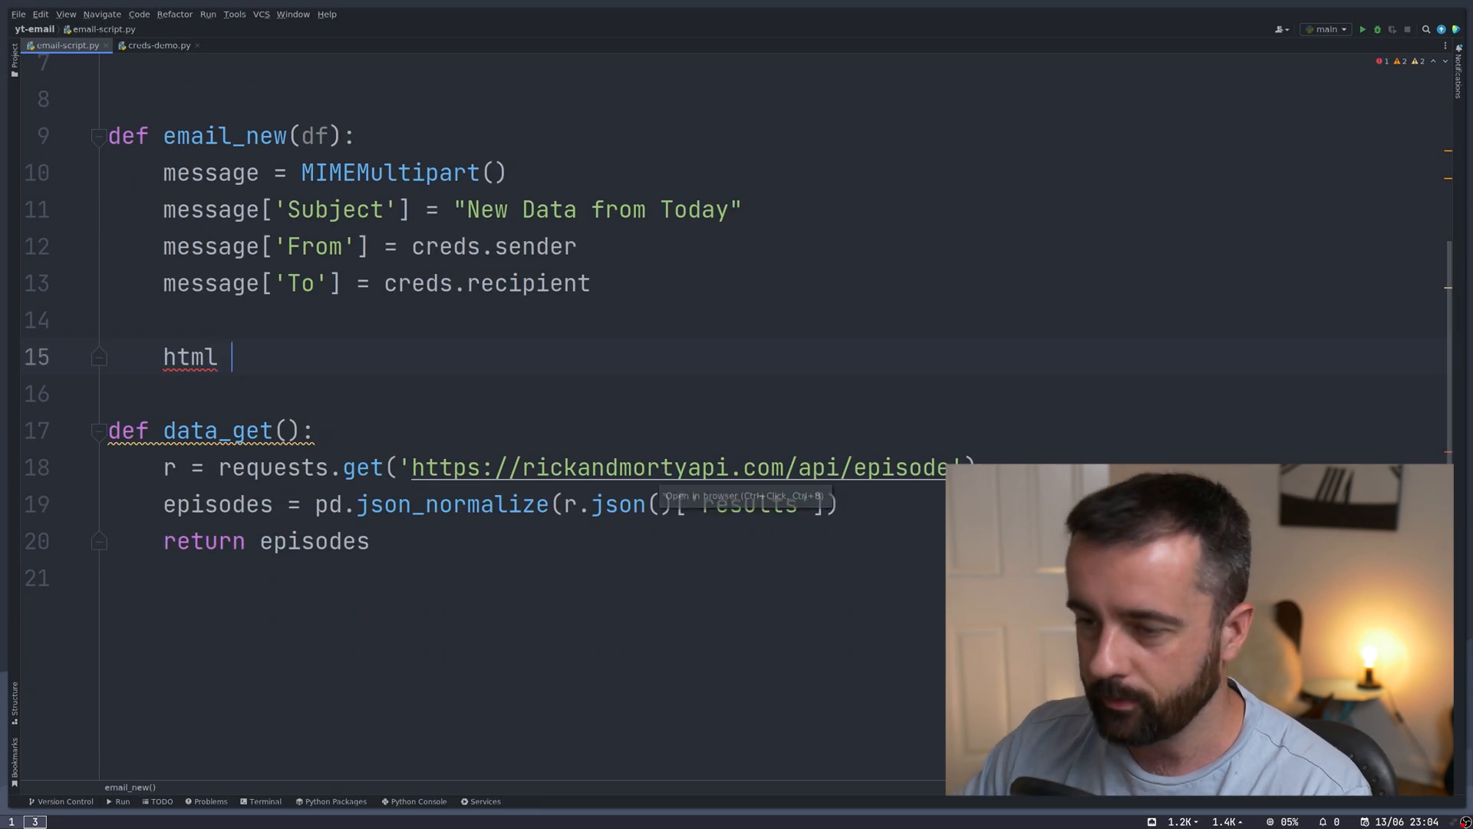
{"action": "type", "text": "= Mi"}
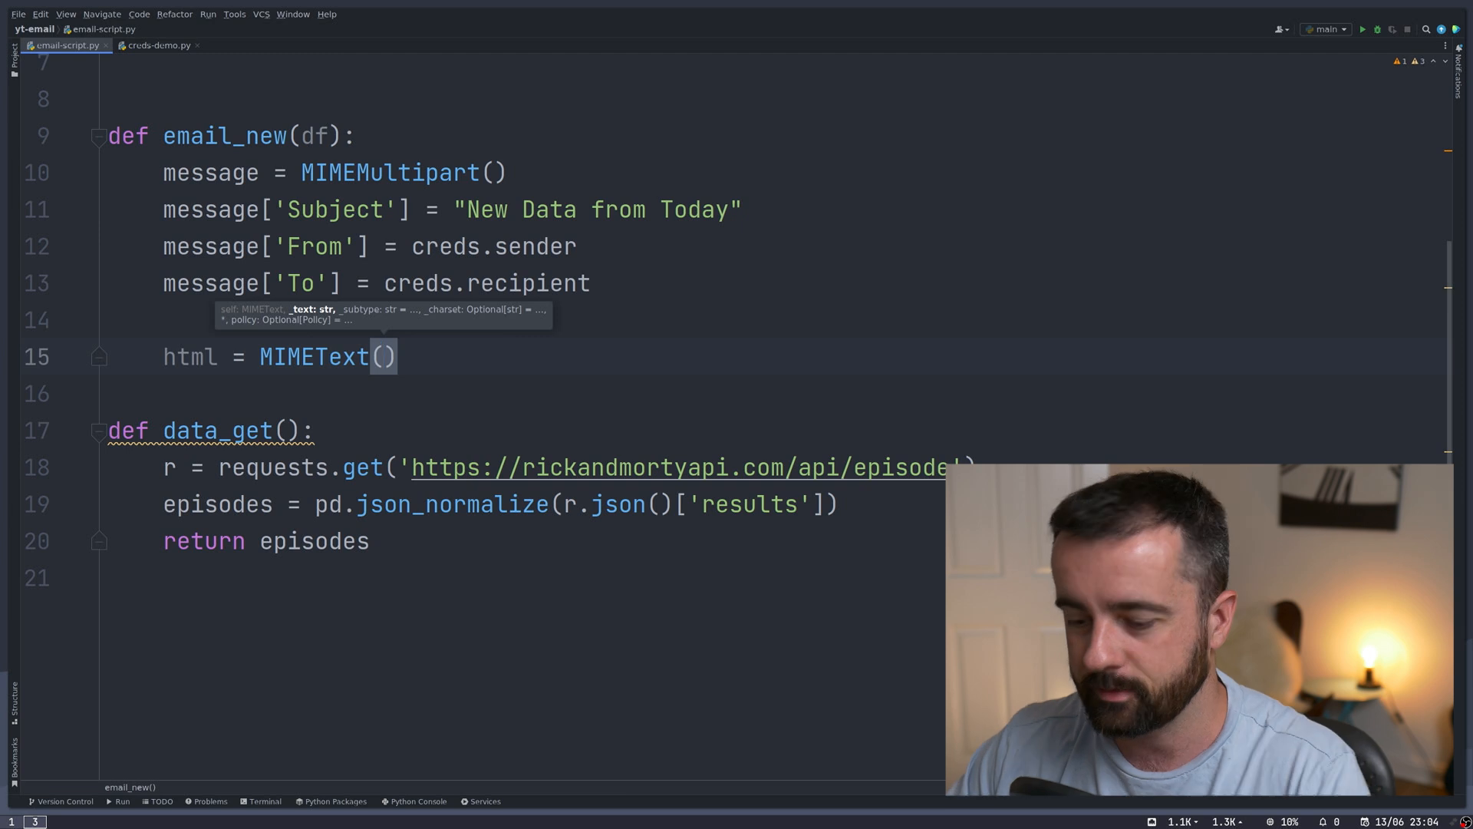
{"action": "type", "text": "df."}
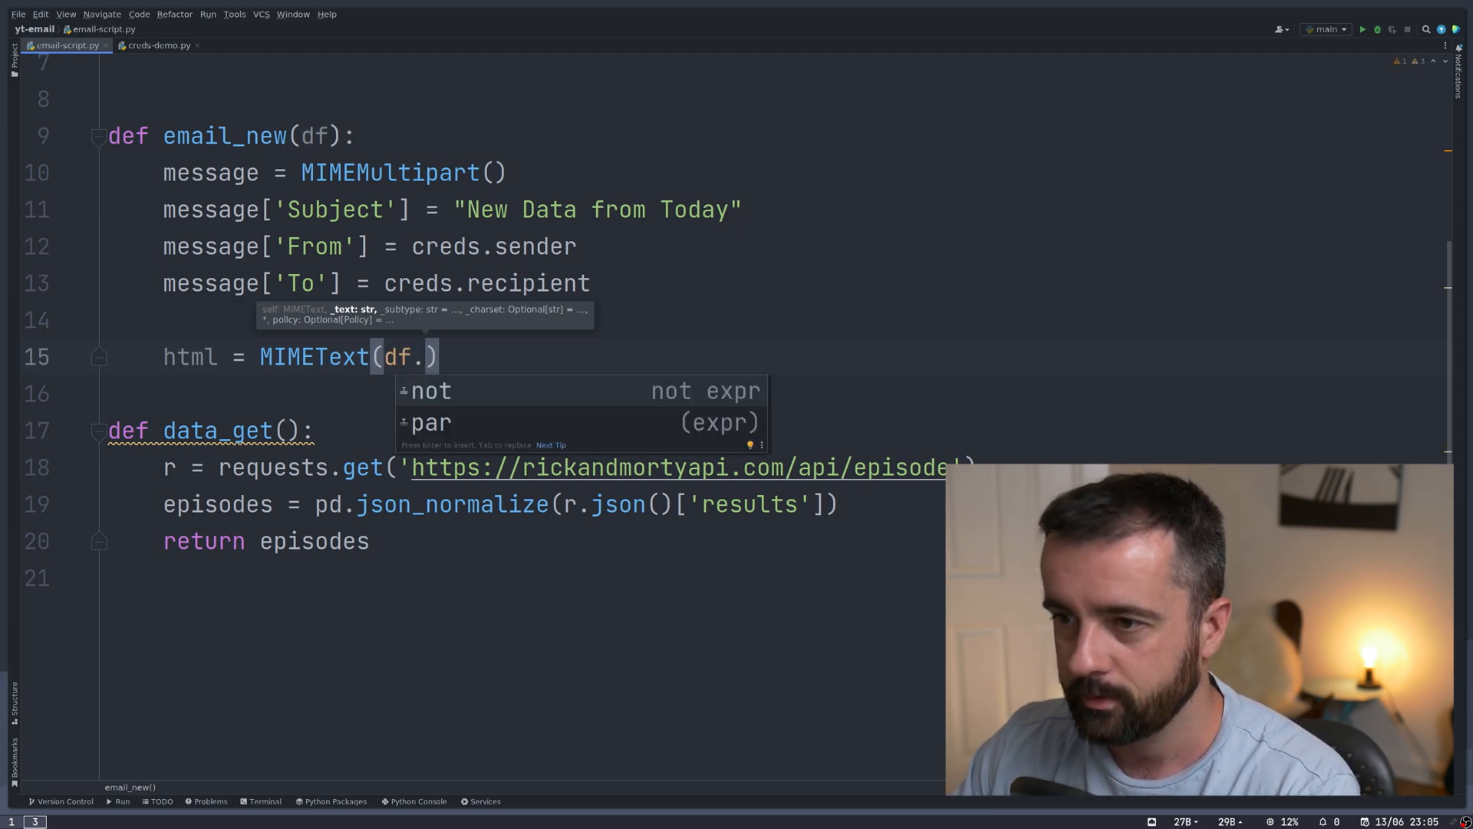
{"action": "type", "text": "to_html"}
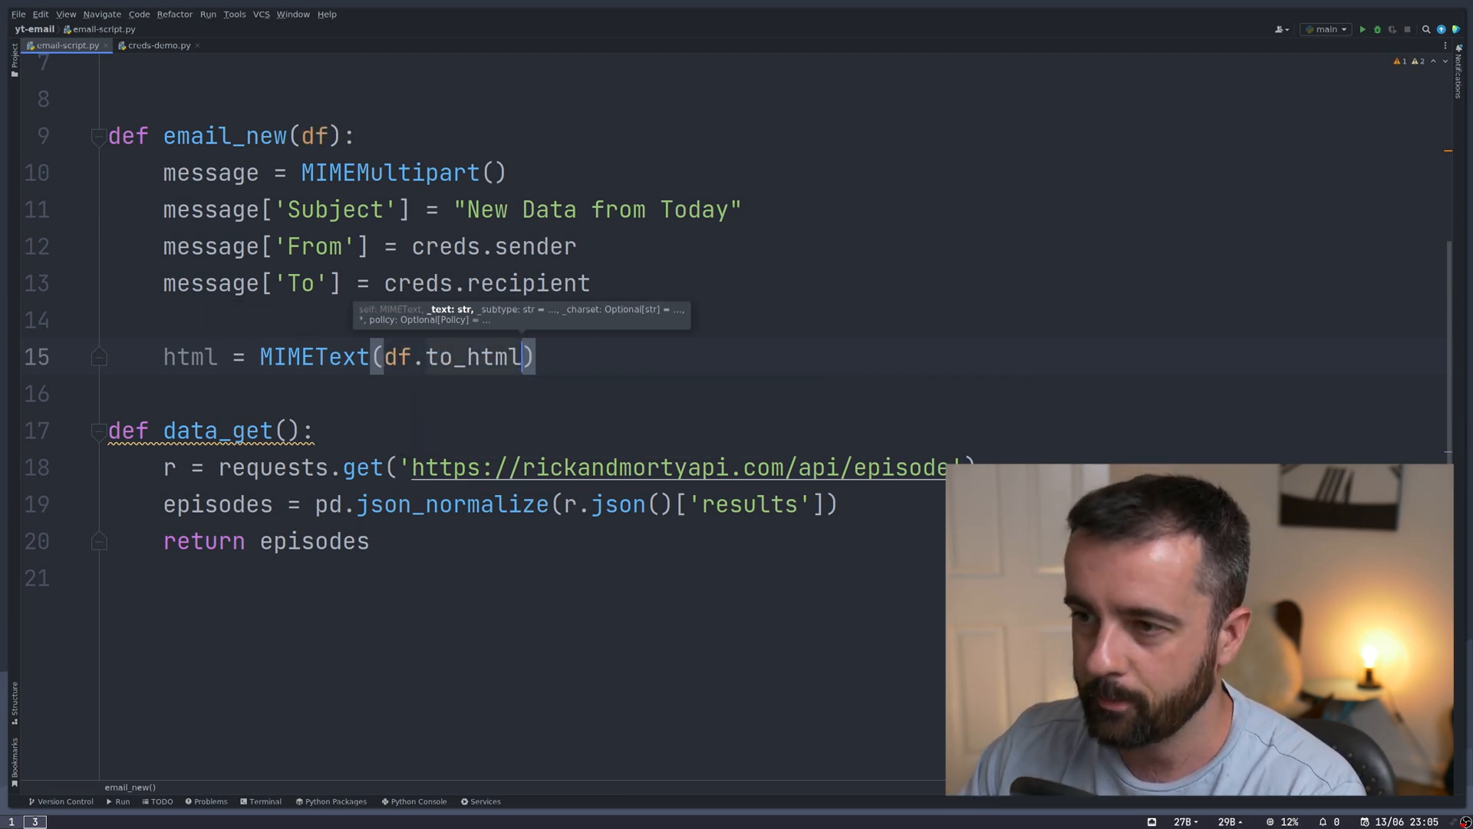
{"action": "type", "text": "()"}
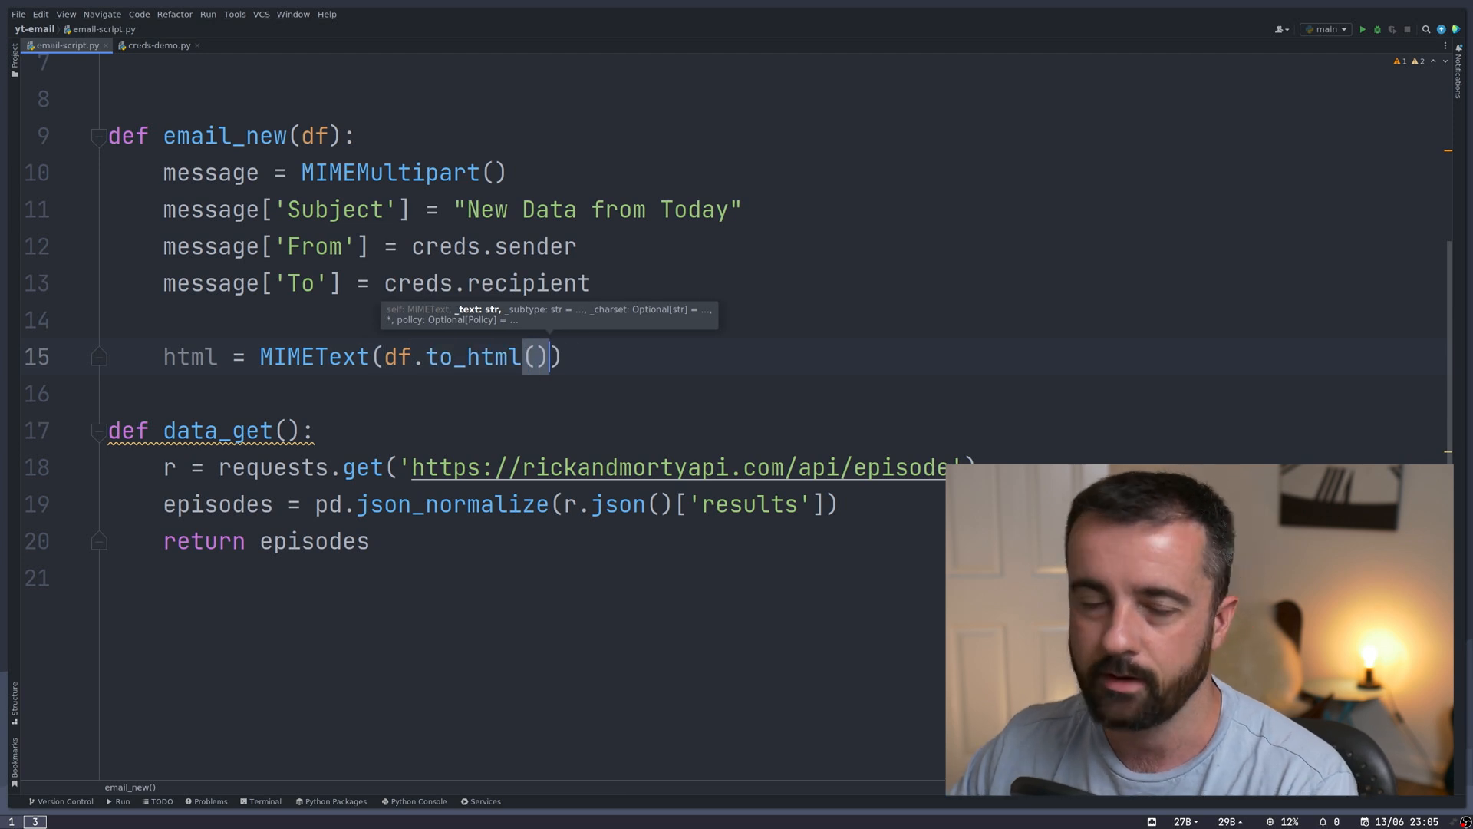
{"action": "type", "text": "i"}
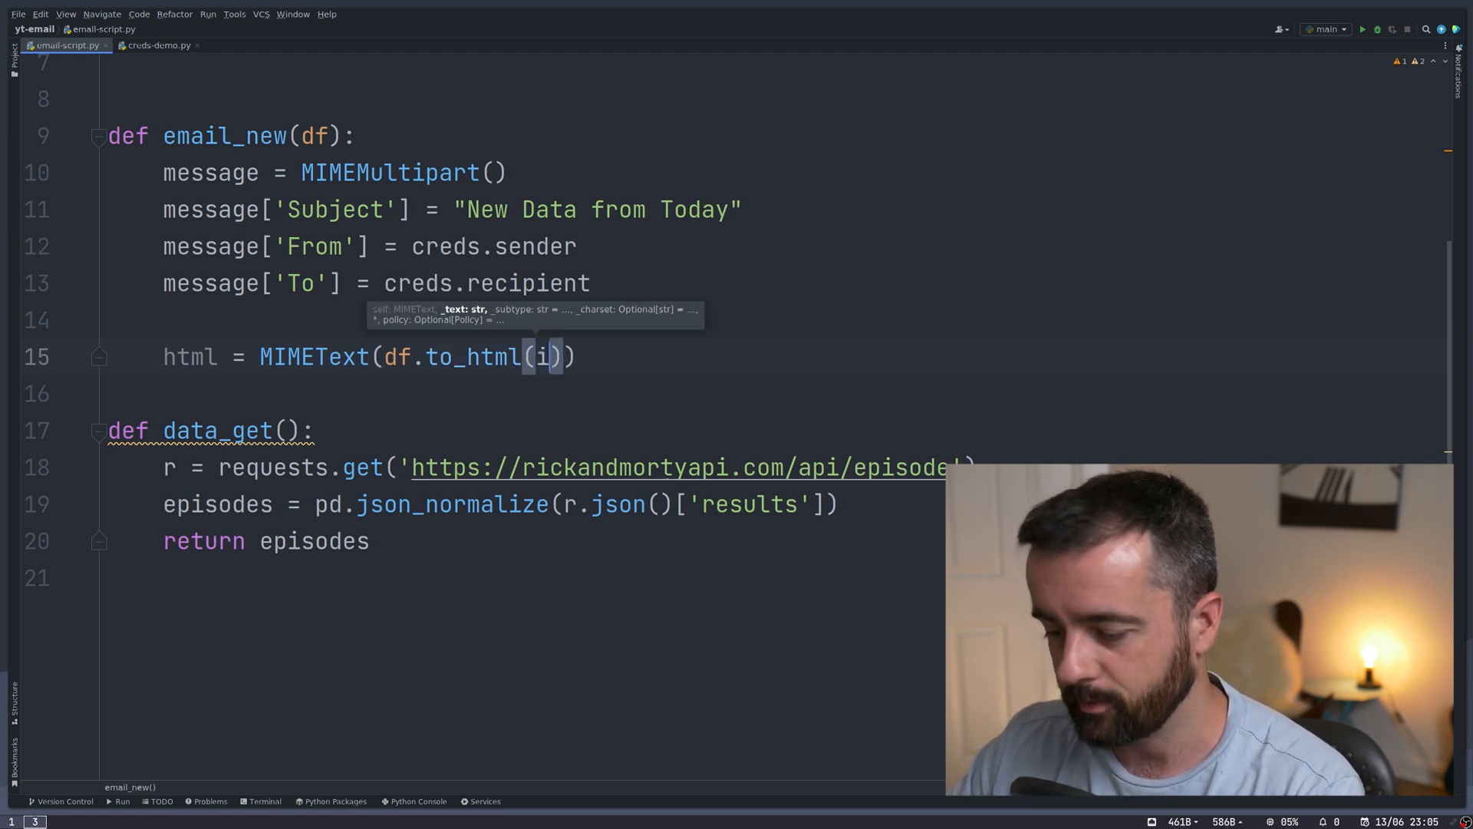
{"action": "type", "text": "ndex=False"}
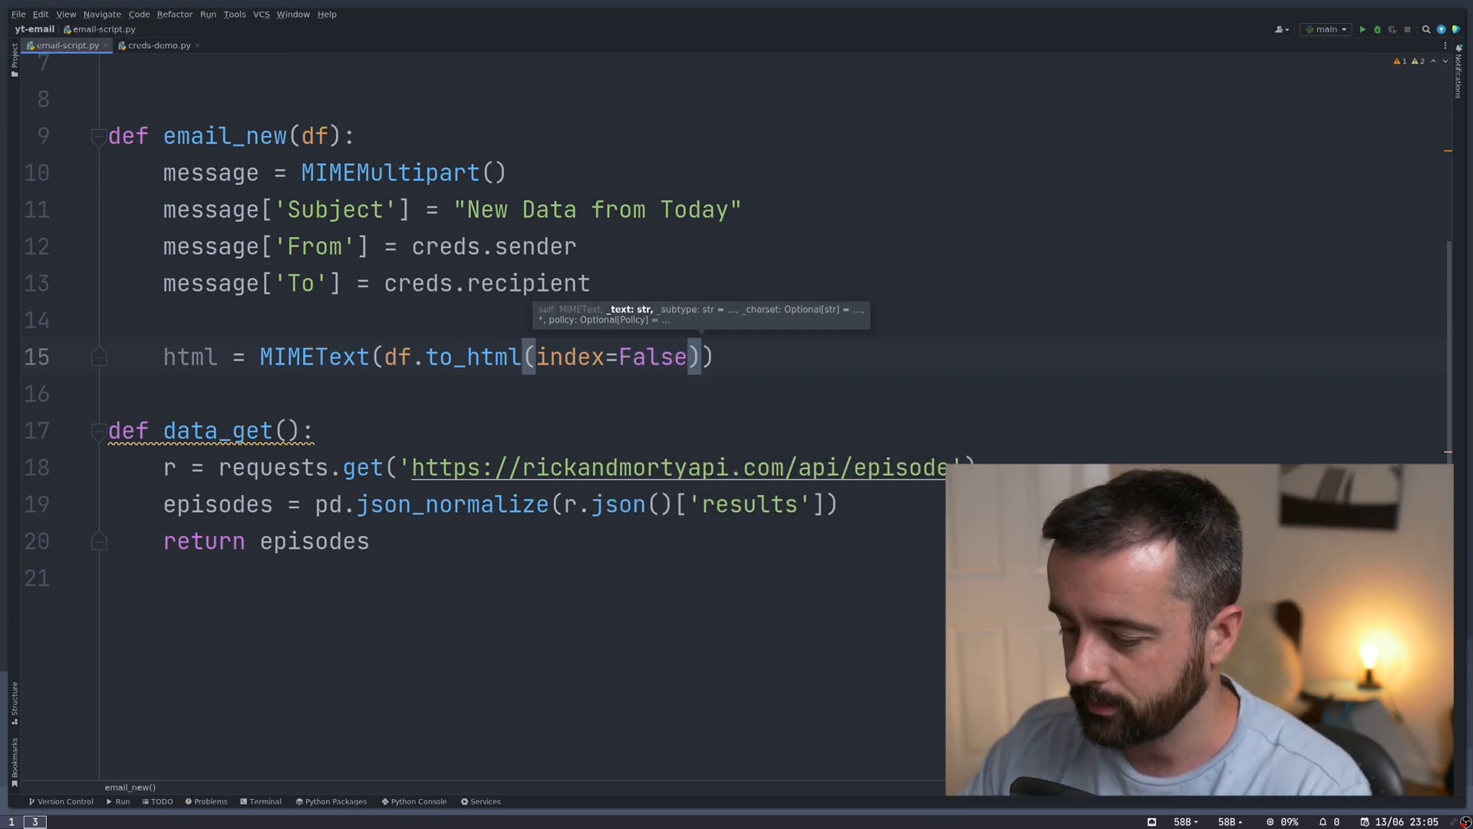
{"action": "type", "text": ", \"html\""}
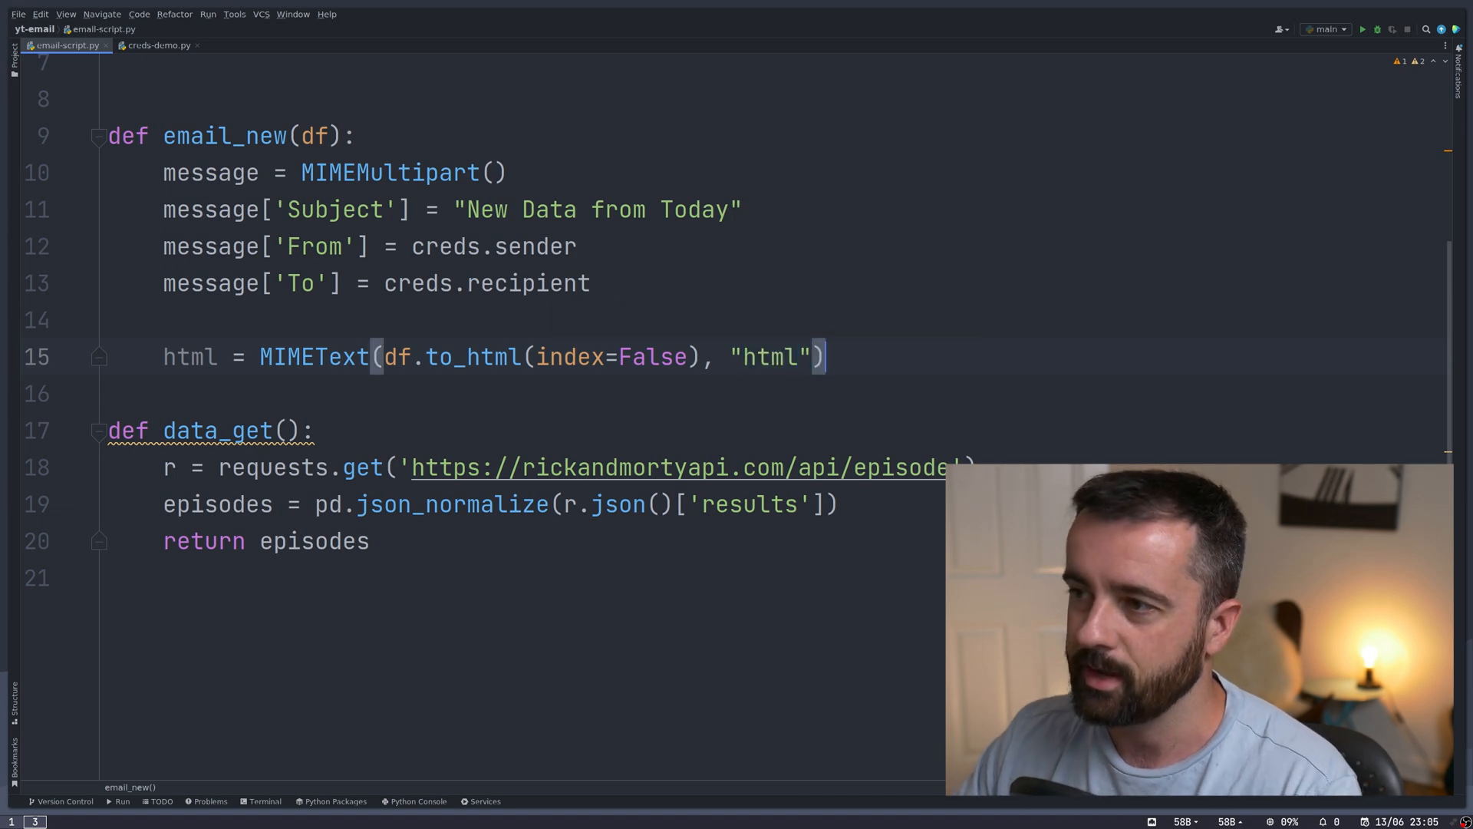
{"action": "type", "text": "messsage.attach("}
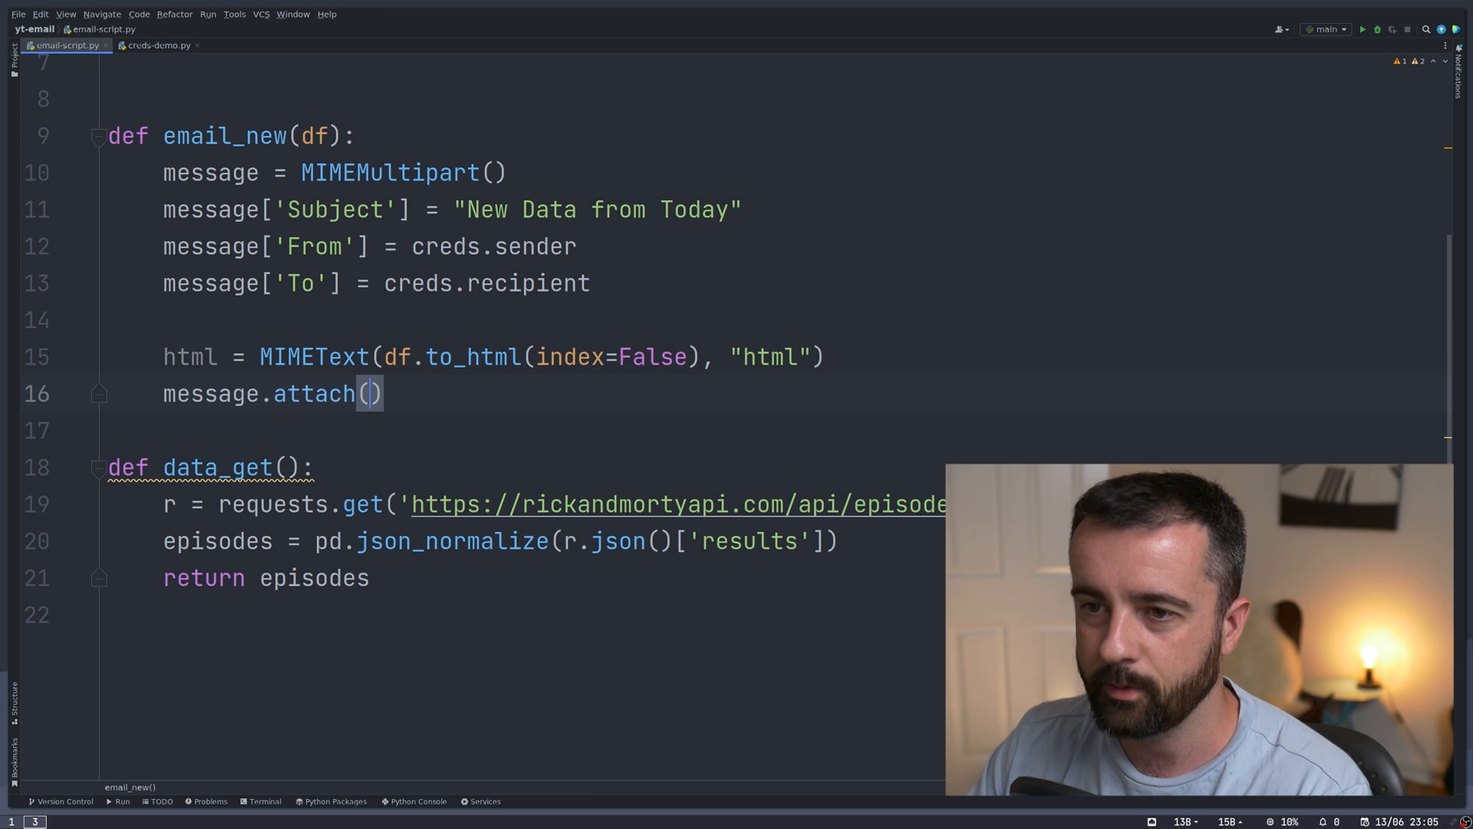
{"action": "type", "text": "html"}
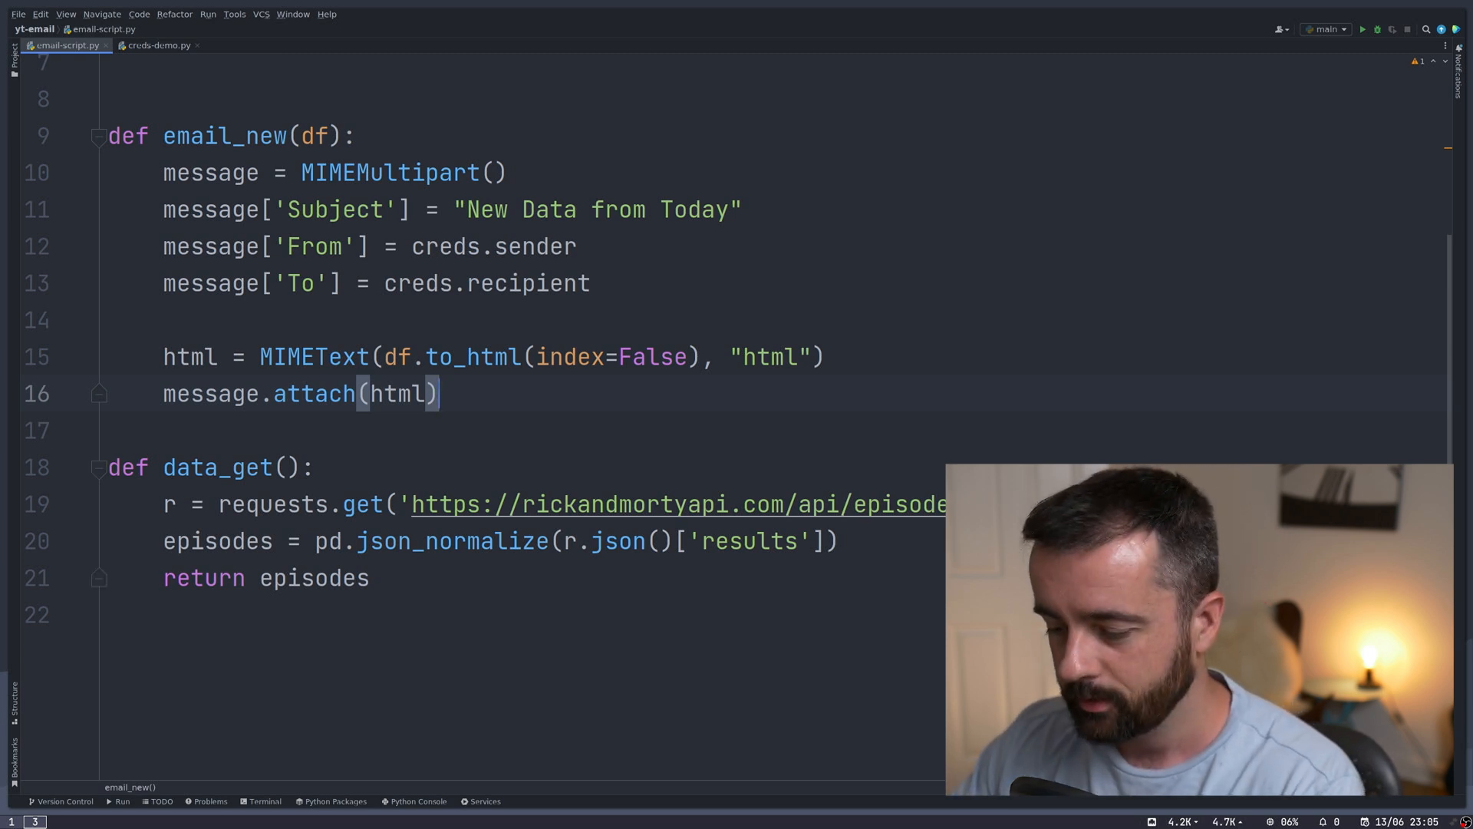
- Begin a with smtplib.SMTP("") line, leaving the server address empty
{"action": "type", "text": "with smtplib"}
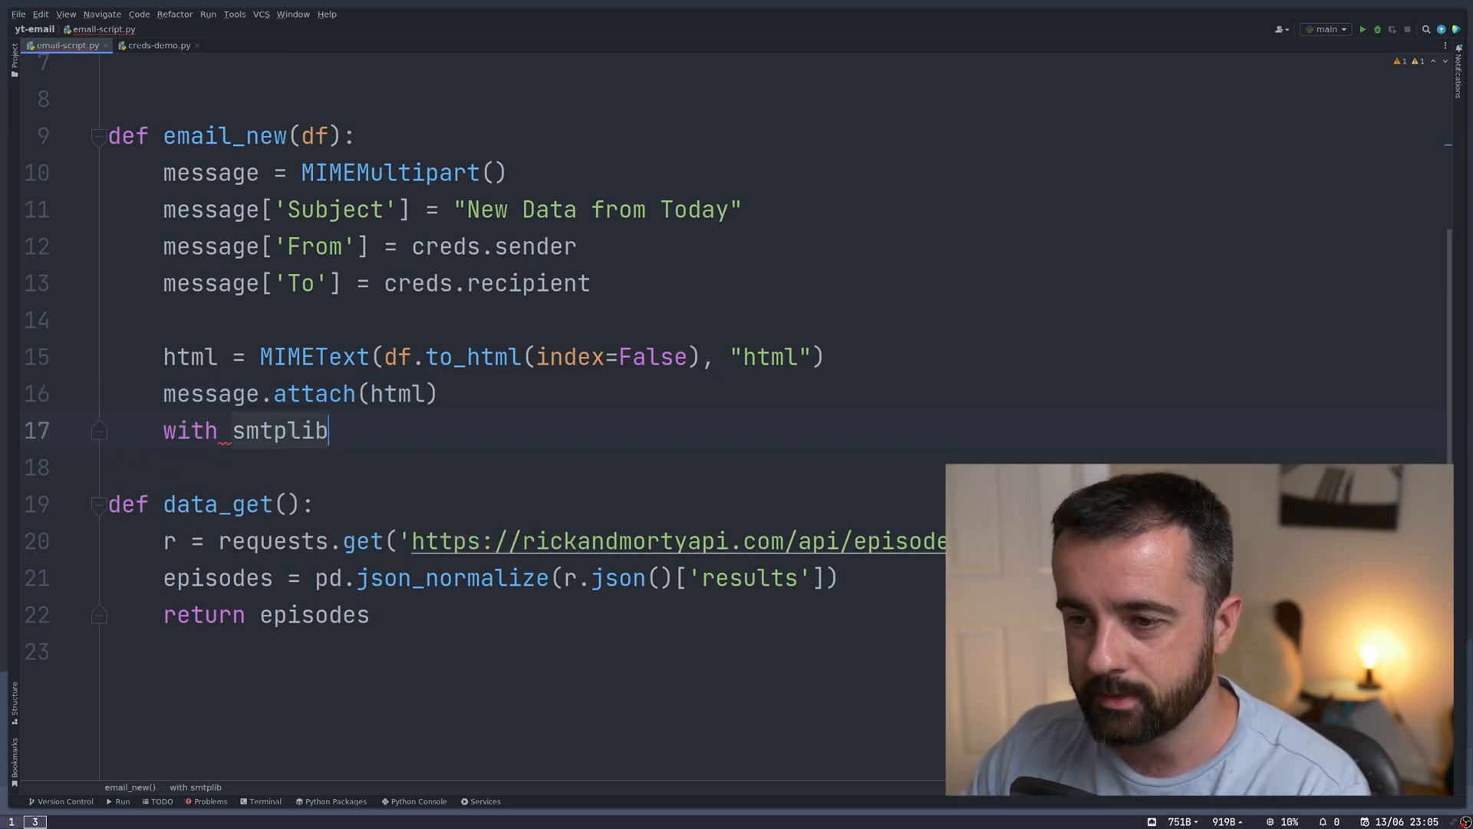
{"action": "type", "text": ".SMN"}
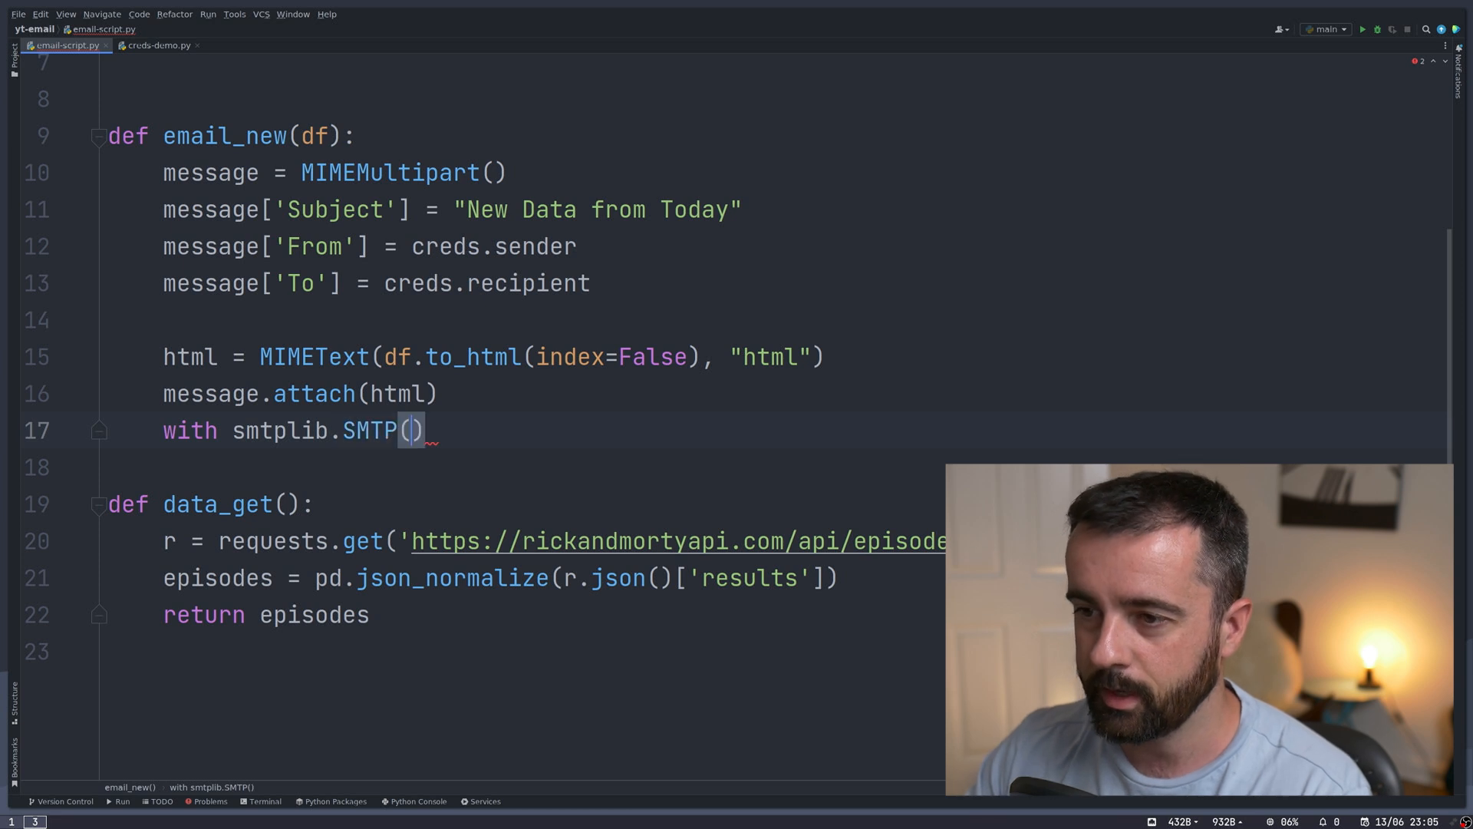
{"action": "type", "text": "\"\""}
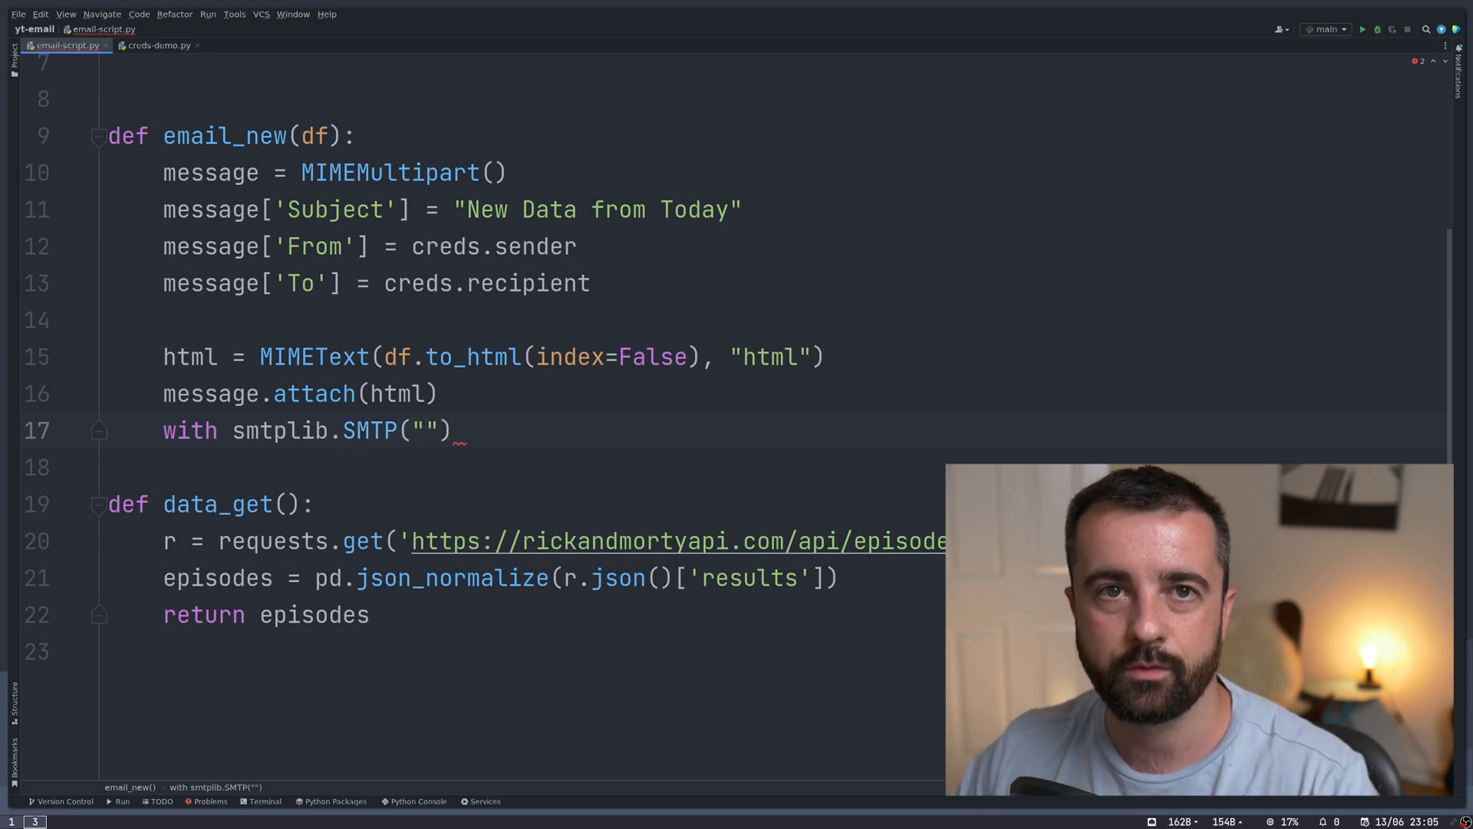
{"action": "left_click", "coordinate": [423, 430]}
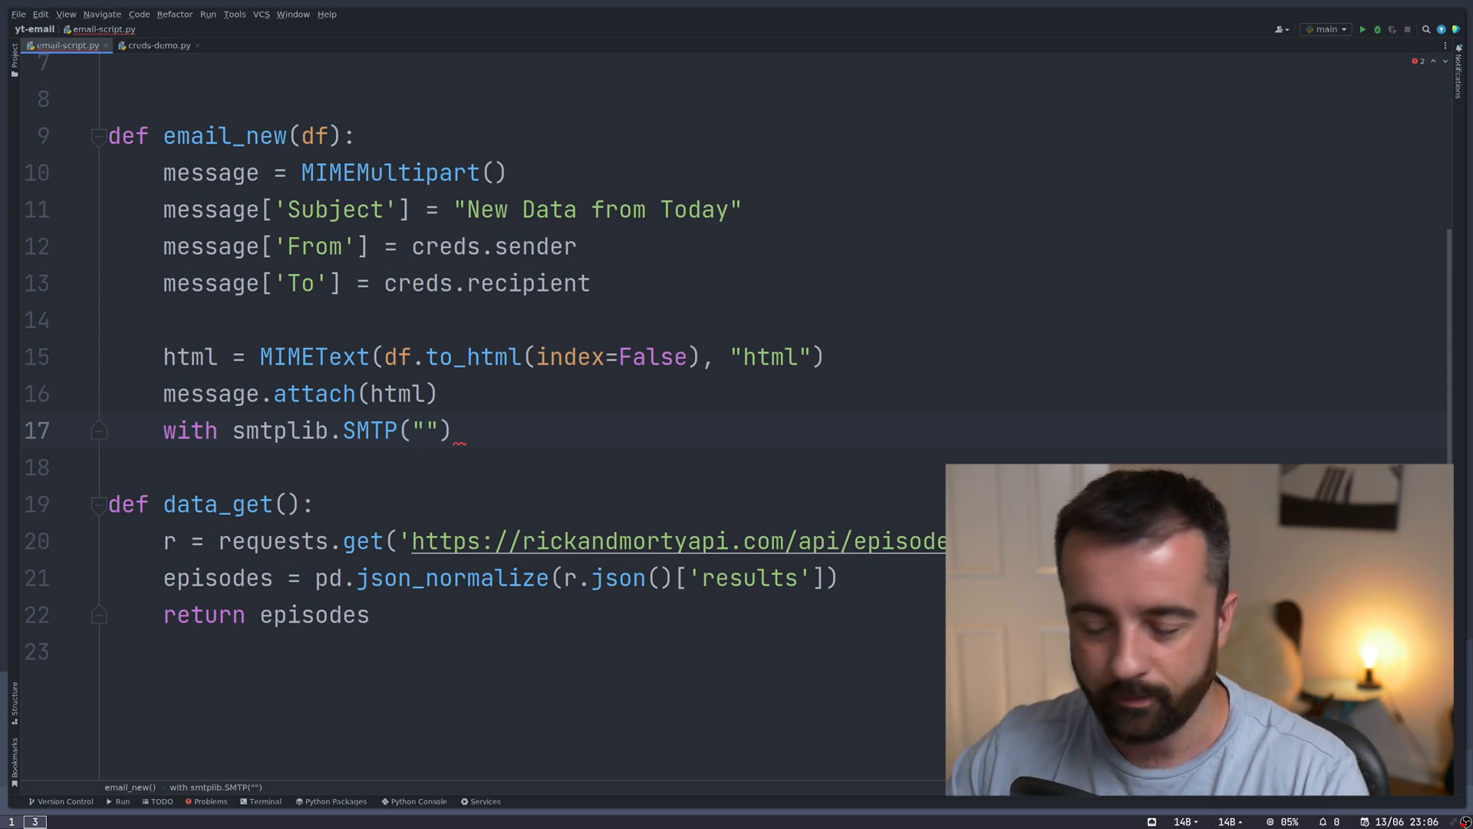
- Connect to smtp.office365.com on port 587 as server and start TLS
{"action": "type", "text": "smtp.office"}
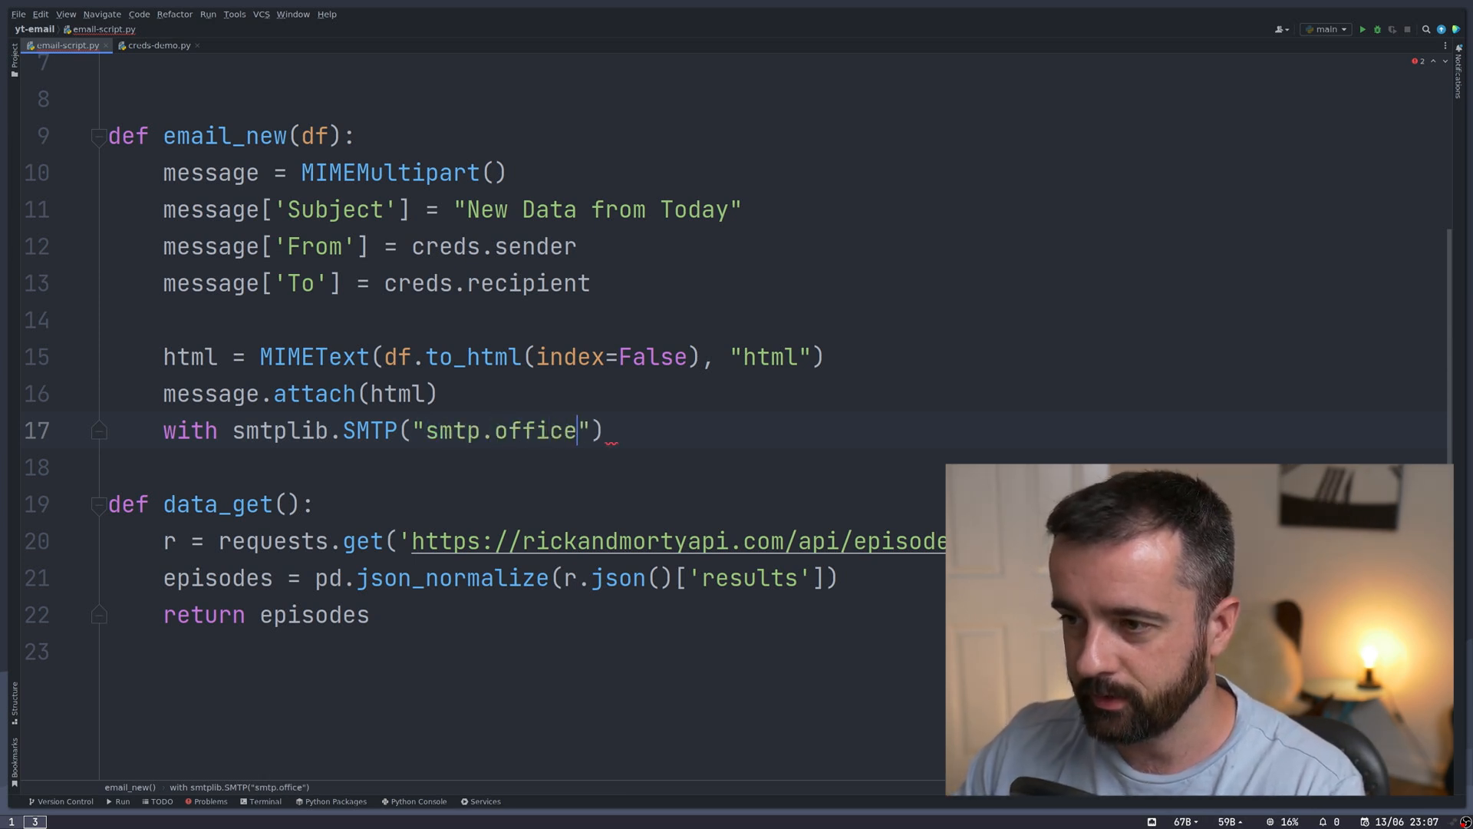
{"action": "type", "text": "365.com"}
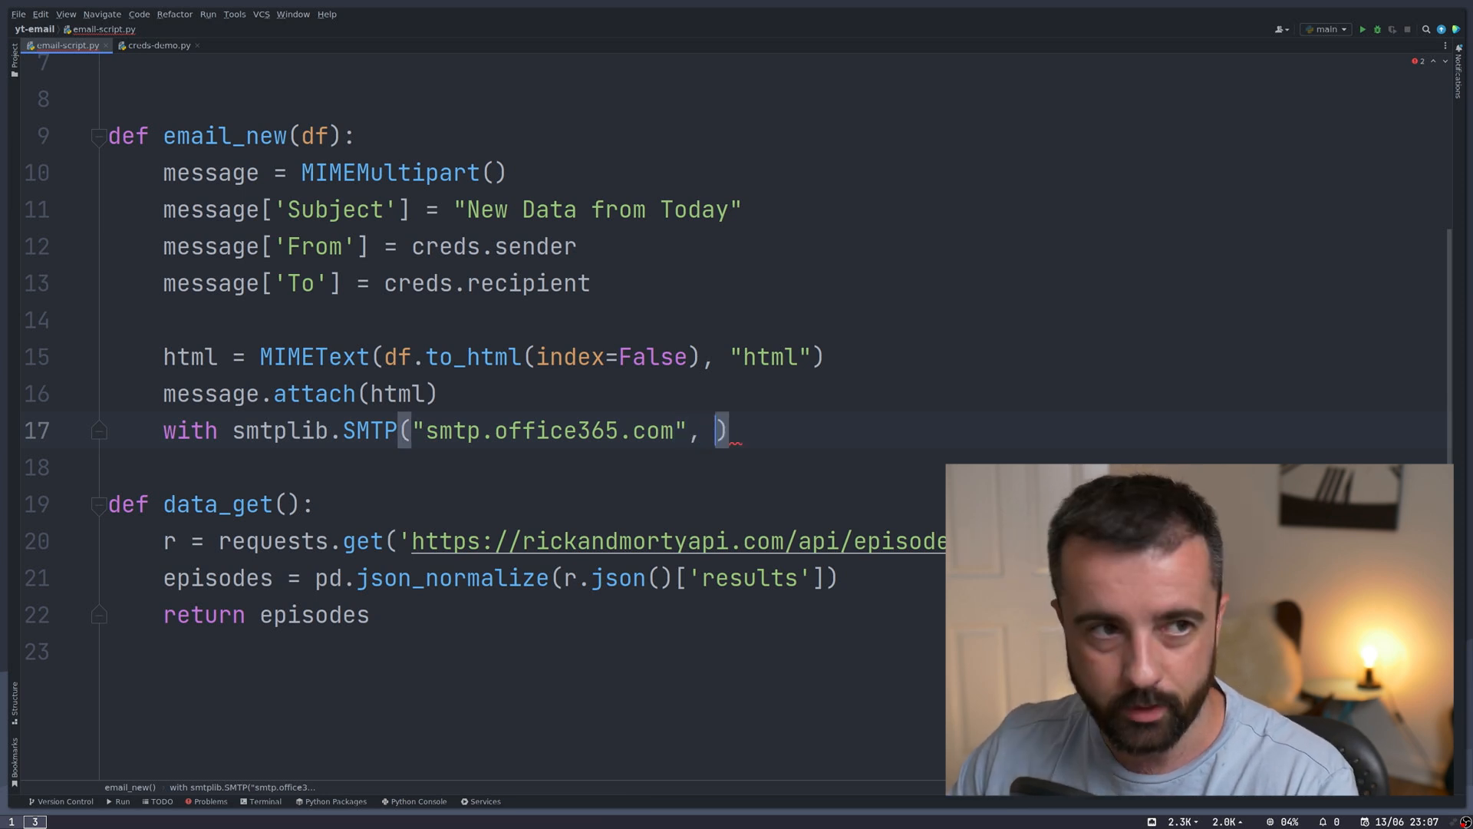
{"action": "type", "text": "587) as"}
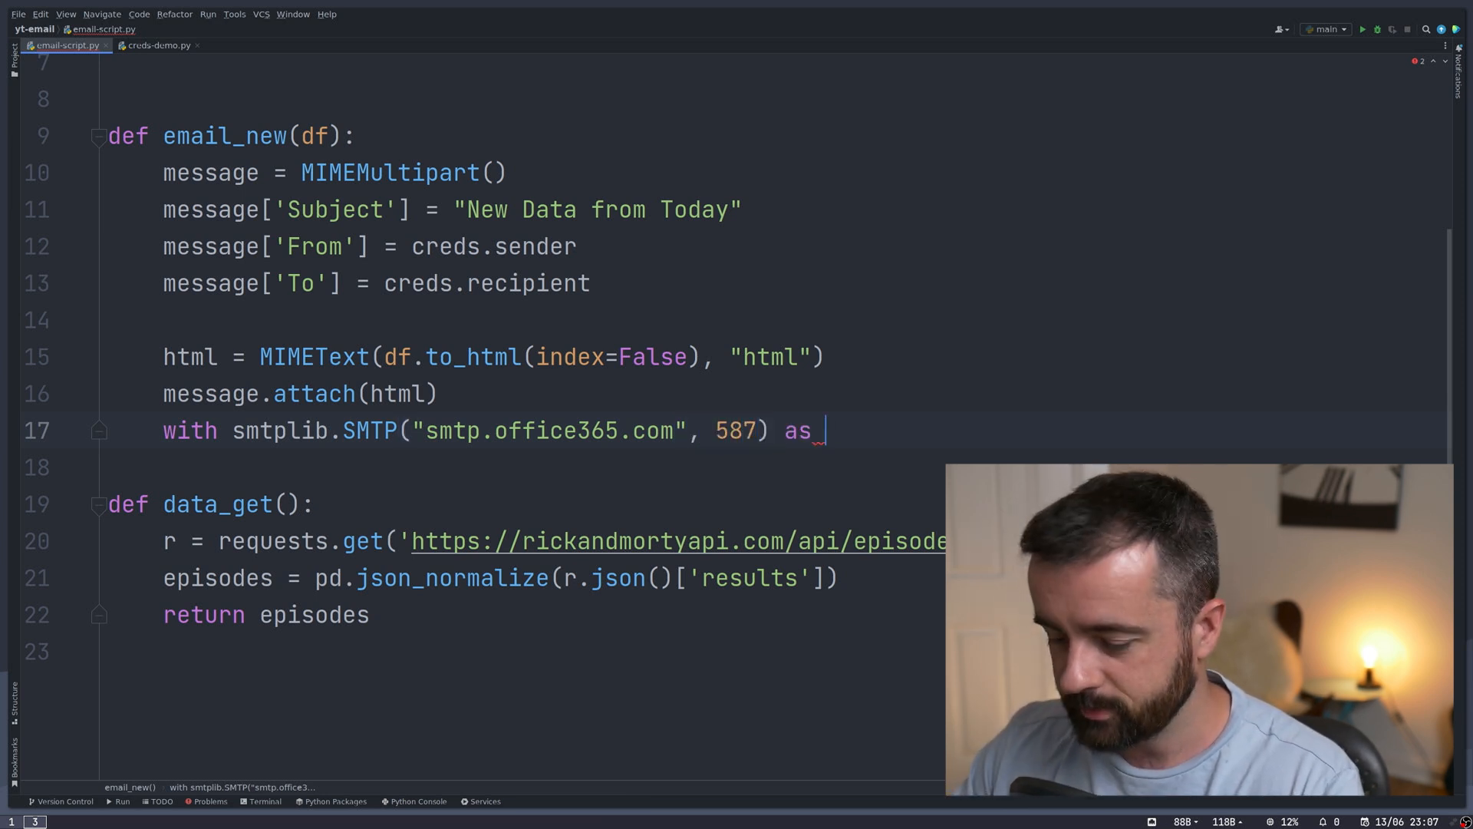
{"action": "type", "text": "server:"}
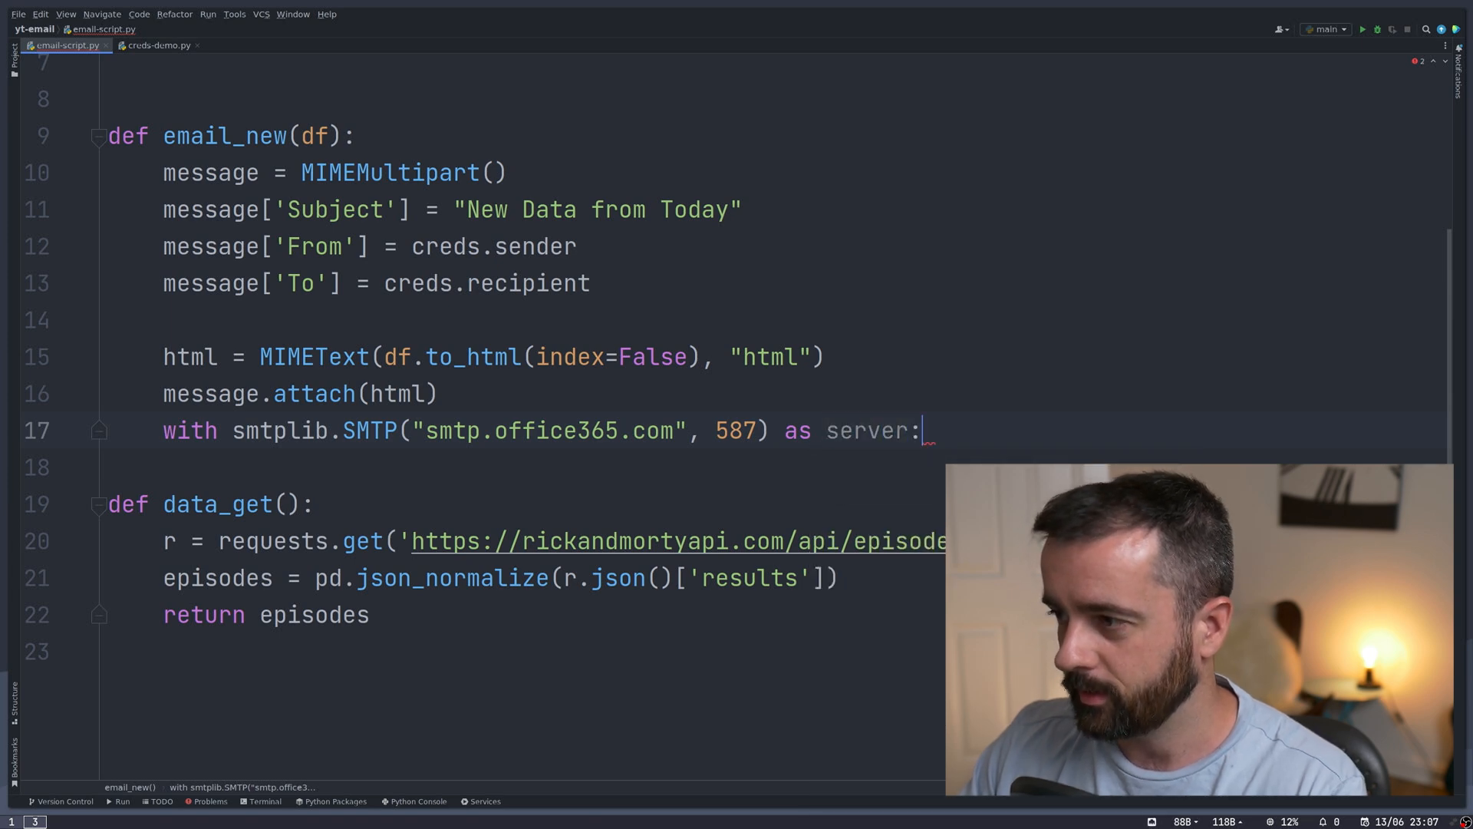
{"action": "type", "text": "server.starttls()"}
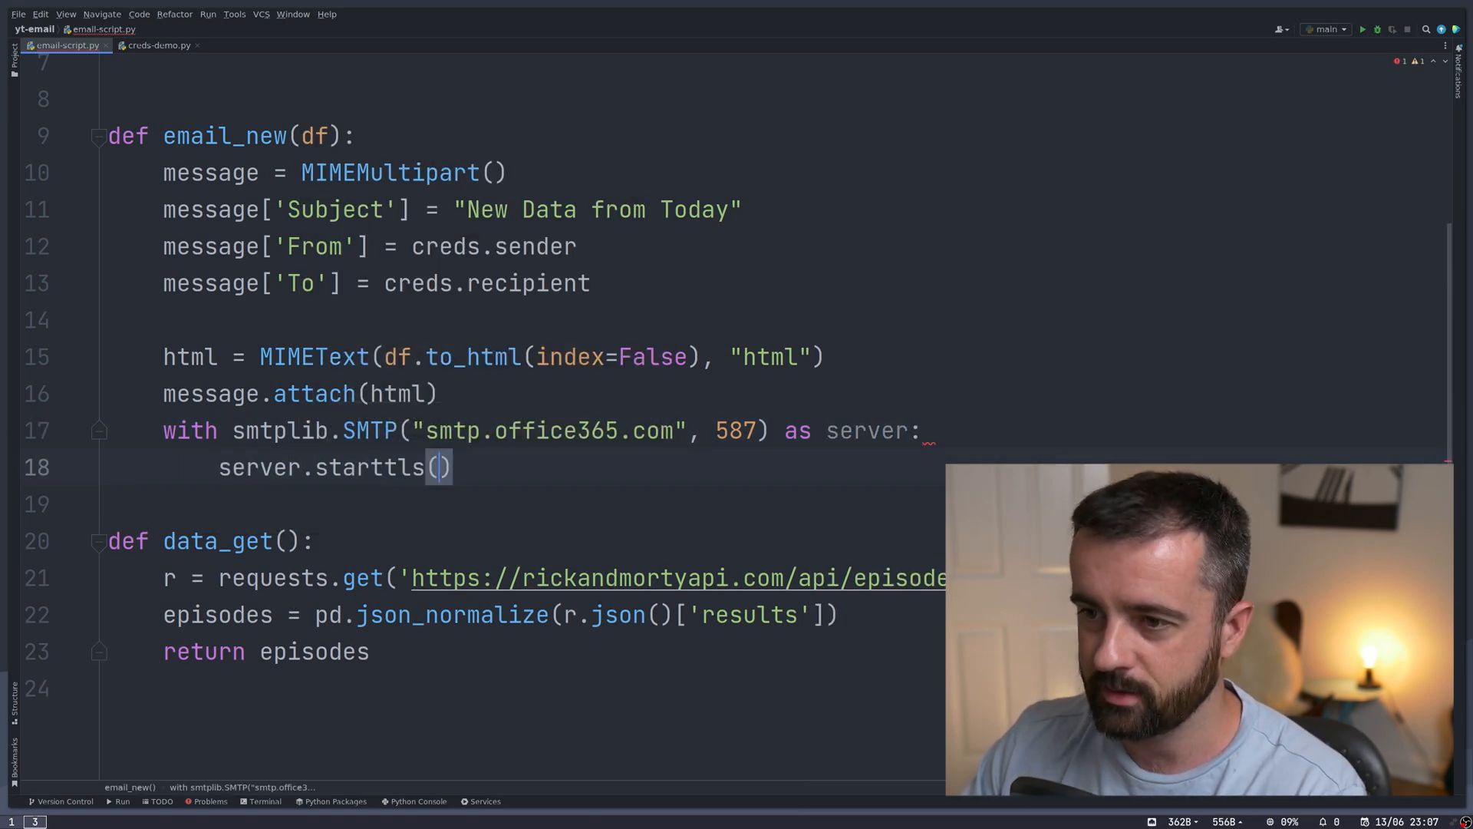
{"action": "key", "text": "enter"}
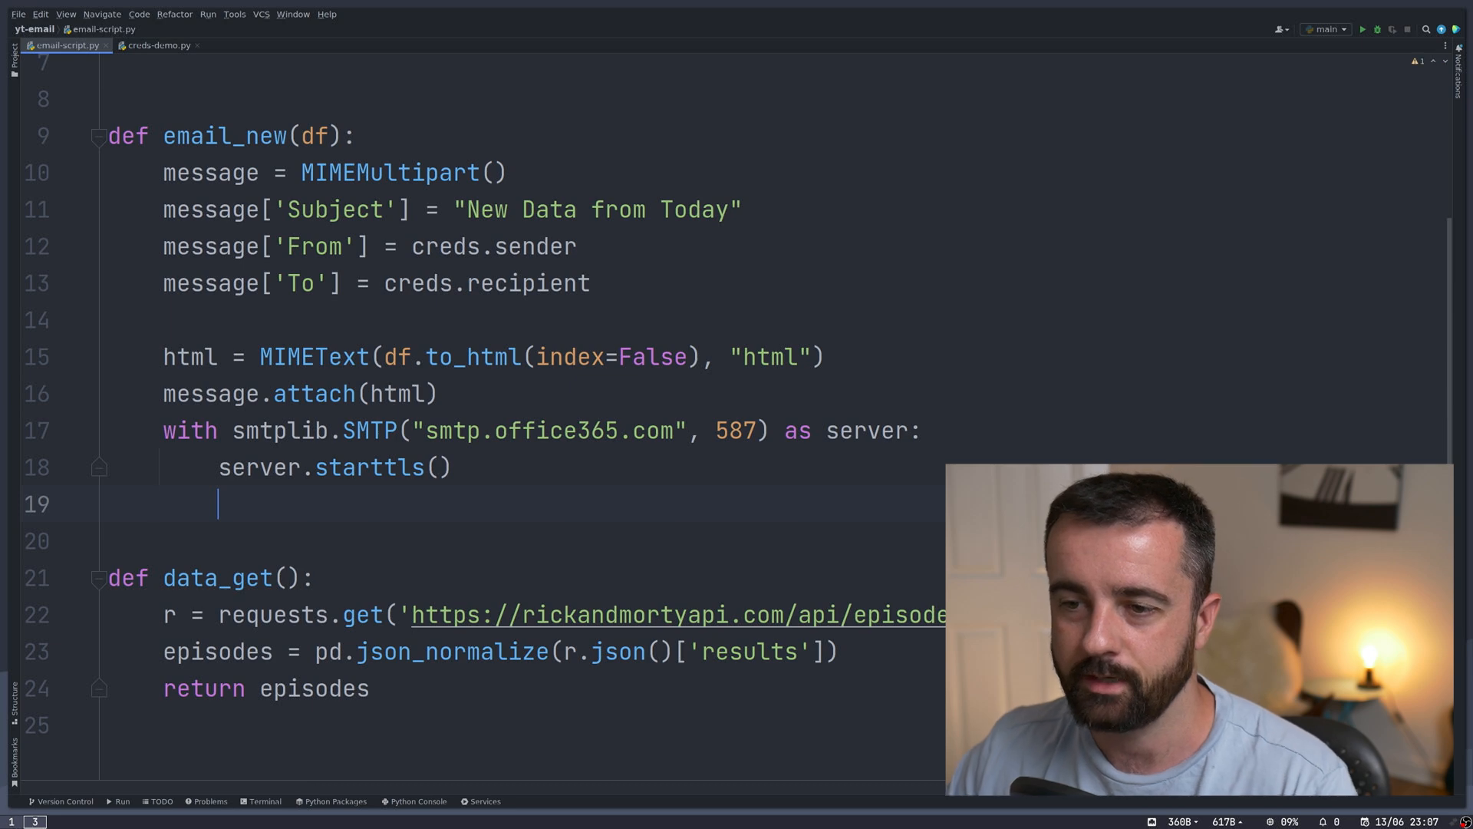
- Log in with creds.sender and creds.password, then send message.as_string() to creds.recipient
{"action": "type", "text": "server.login("}
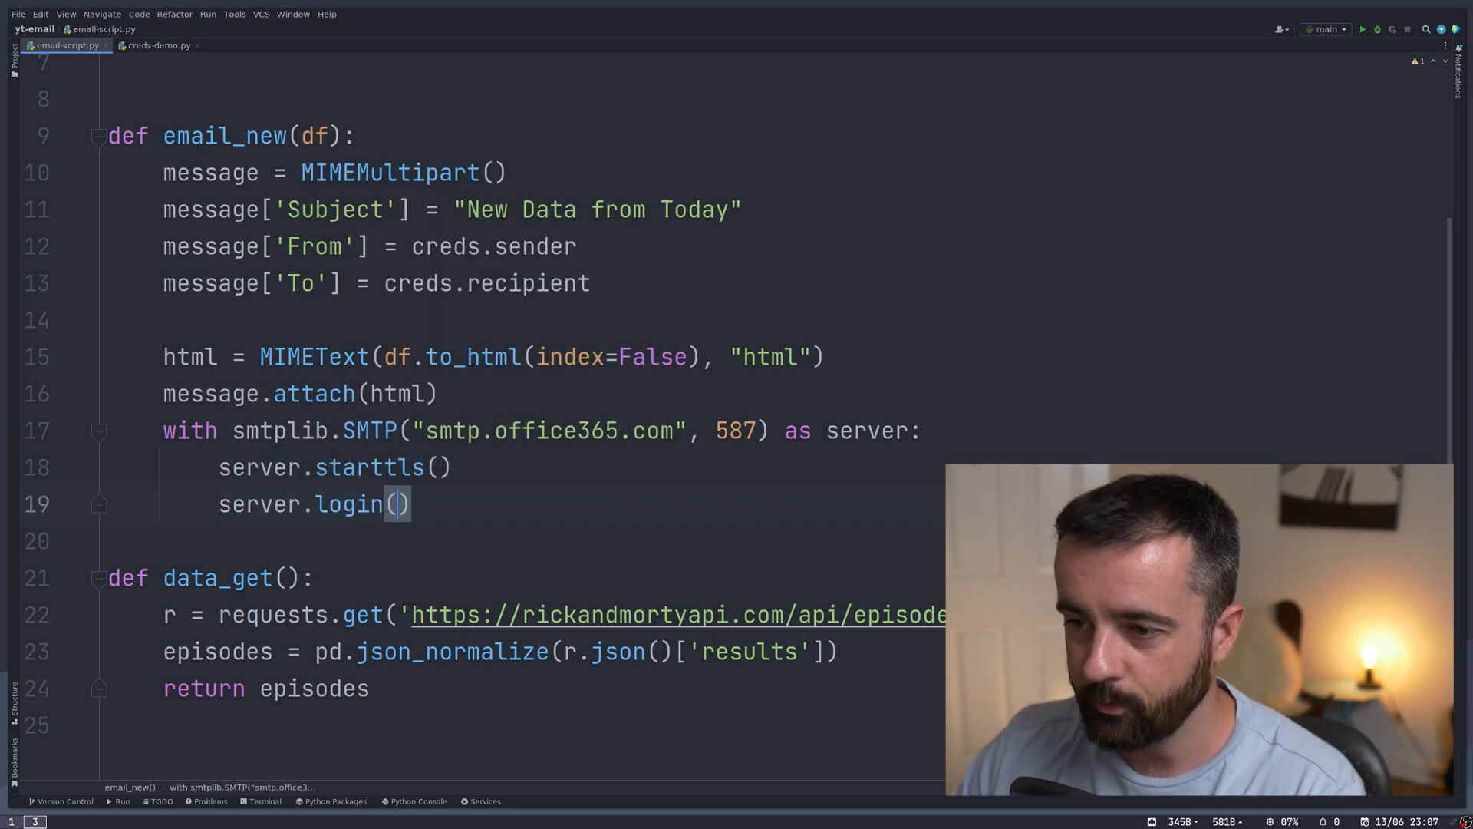
{"action": "type", "text": "creds.sender"}
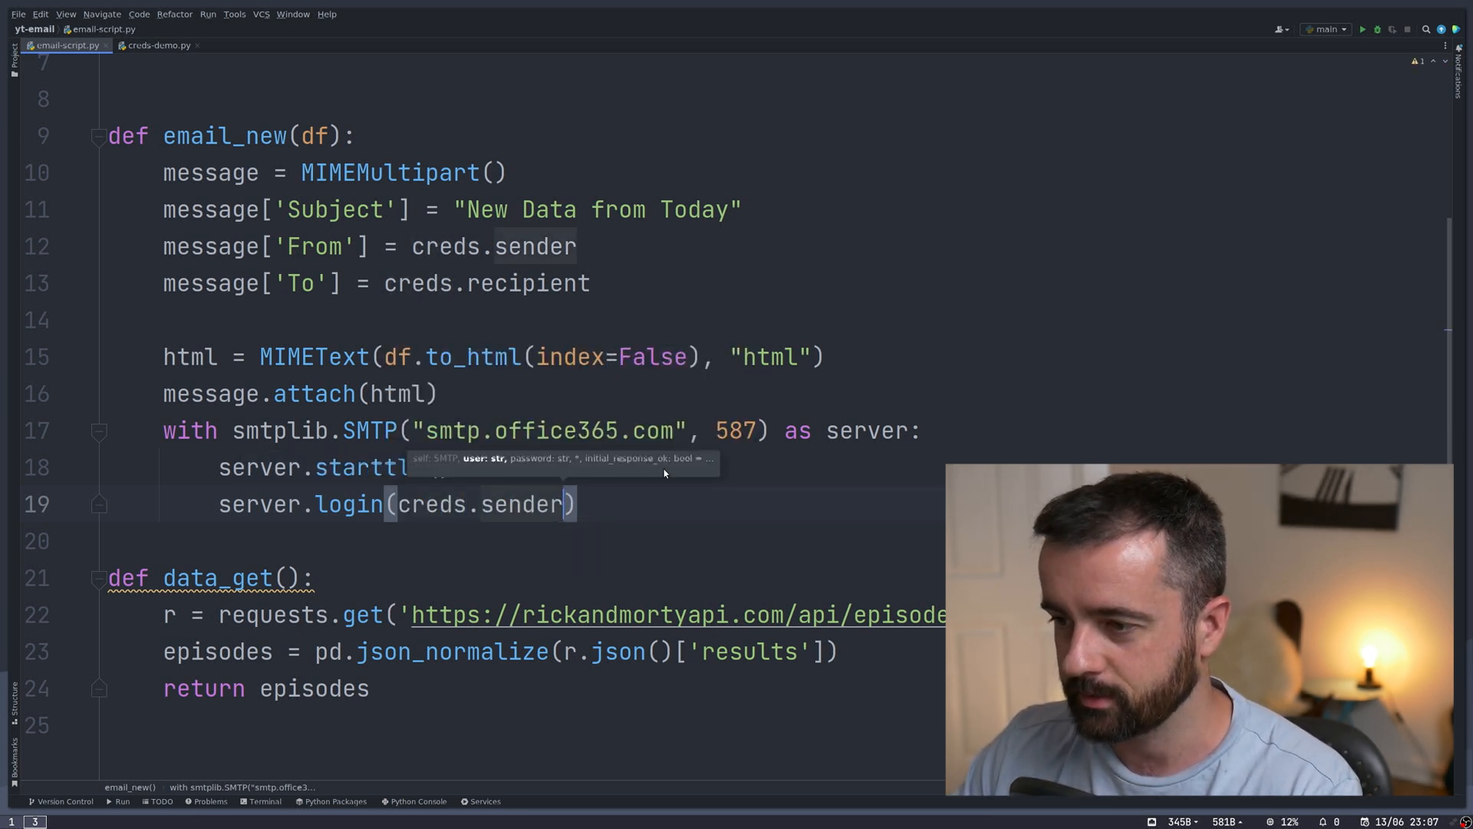
{"action": "type", "text": ", creds"}
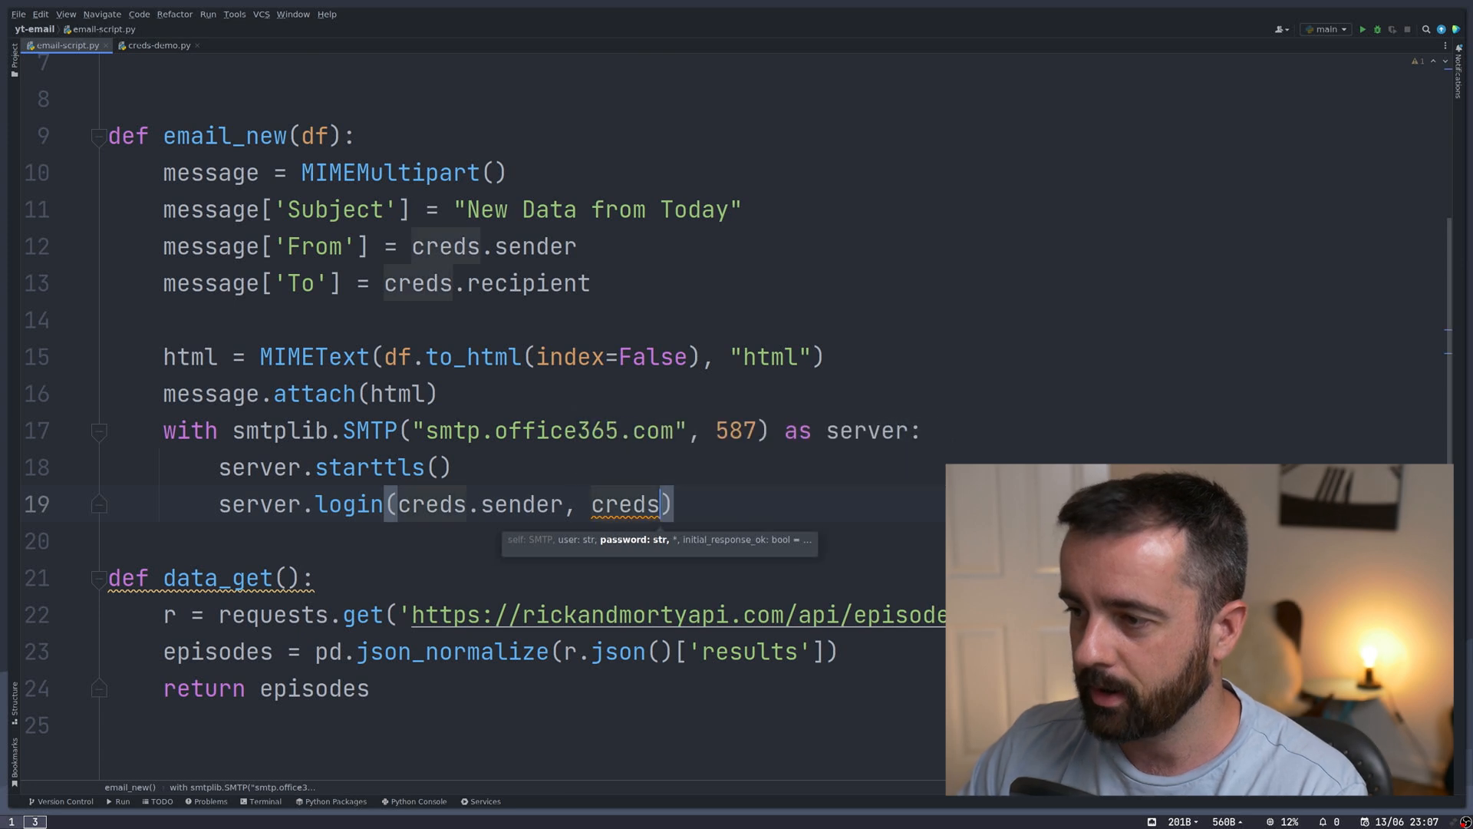
{"action": "type", "text": ".password"}
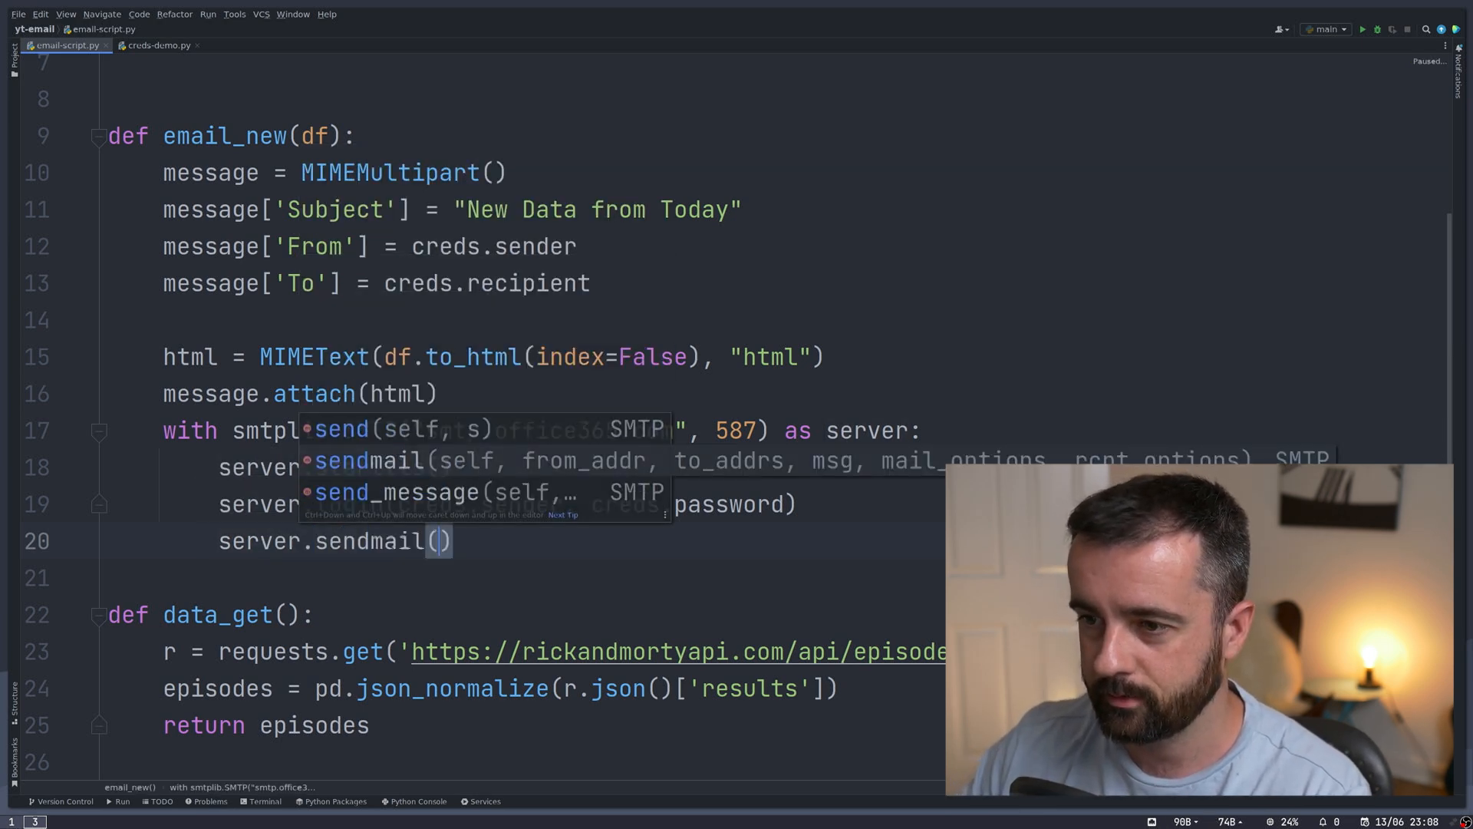
{"action": "type", "text": "creds.sender, creds"}
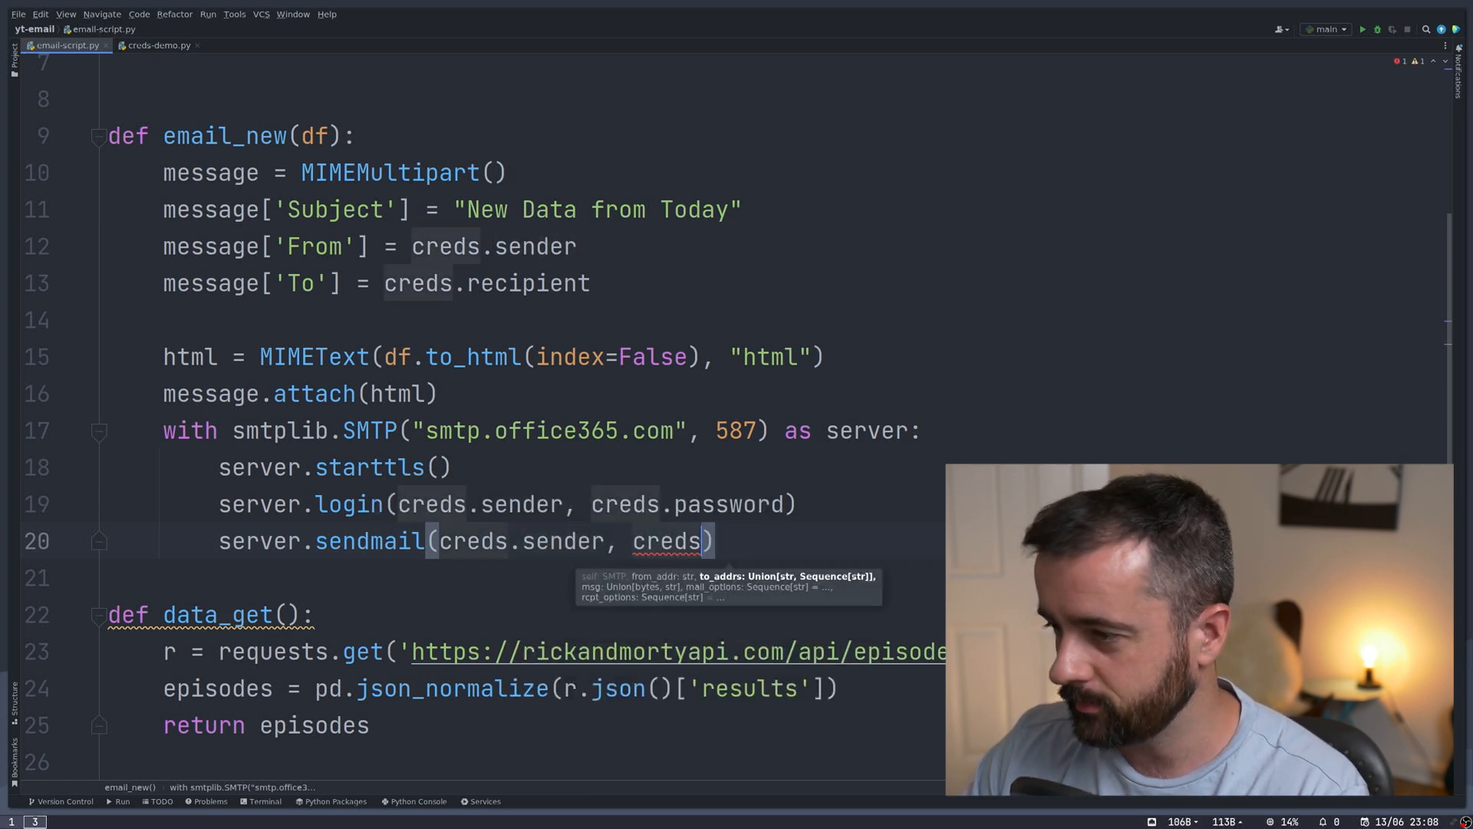
{"action": "type", "text": ".recipient, message."}
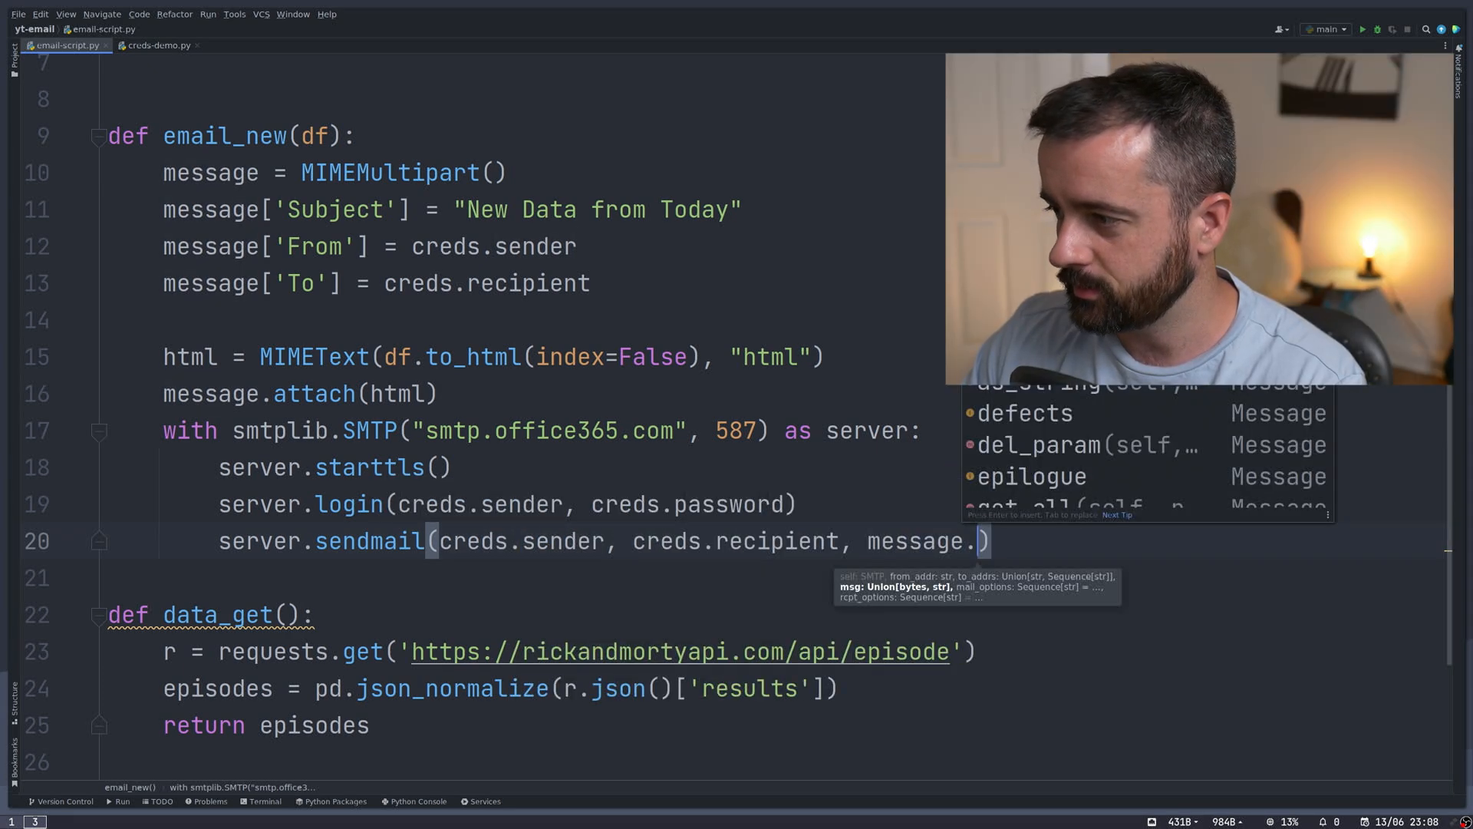
{"action": "type", "text": "to_strin"}
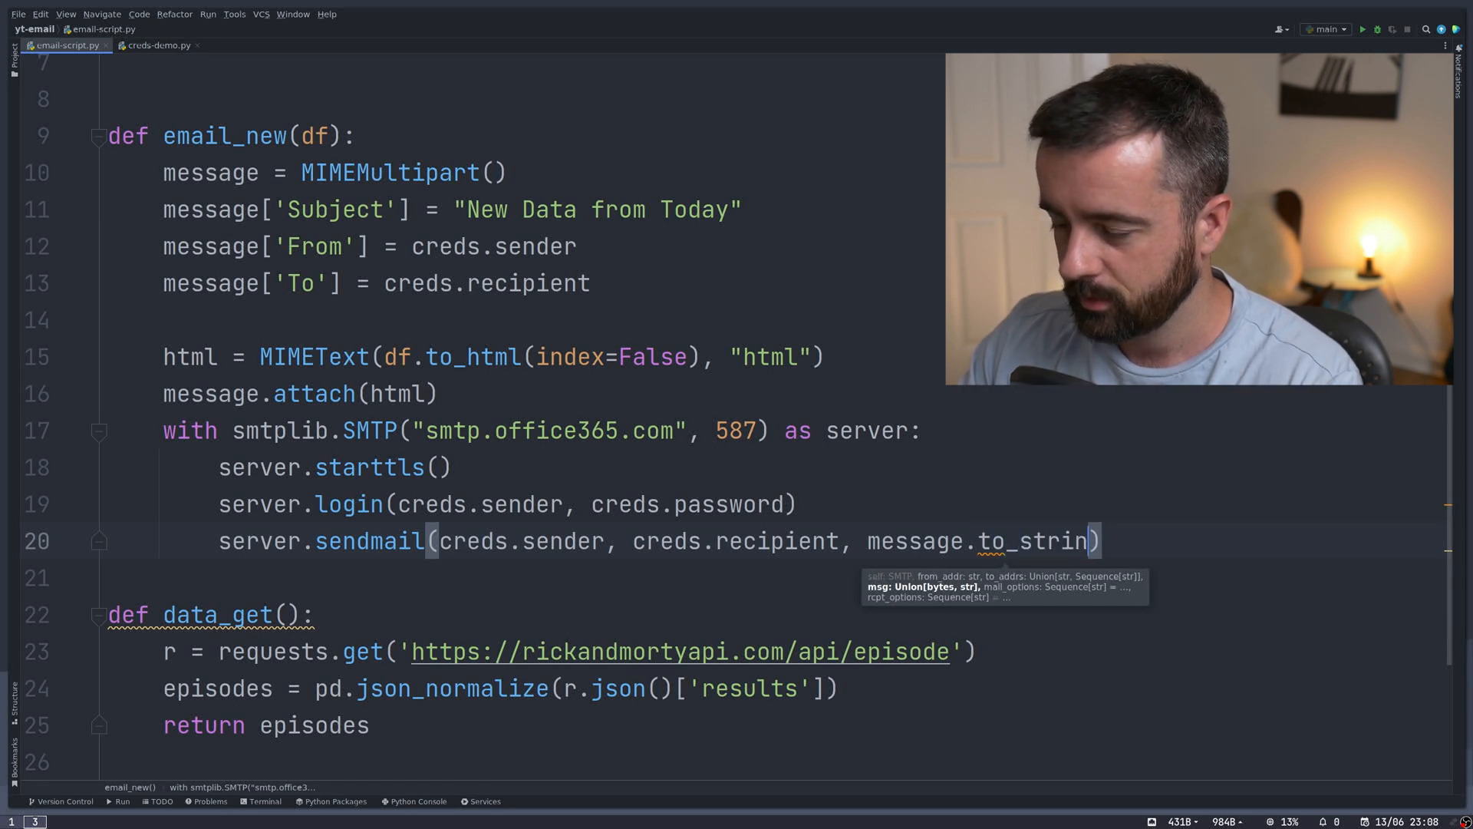
{"action": "type", "text": "g()"}
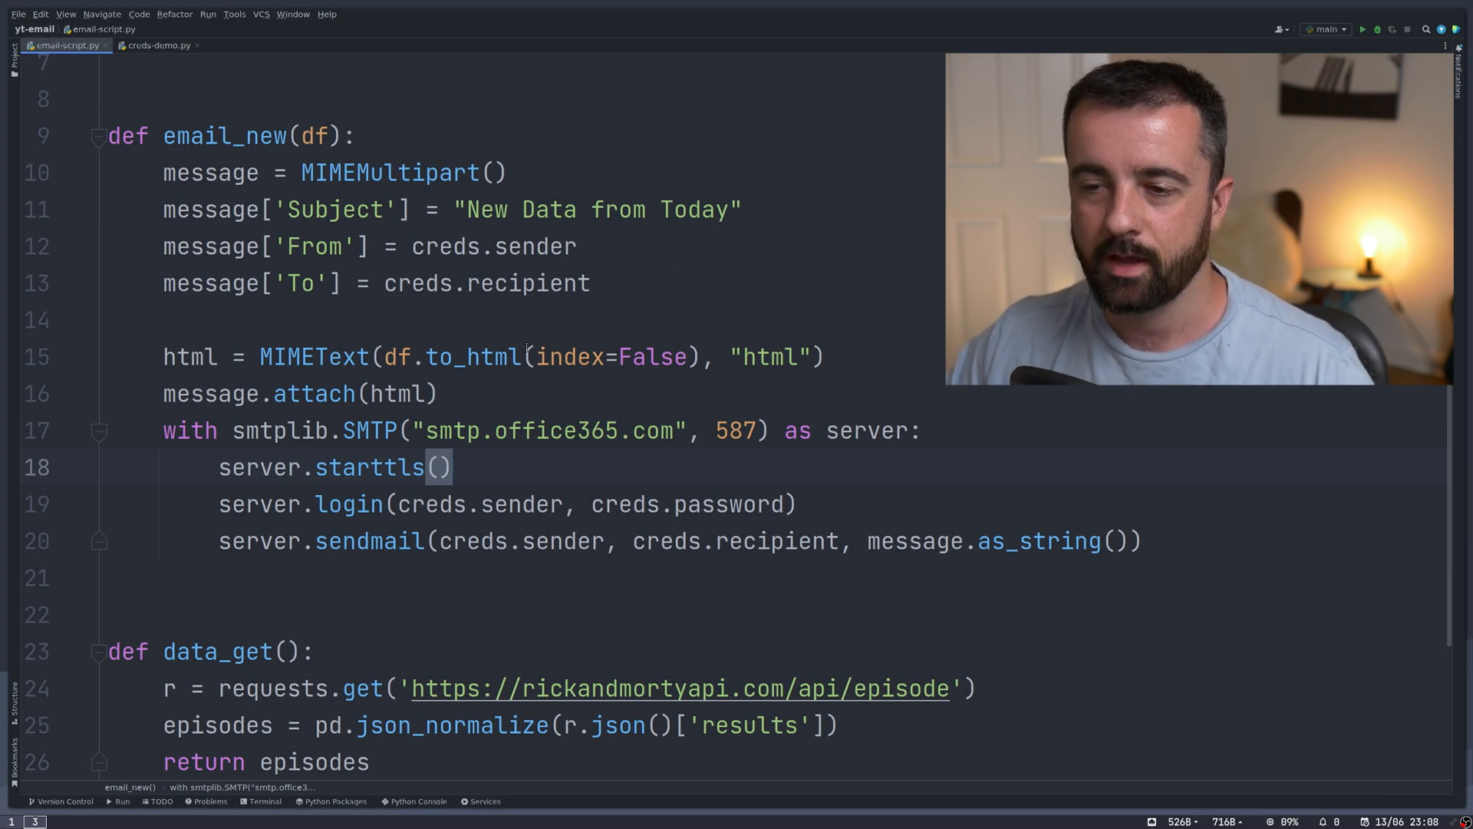
- Add a main guard storing data_get() in episodes/data and calling email_new on it
{"action": "type", "text": "main__':"}
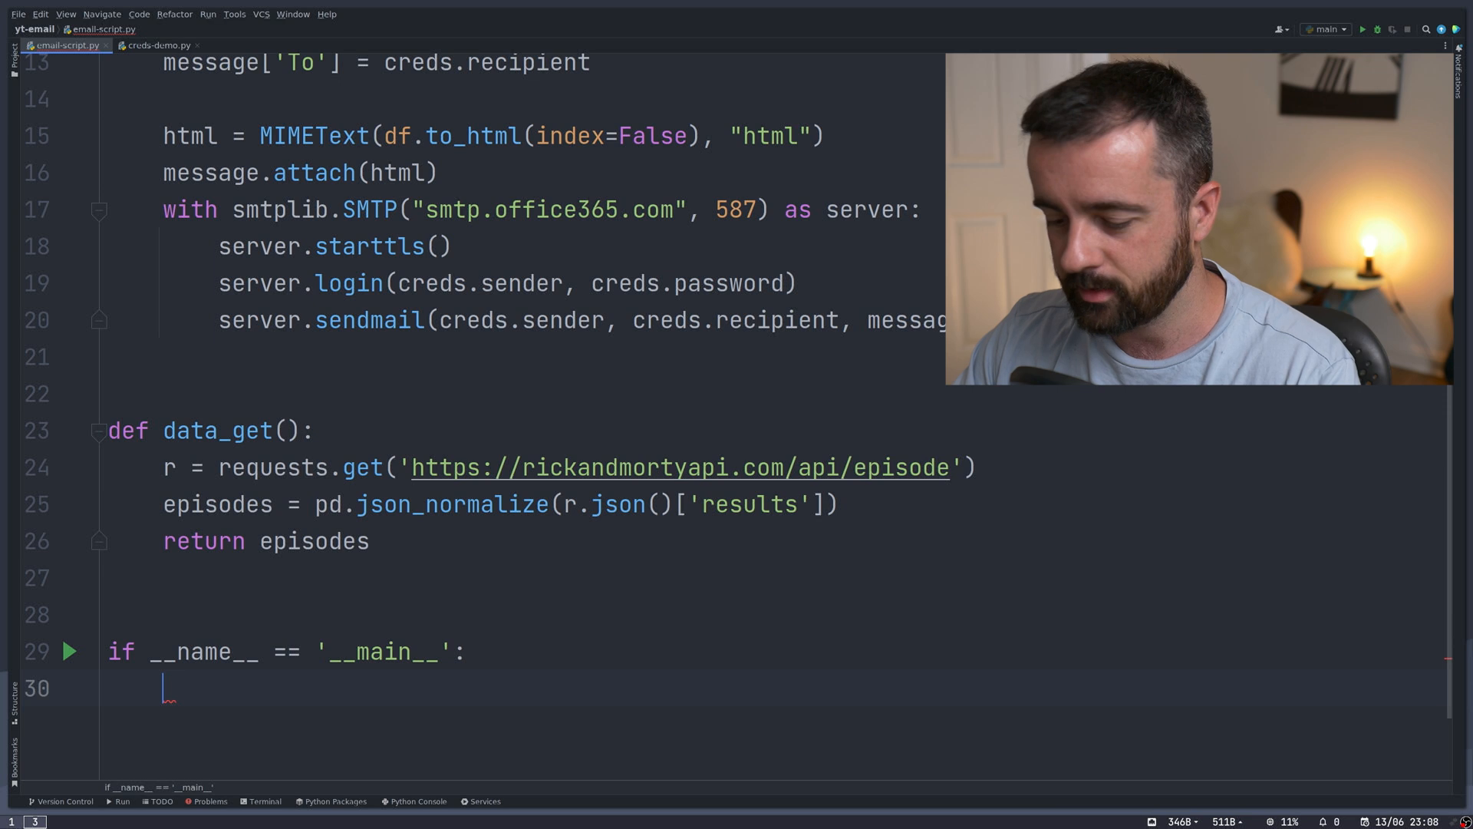
{"action": "type", "text": "episoder"}
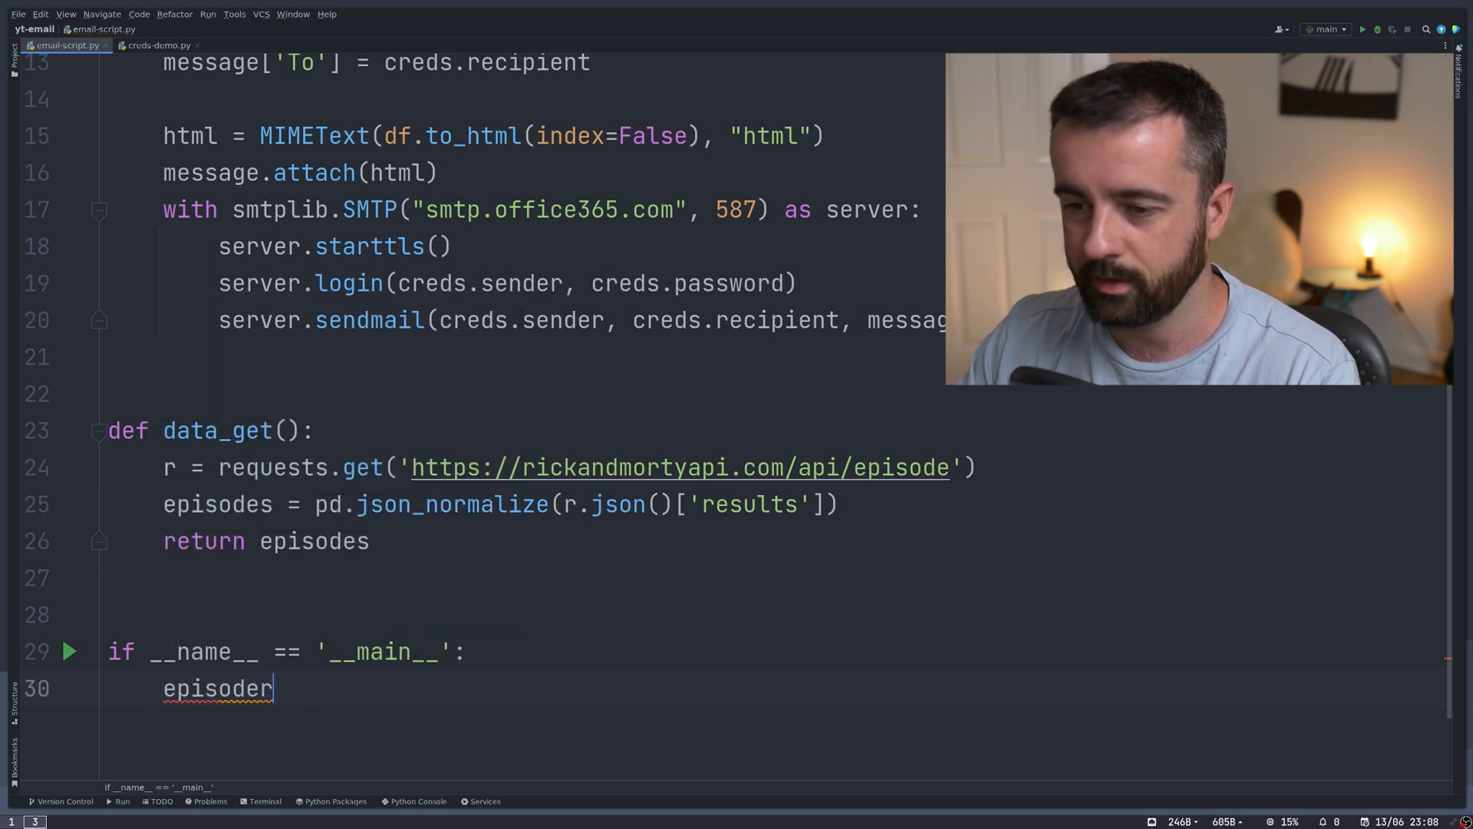
{"action": "type", "text": "episodes = data_get("}
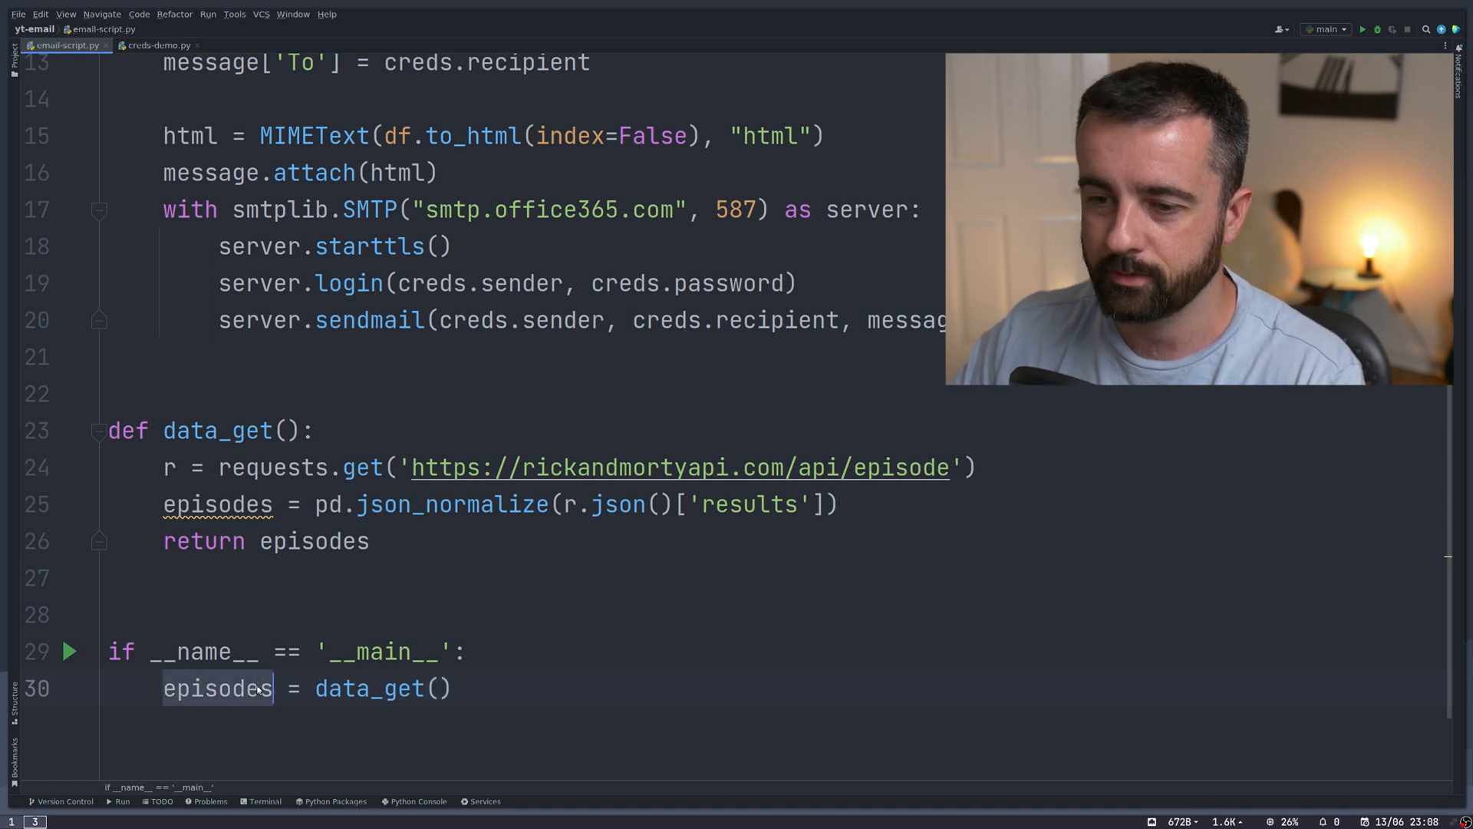
{"action": "type", "text": "data"}
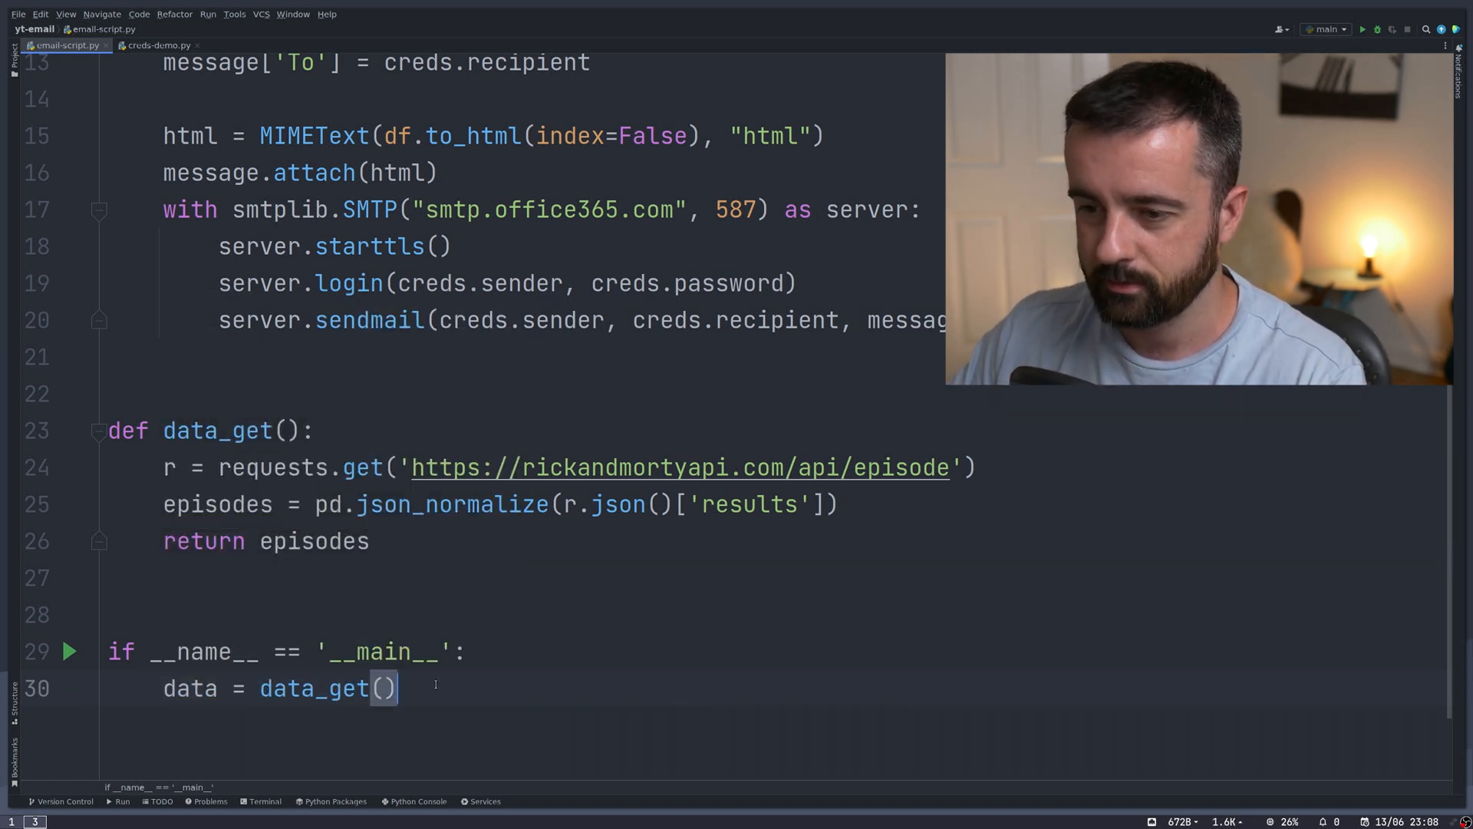
{"action": "type", "text": "em"}
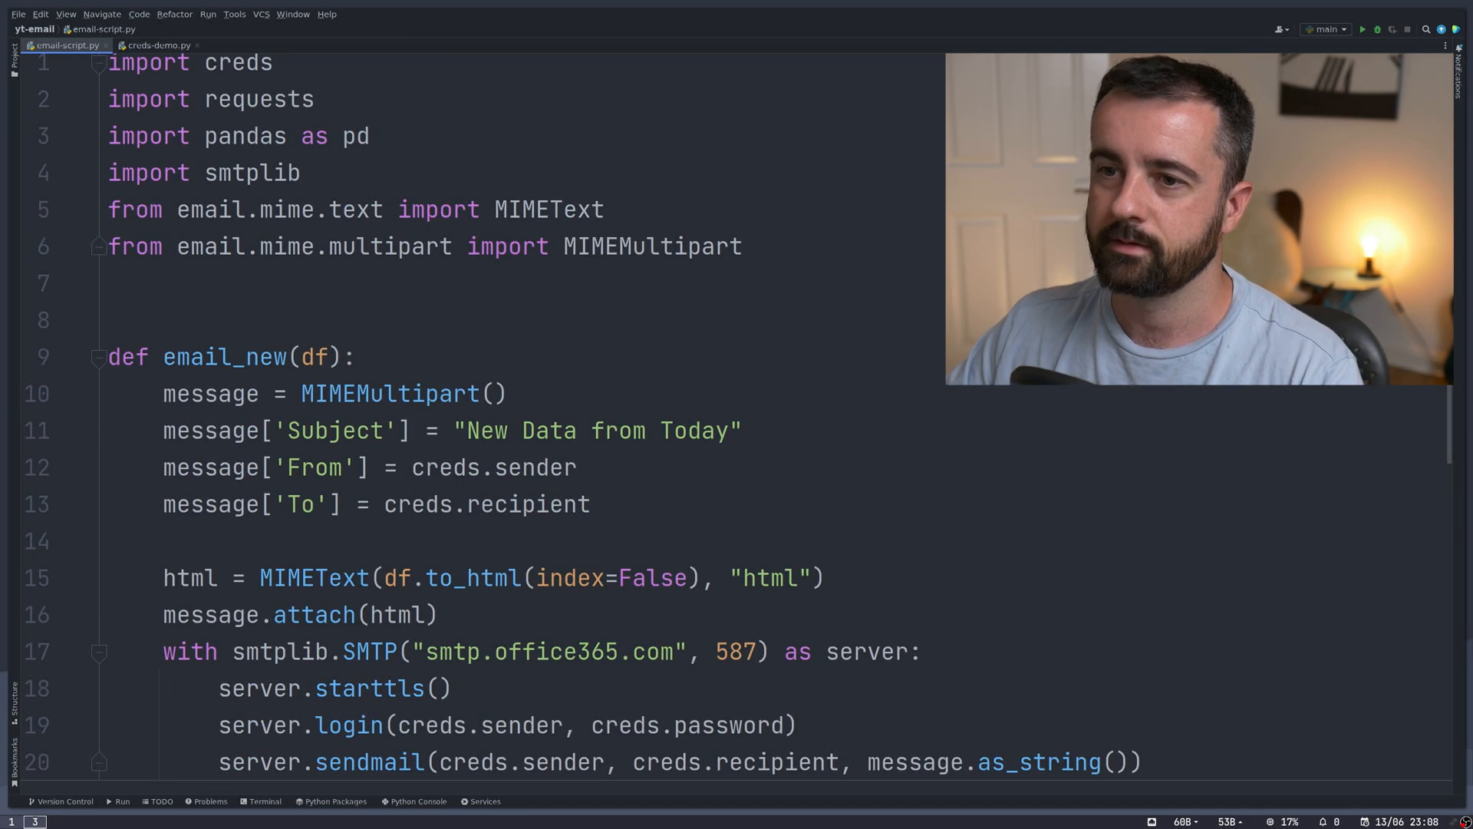
- View the received email's Rick and Morty episode table in Outlook.com
{"action": "left_click", "coordinate": [1361, 29]}
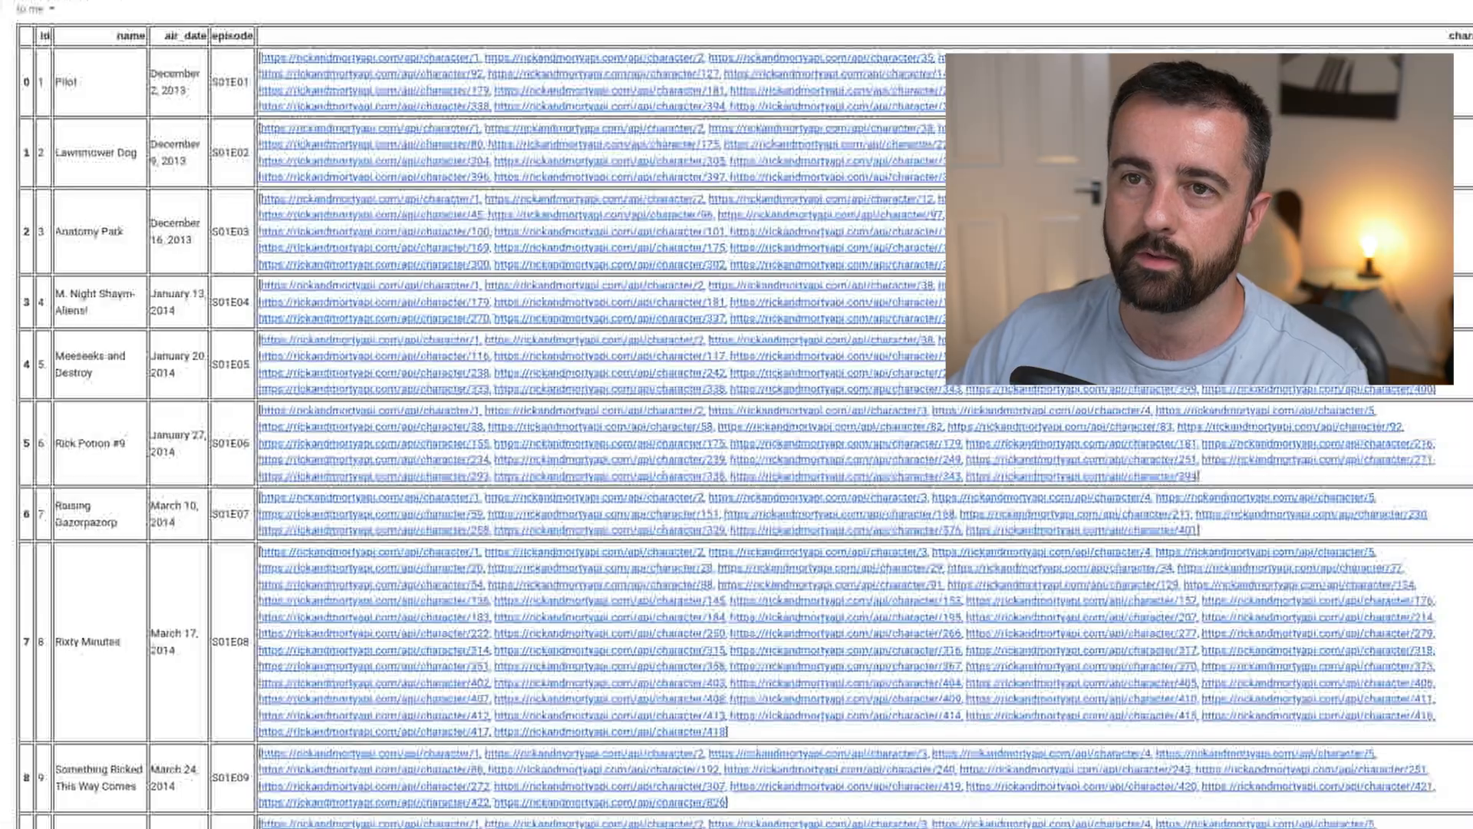
{"action": "scroll", "scroll_direction": "down", "scroll_amount": 3}
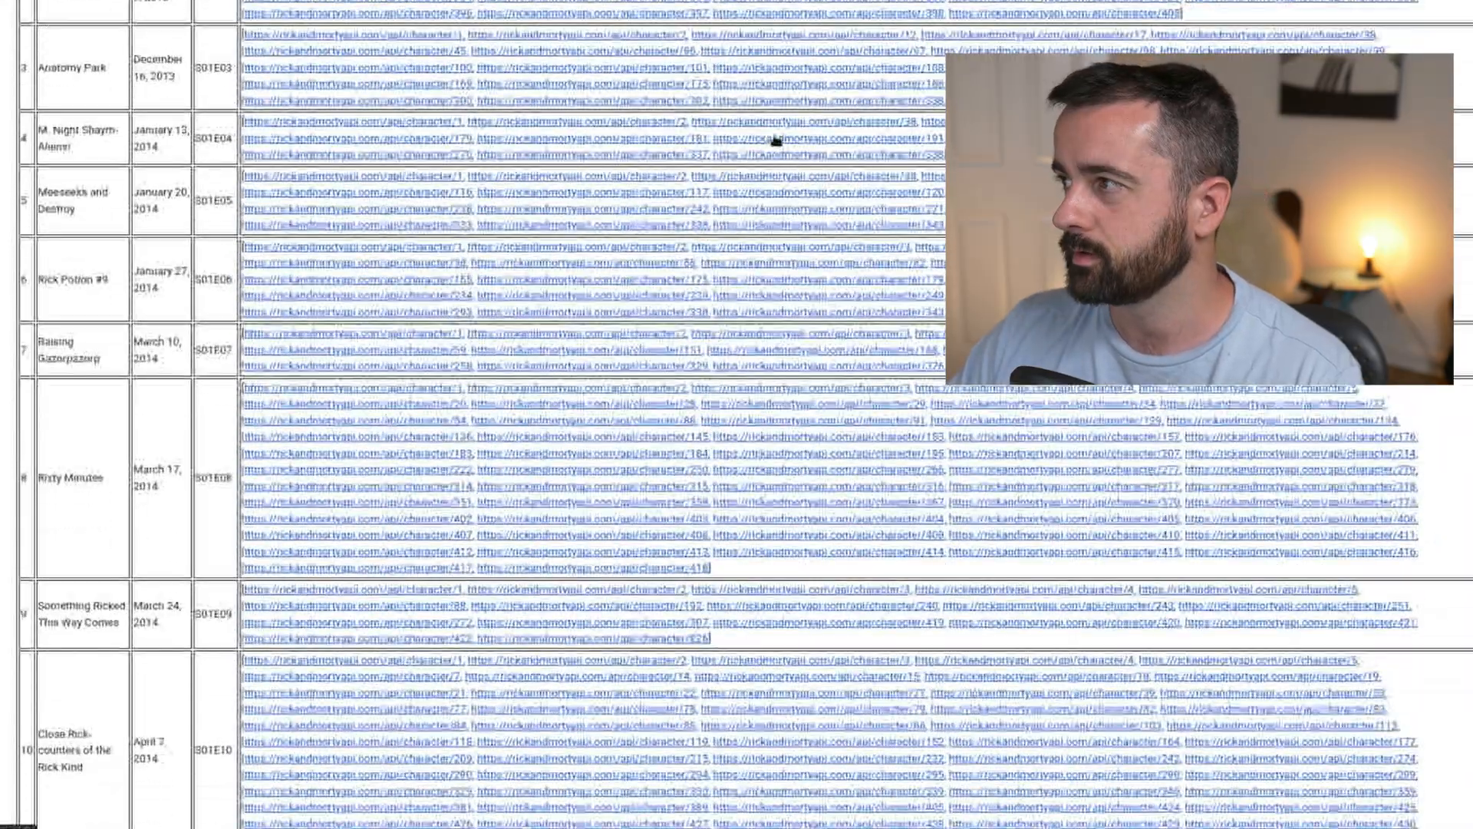